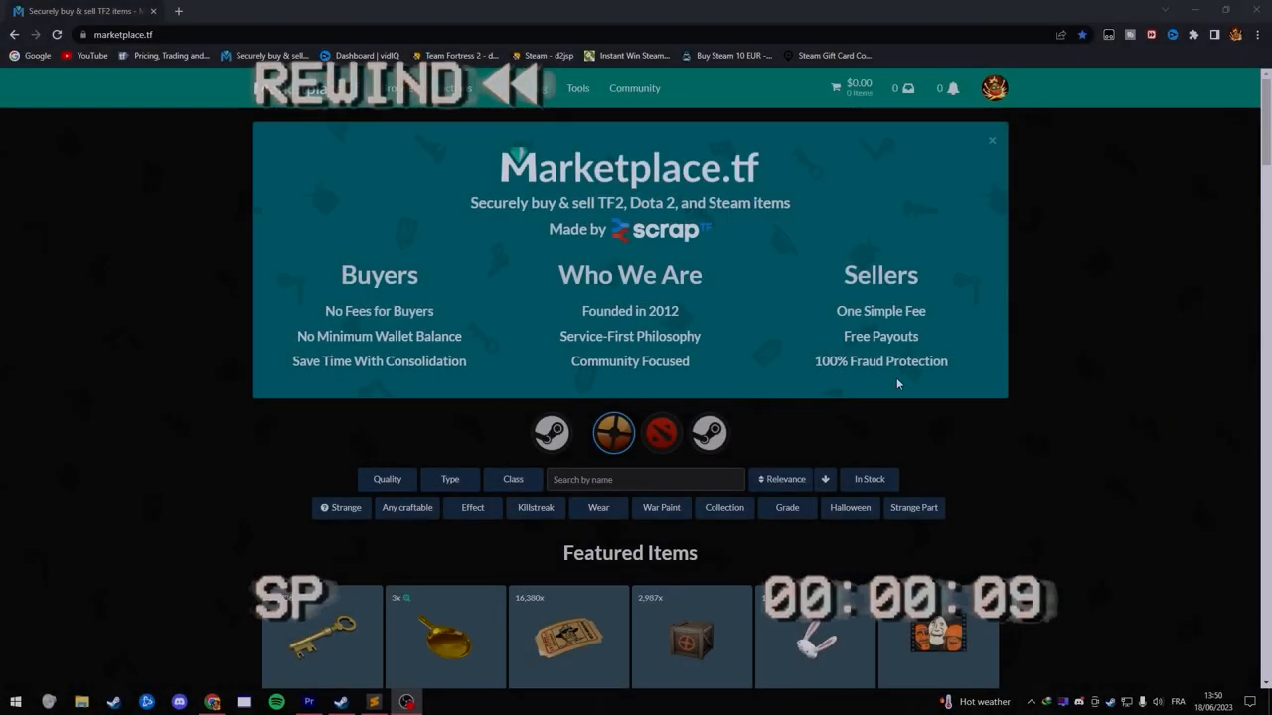
mouse_move(997, 95)
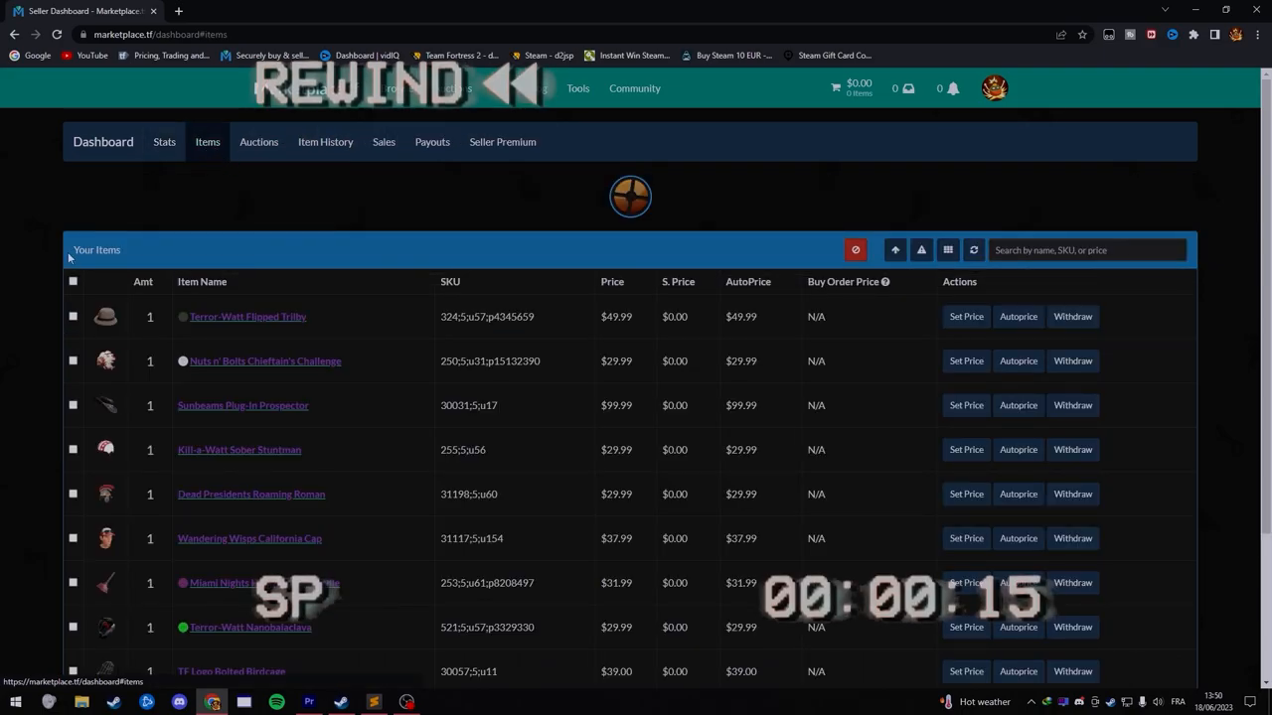
Go to Dashboard > Items to list your Marketplace.tf items with their prices.
left_click(243, 405)
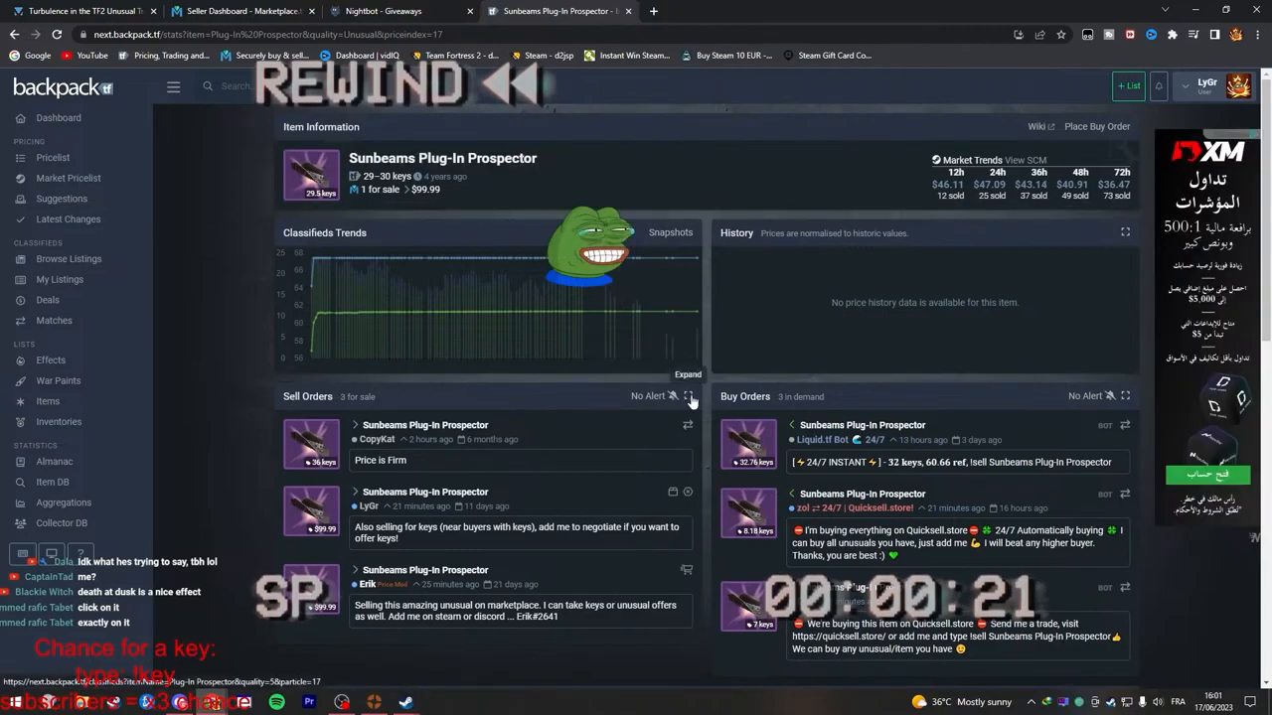
mouse_move(674, 395)
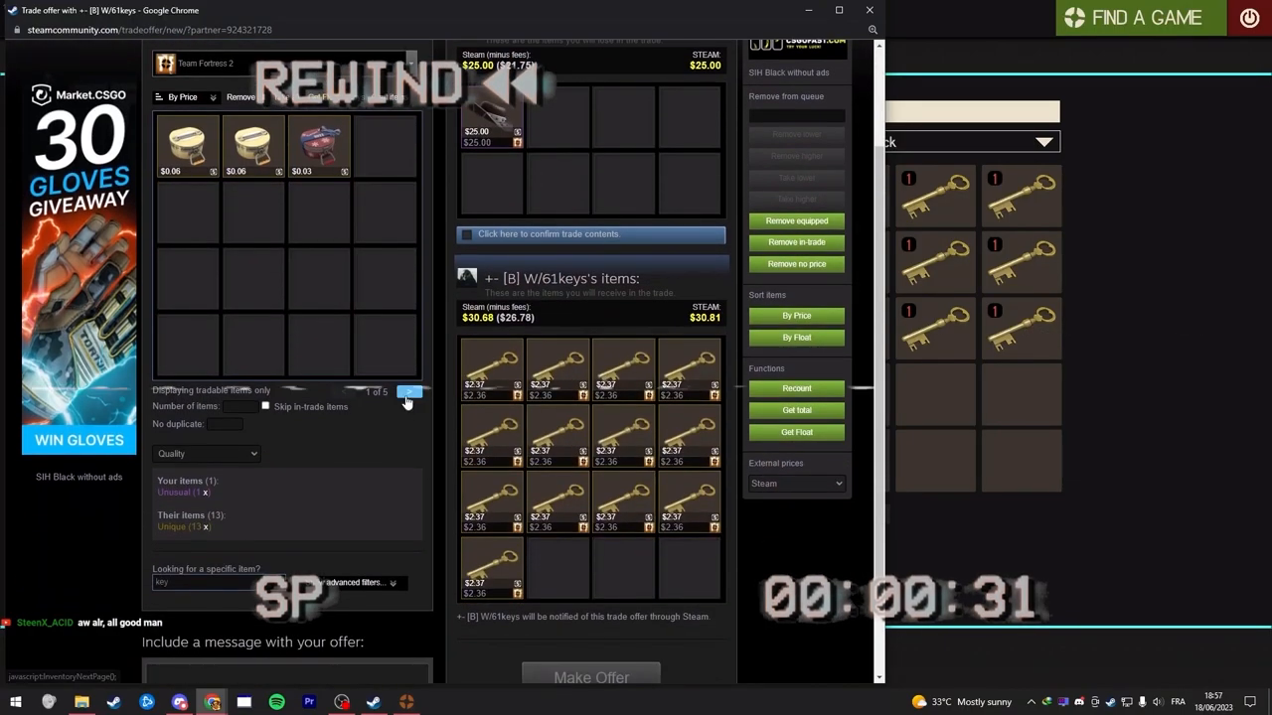
Make the Steam trade offer and view the acquired Mann Co. Supply Crate Keys in TF2.
left_click(408, 393)
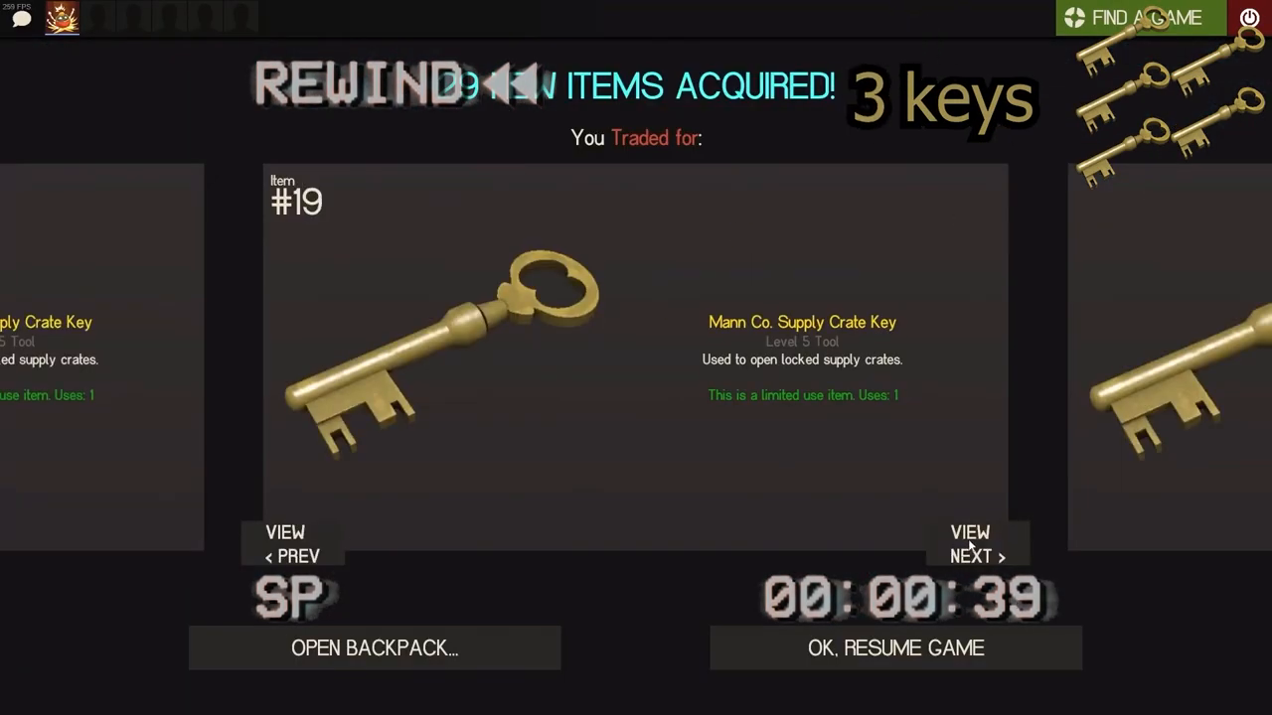
left_click(978, 545)
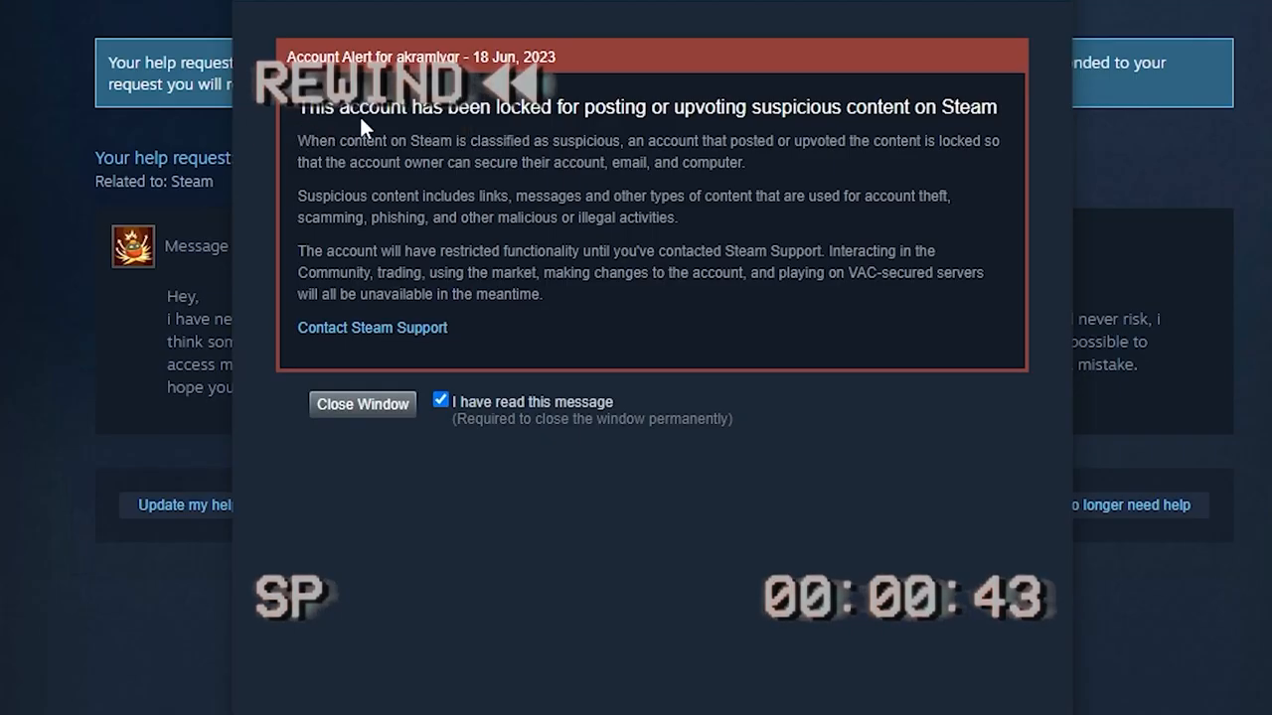
mouse_move(596, 129)
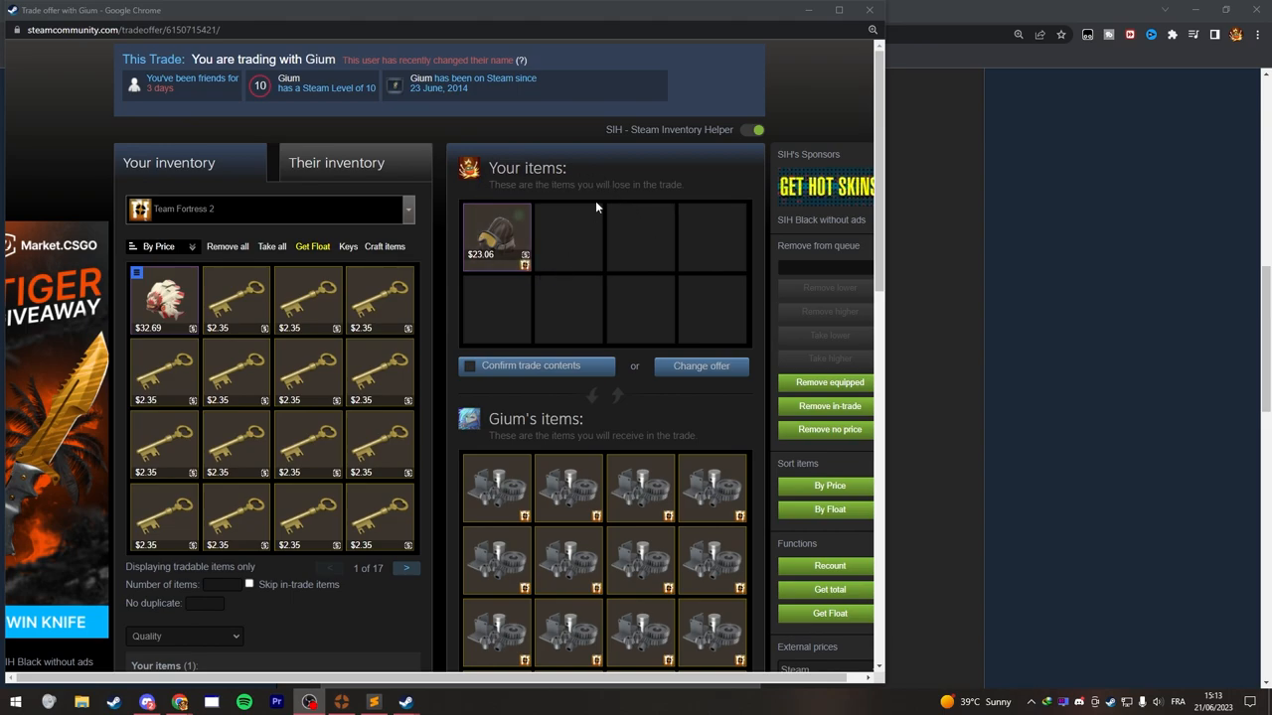
Review Gium's side of the offer — refined metal and keys — down to the Accept Trade button.
scroll("down", 3)
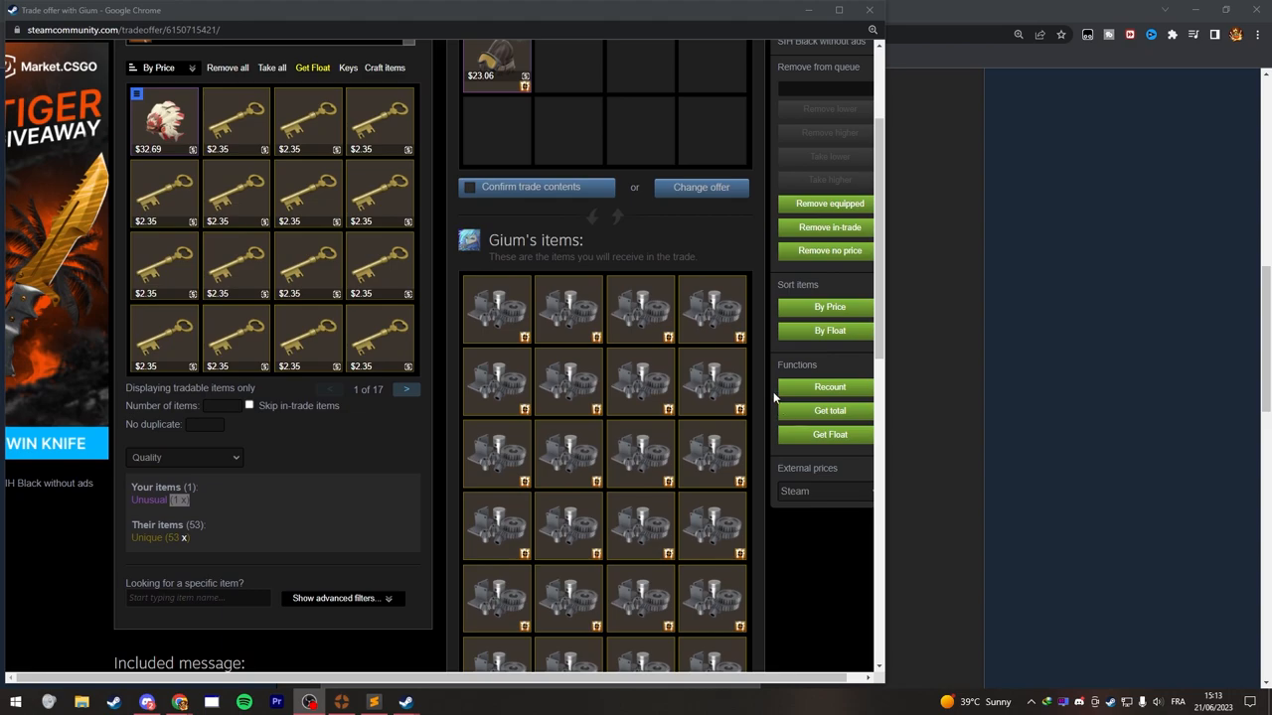
scroll("down", 3)
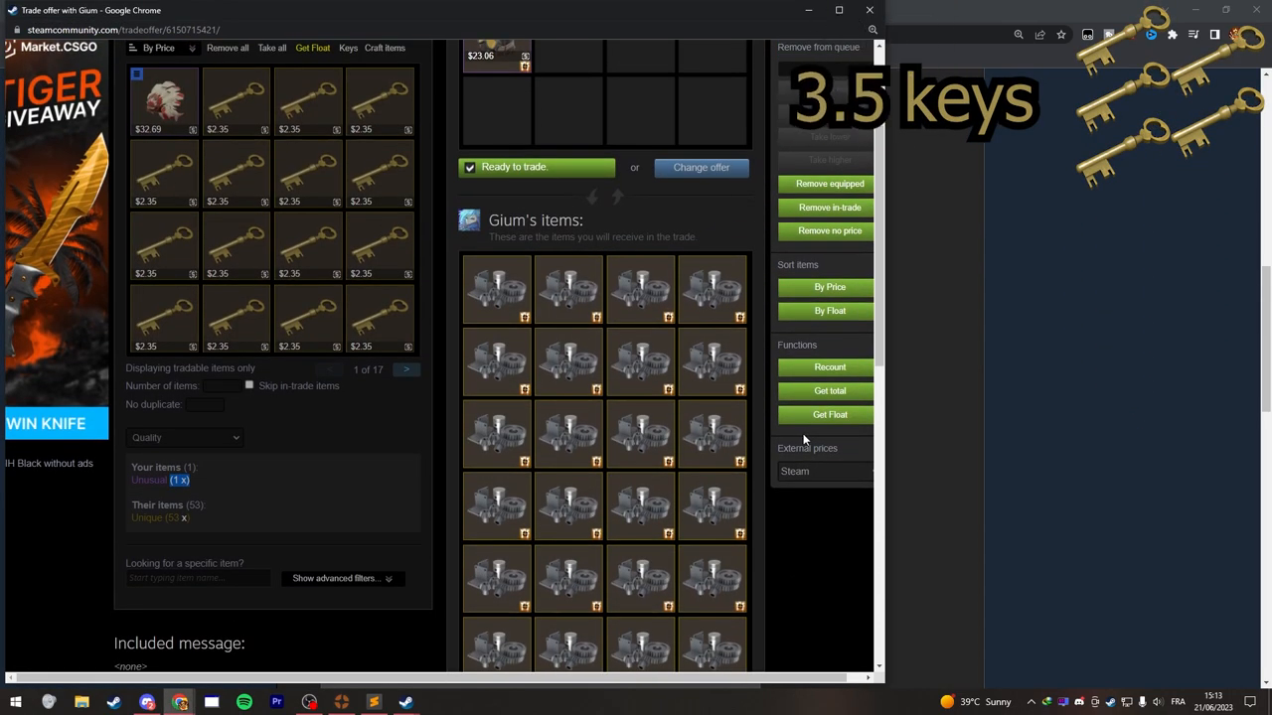
scroll("down", 3)
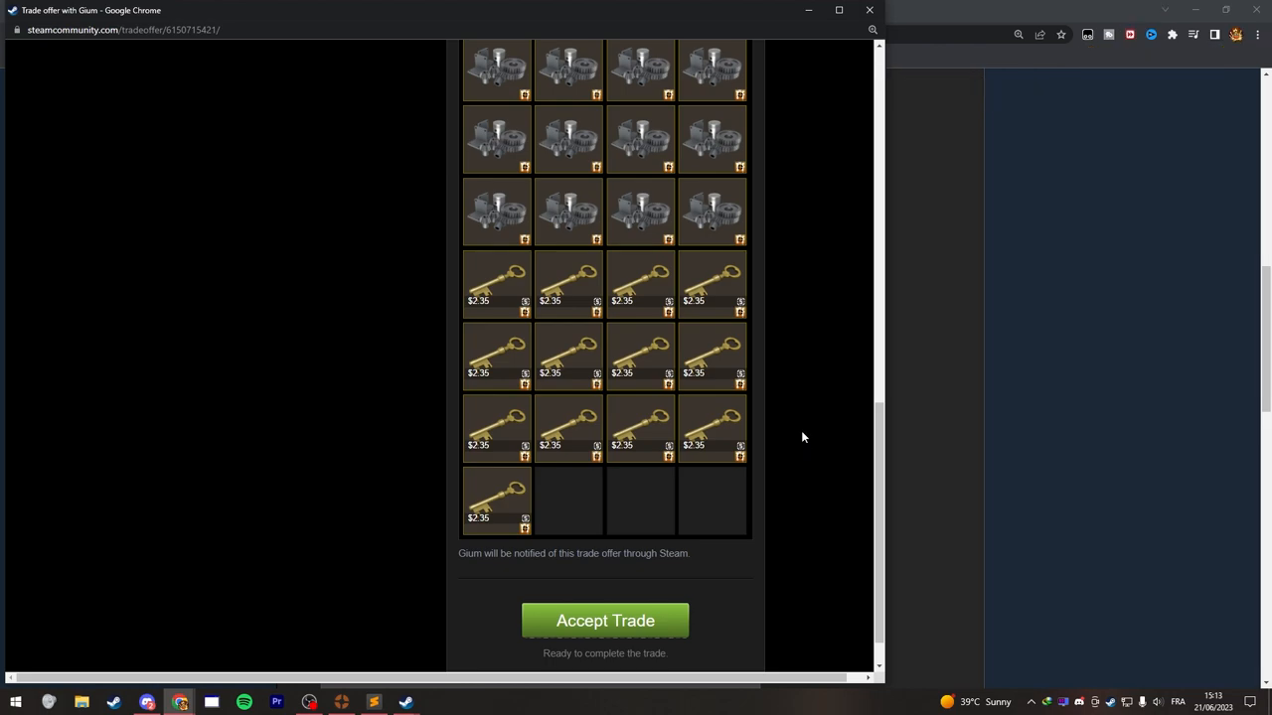
mouse_move(679, 545)
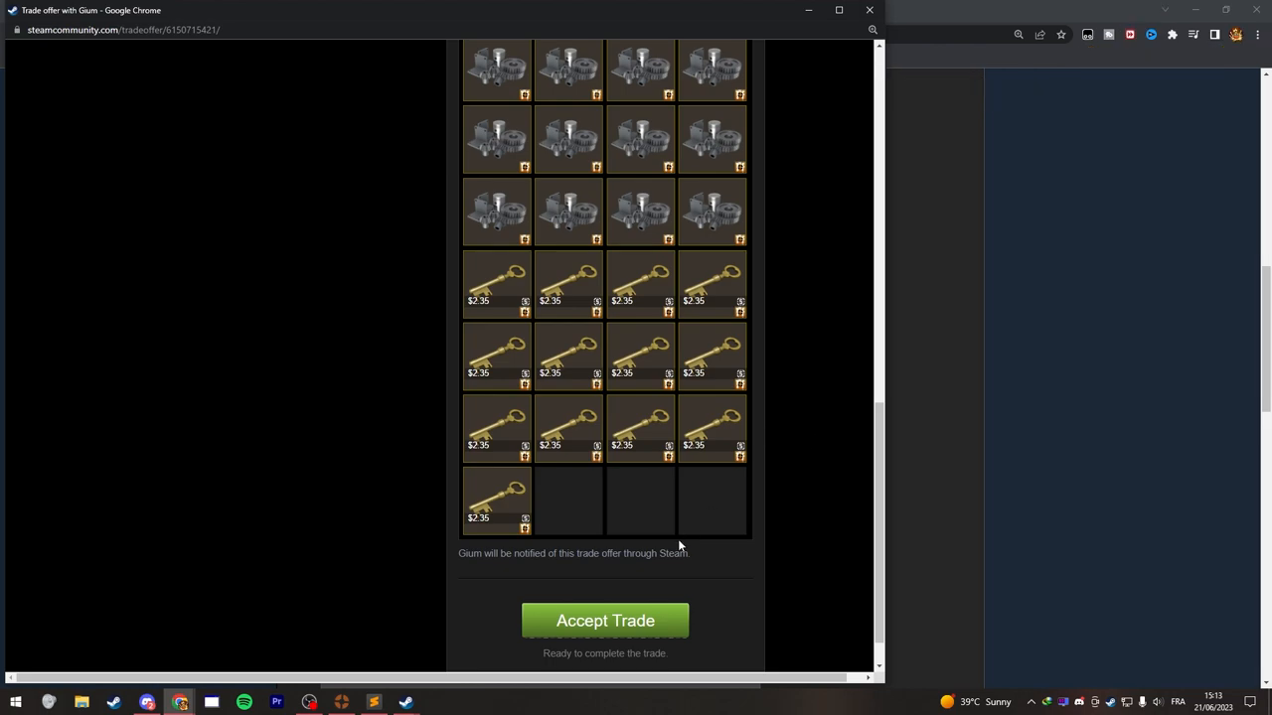
Accept the metal-and-keys trade and browse the 53 new items starting with Refined Metal.
left_click(604, 620)
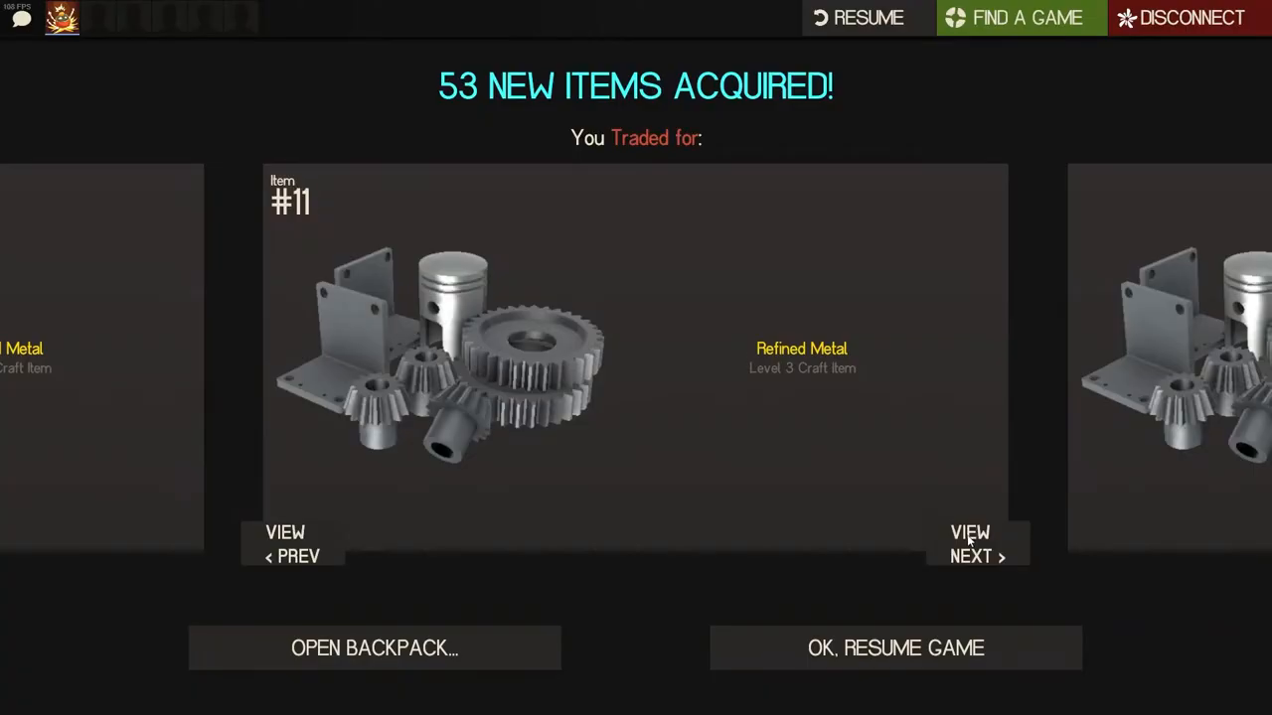
left_click(373, 648)
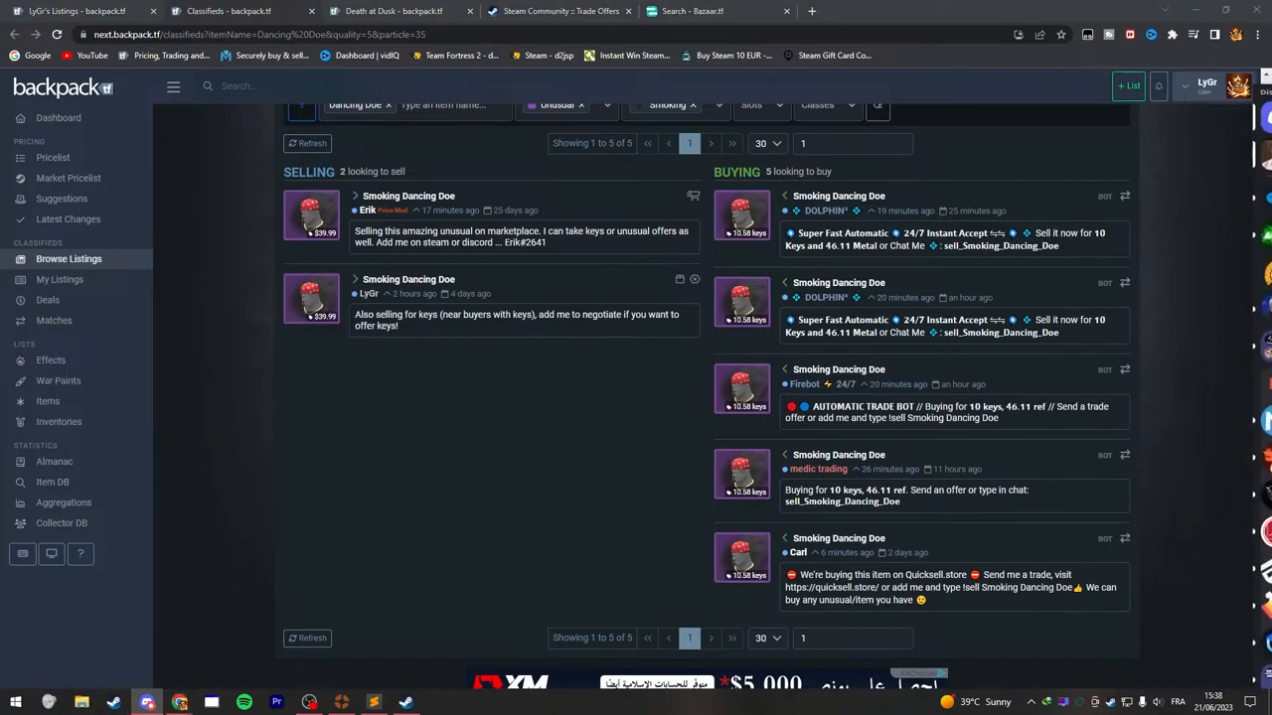
Browse the Smoking Dancing Doe classified listings with Selling and Buying columns.
left_click(119, 704)
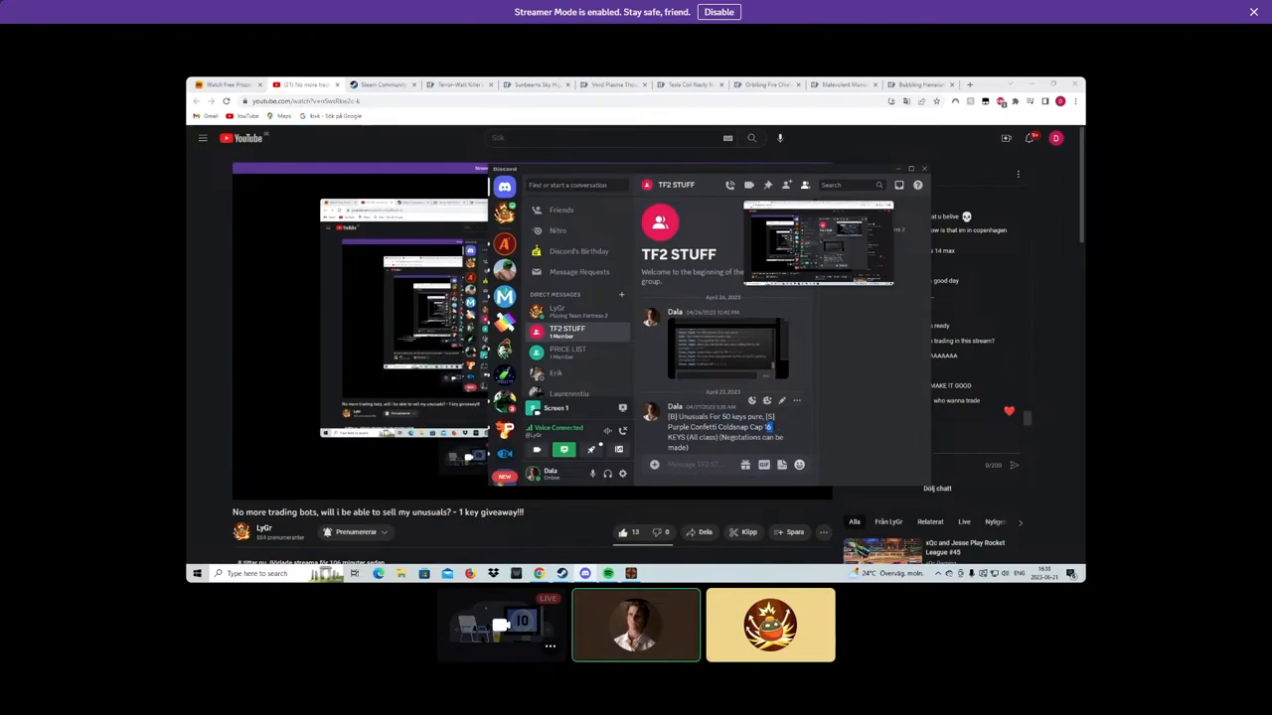
mouse_move(830, 341)
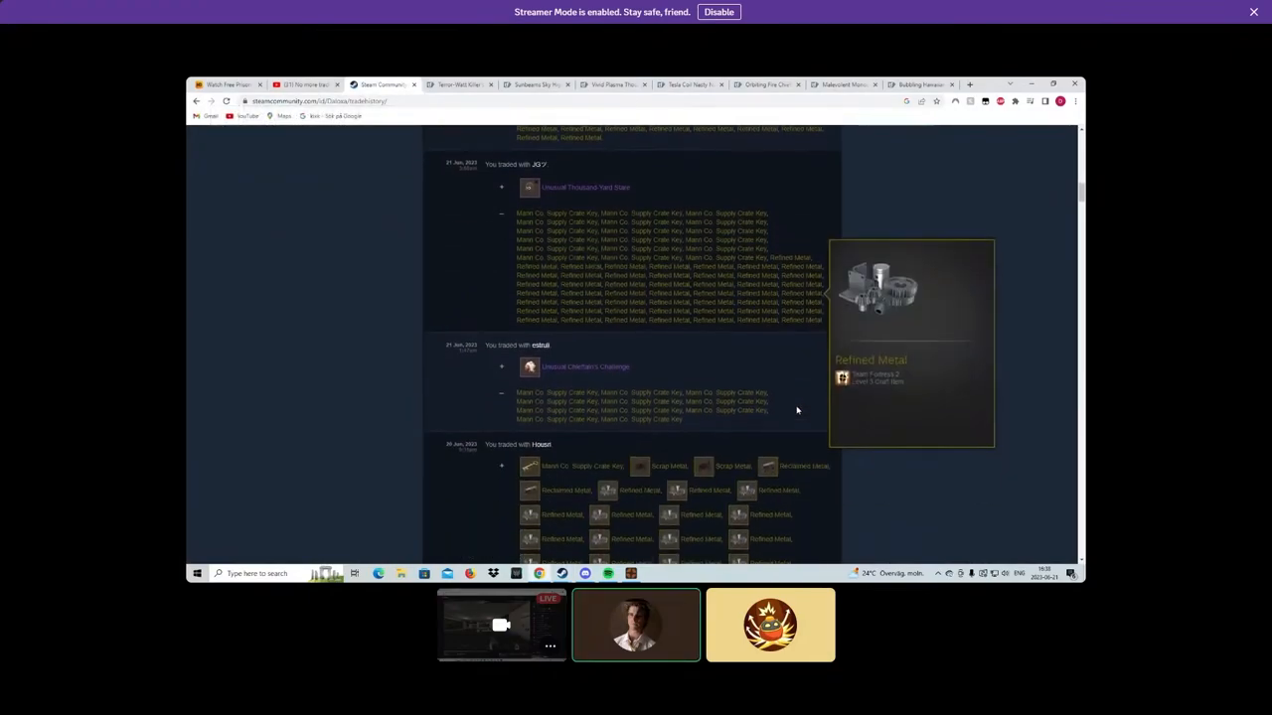
Review past key, metal and unusual-hat trades, then switch to the backpack.tf classifieds tab.
scroll("down", 3)
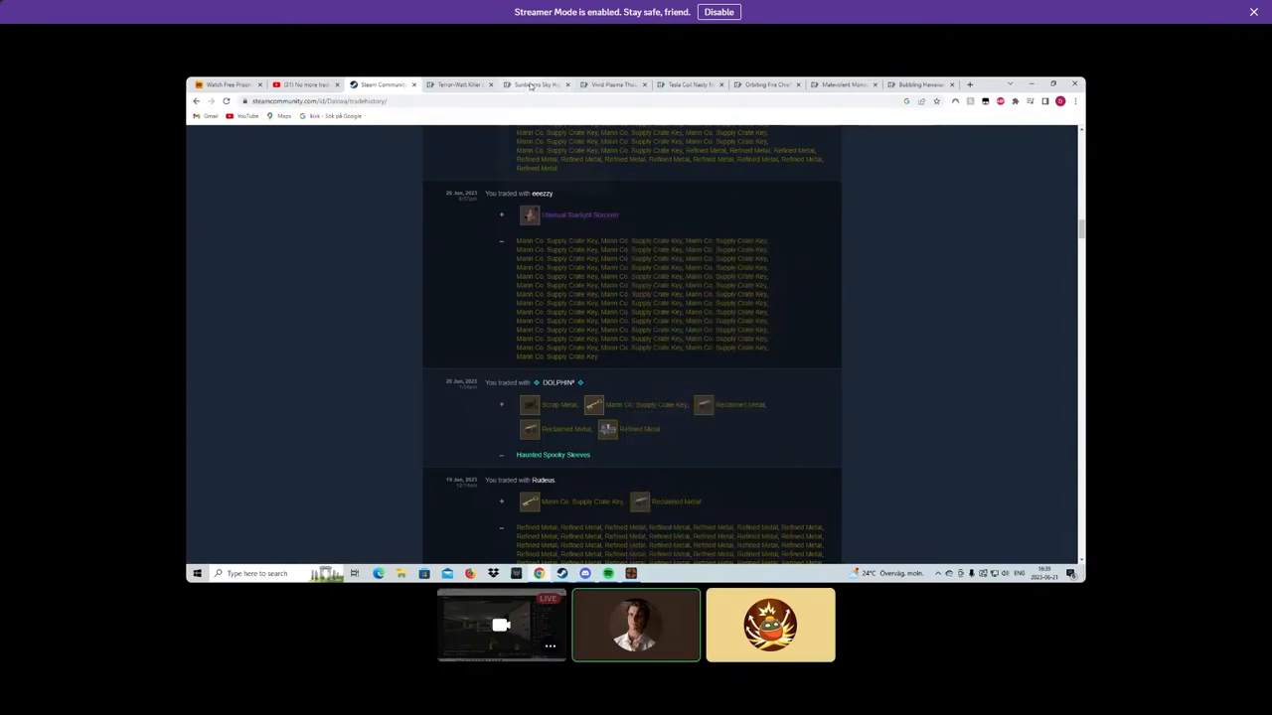
left_click(614, 83)
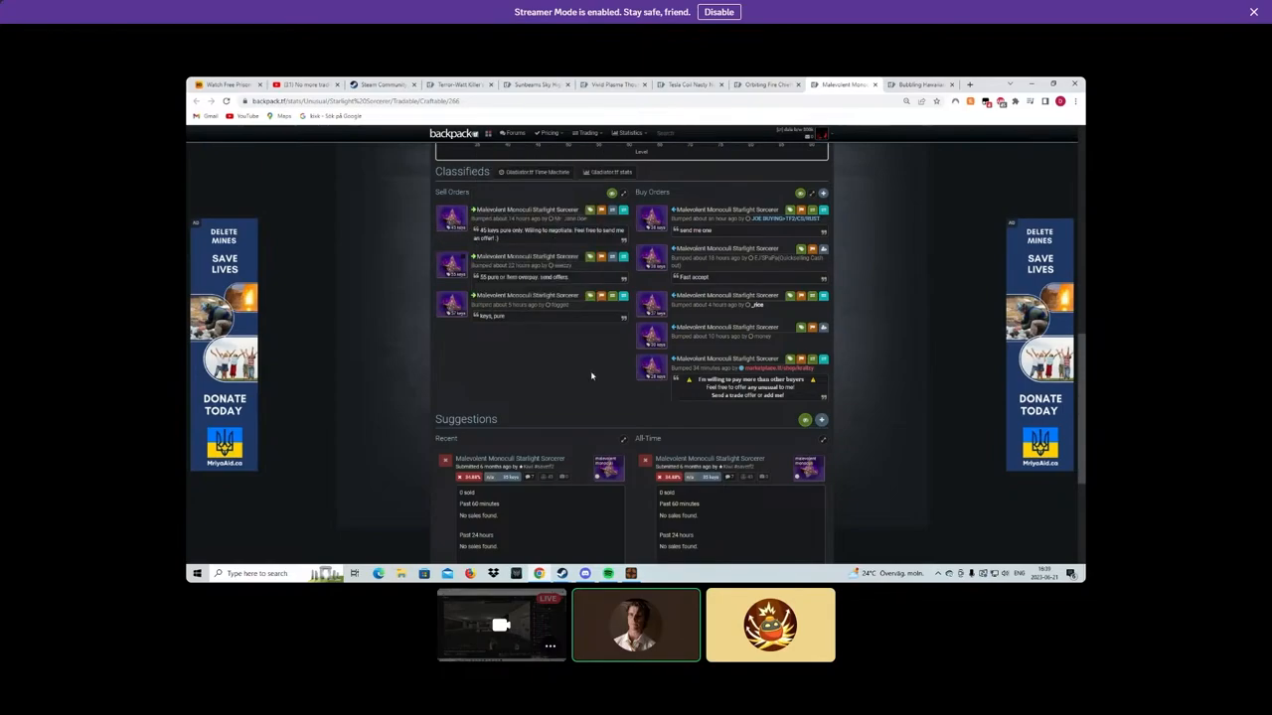
Switch to the unusual hat's stats page showing its sell orders, buy orders and suggestions.
left_click(381, 84)
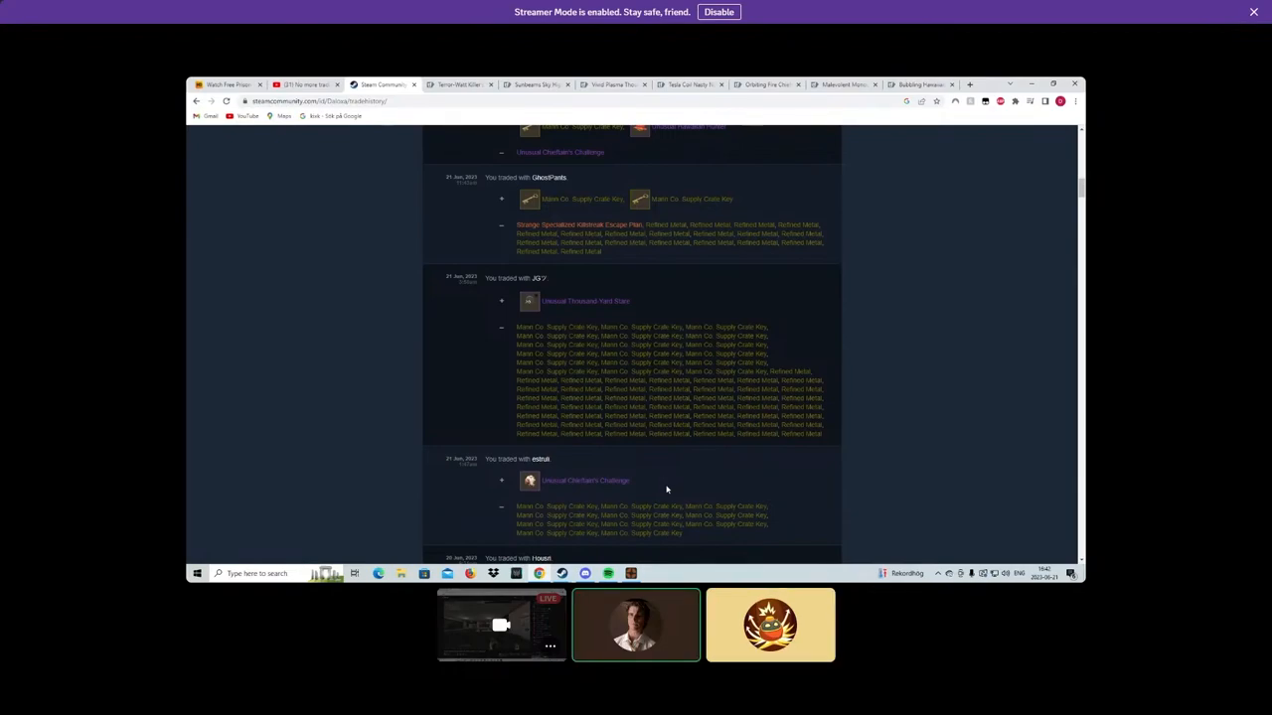
Review the earlier key and refined metal entries in the Steam trade history.
scroll("up", 3)
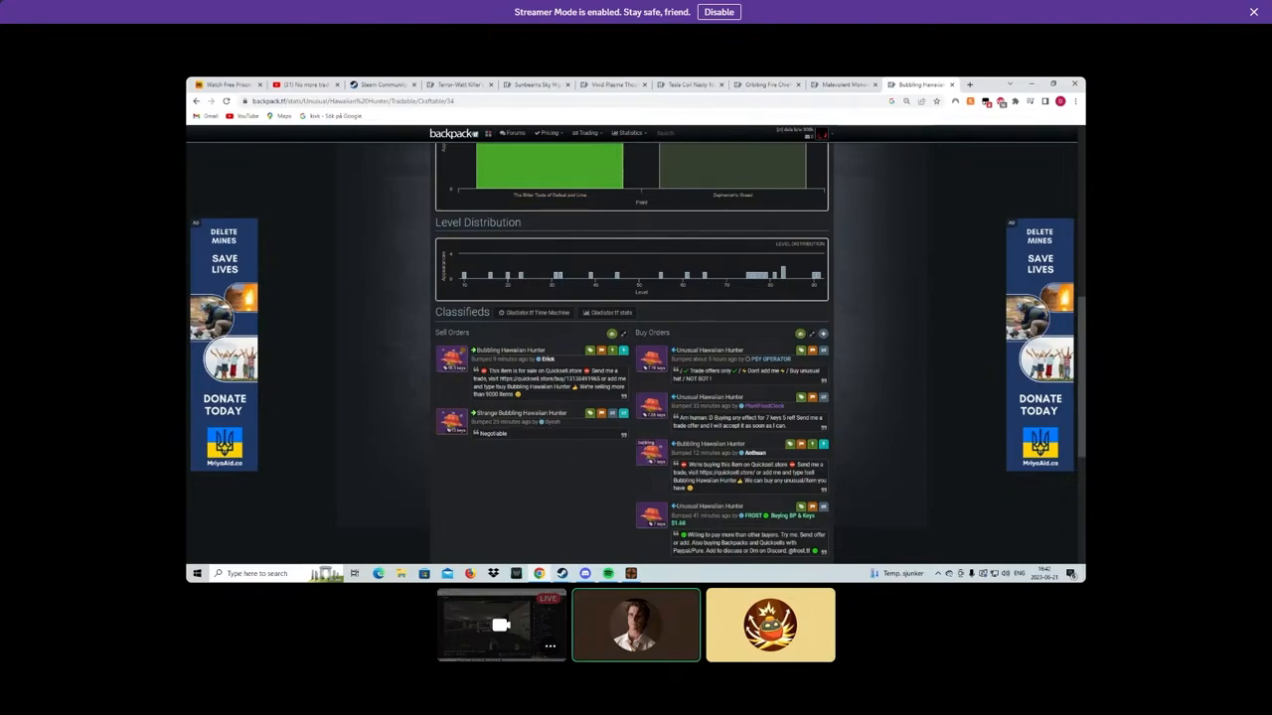
mouse_move(465, 387)
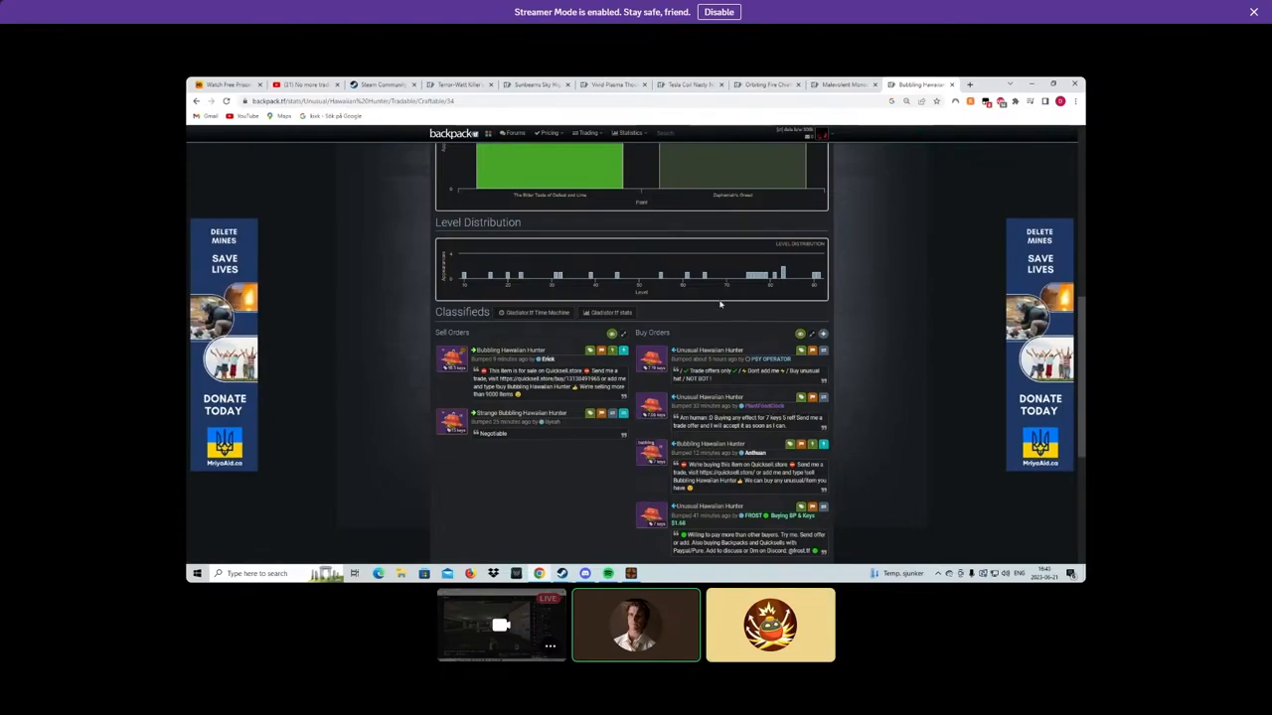
mouse_move(596, 275)
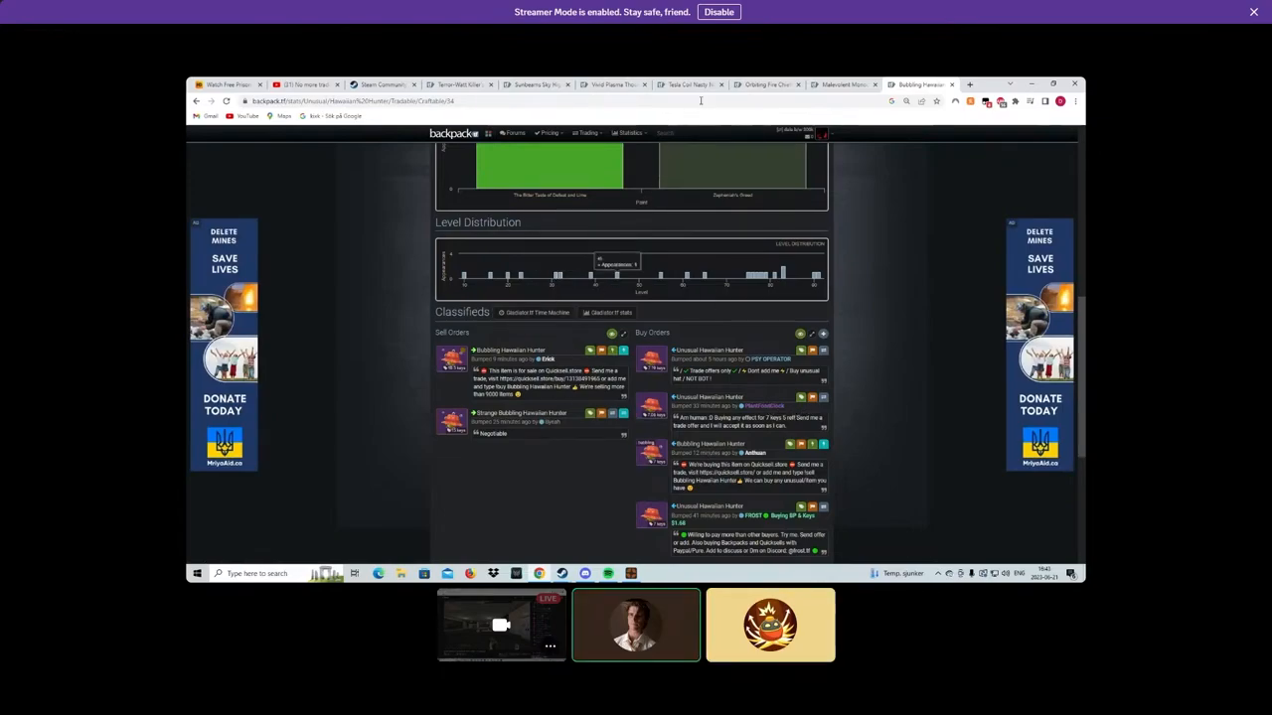
Check another unusual hat's price page with only buy orders, then return to Steam trade history.
left_click(765, 83)
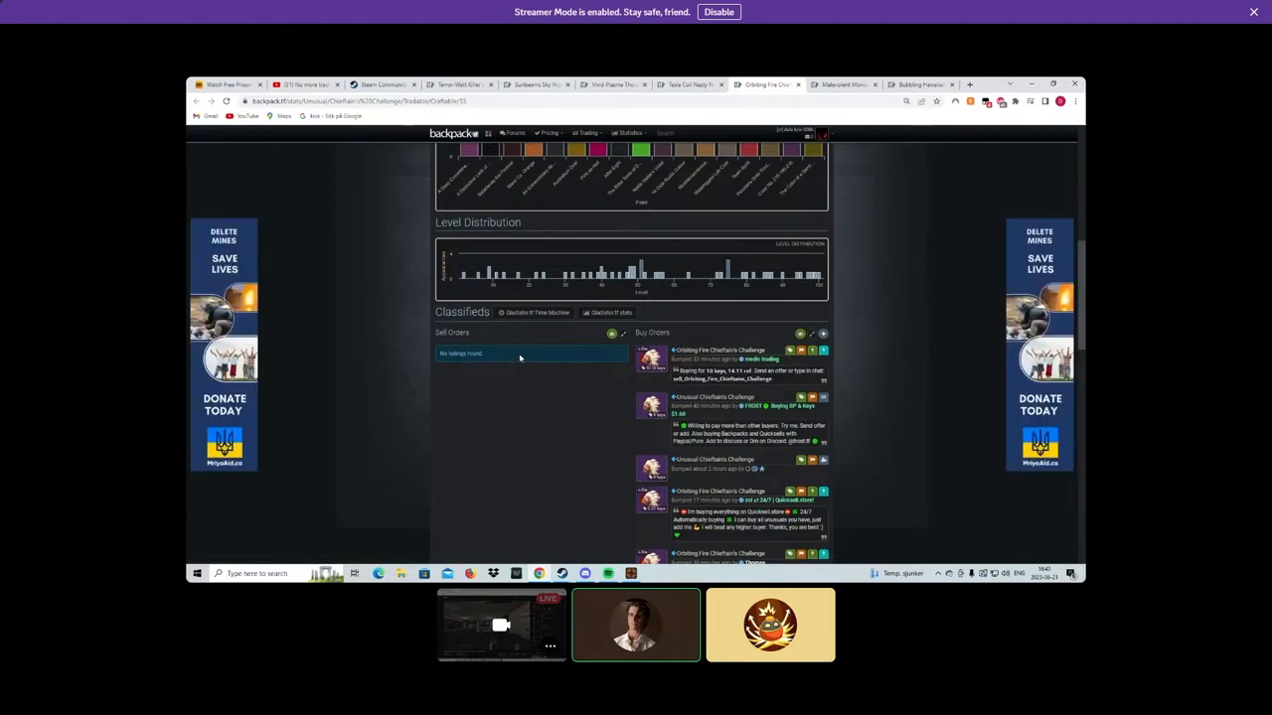
left_click(381, 83)
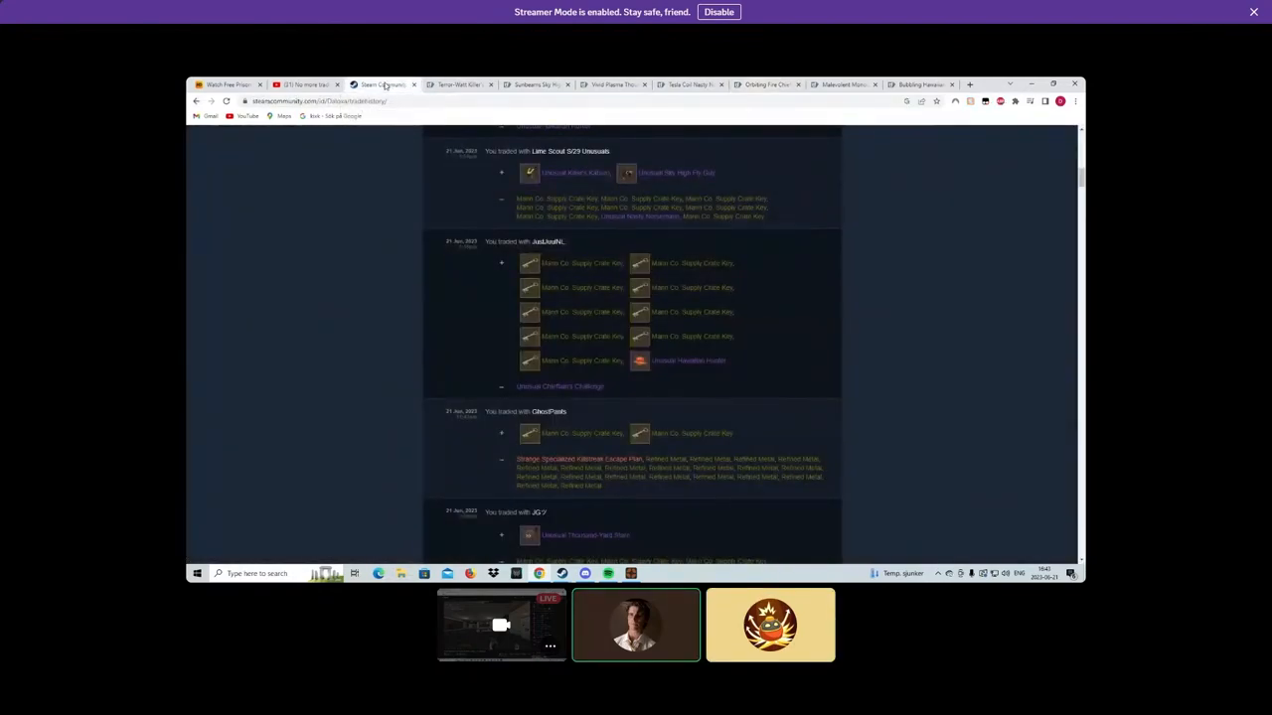
mouse_move(687, 362)
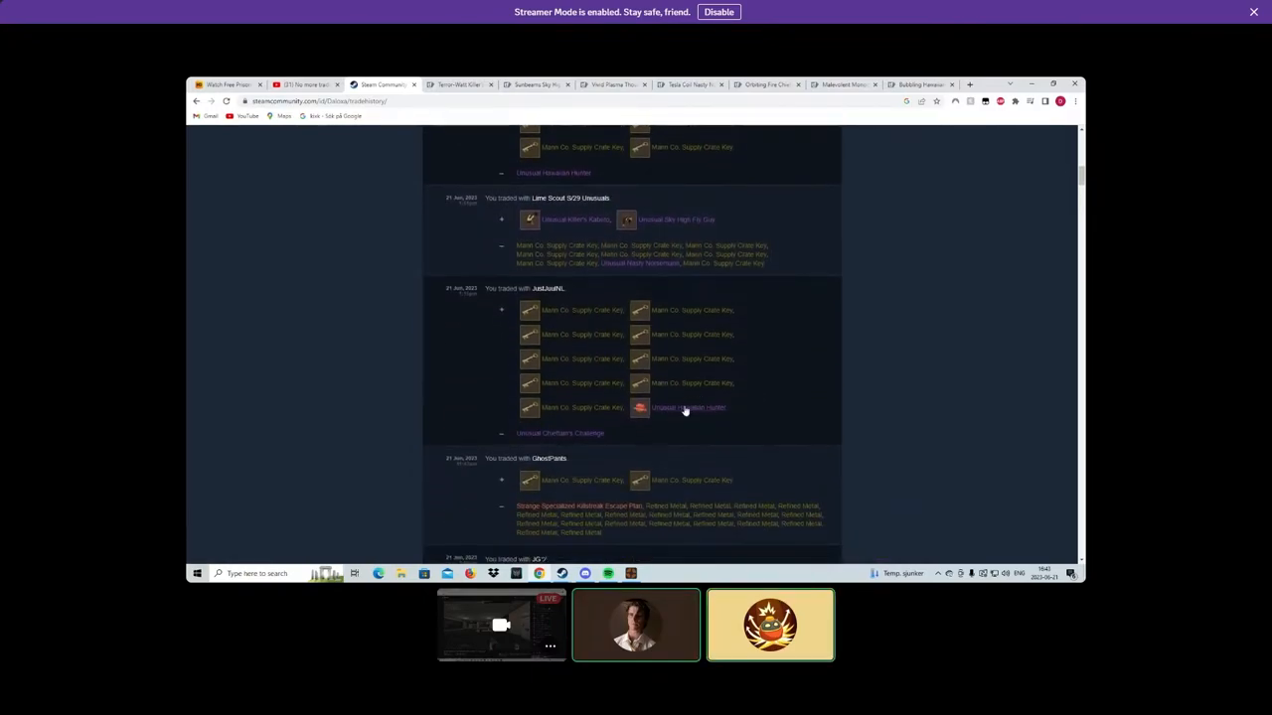
mouse_move(682, 417)
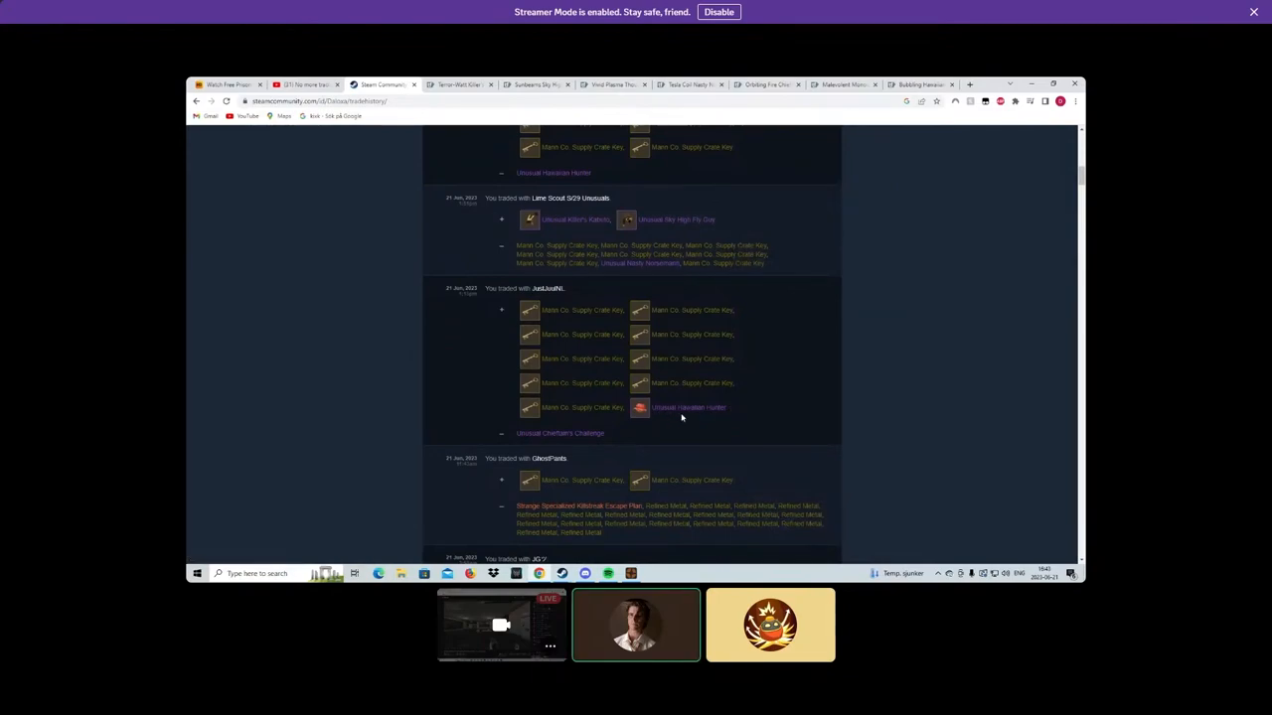
mouse_move(580, 407)
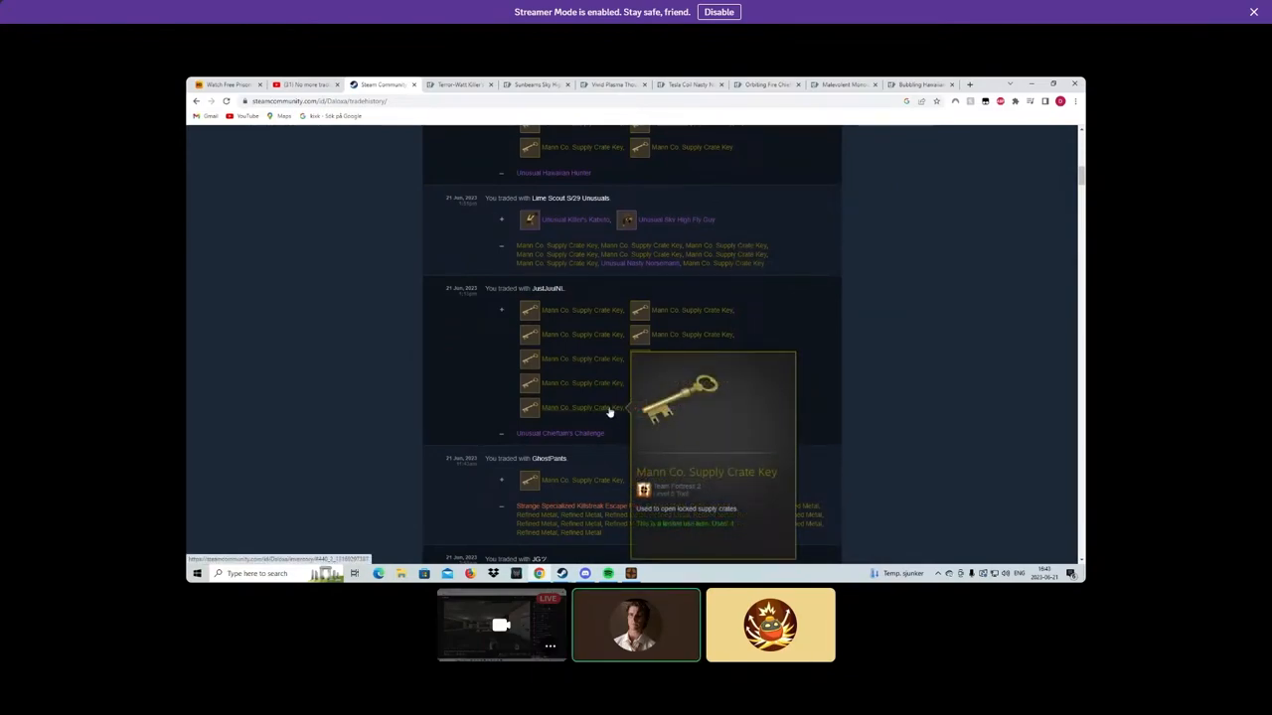
mouse_move(600, 407)
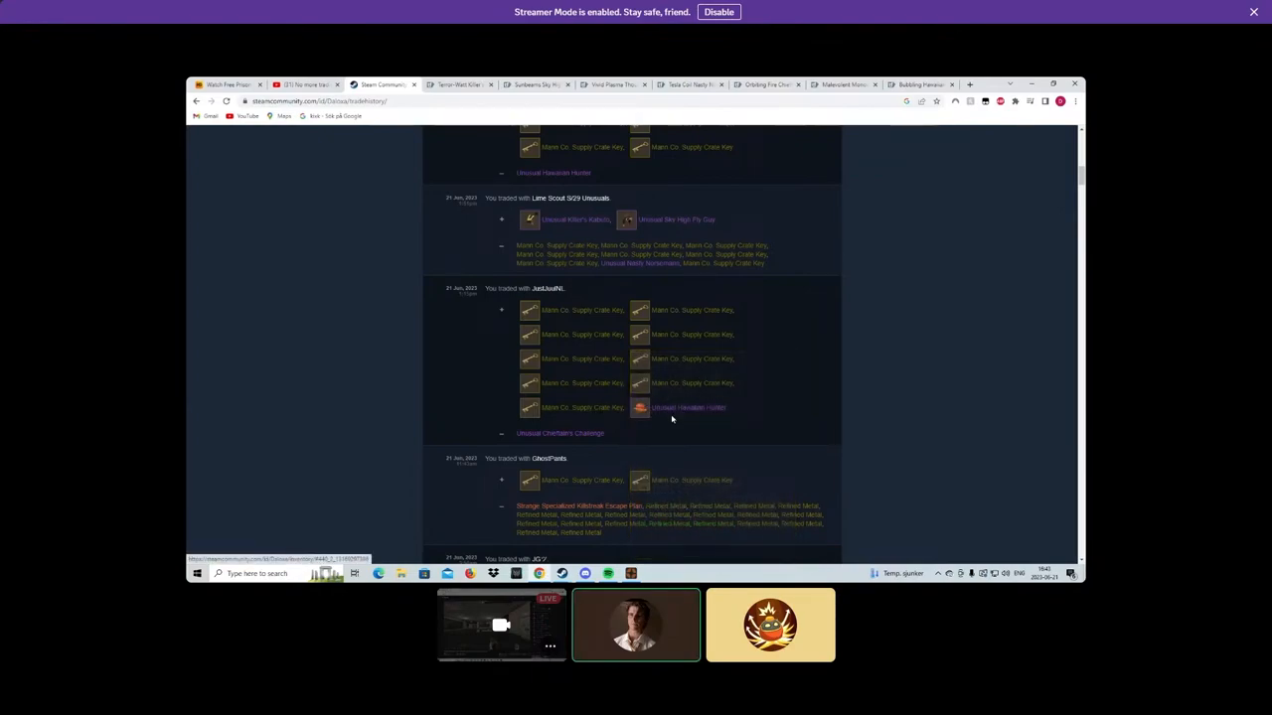
mouse_move(688, 407)
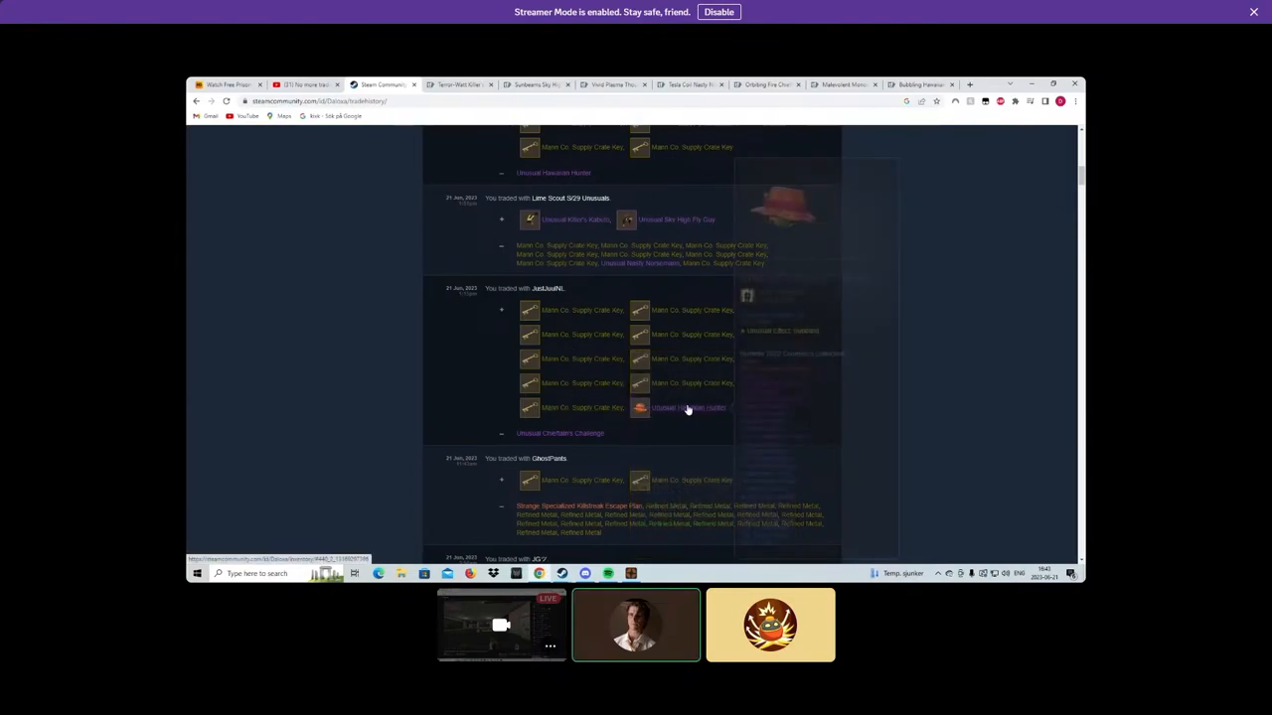
mouse_move(687, 407)
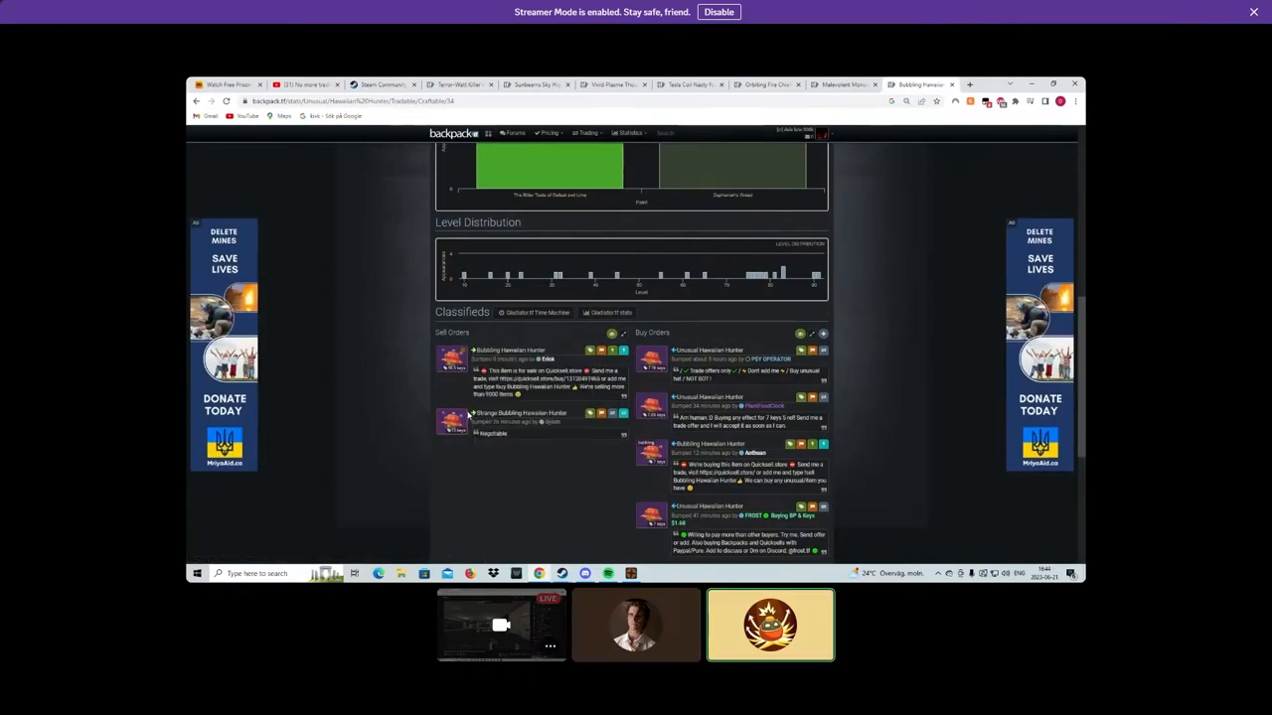
mouse_move(620, 487)
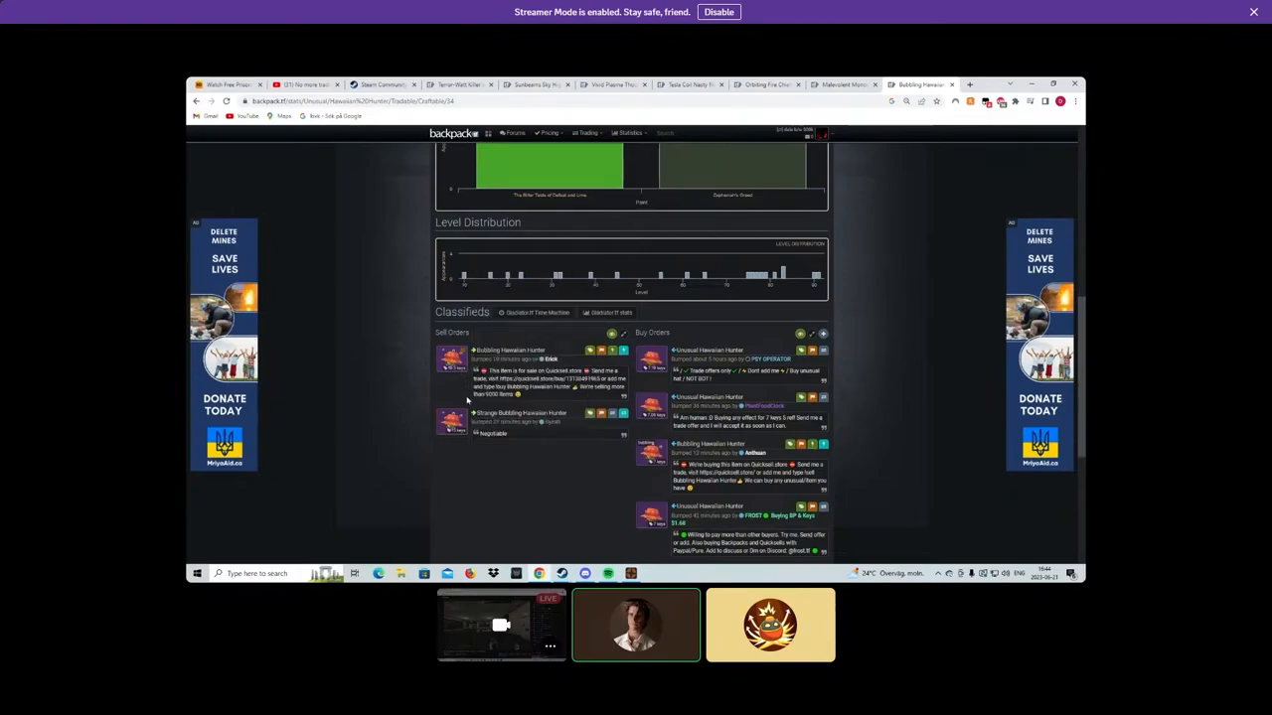
mouse_move(564, 453)
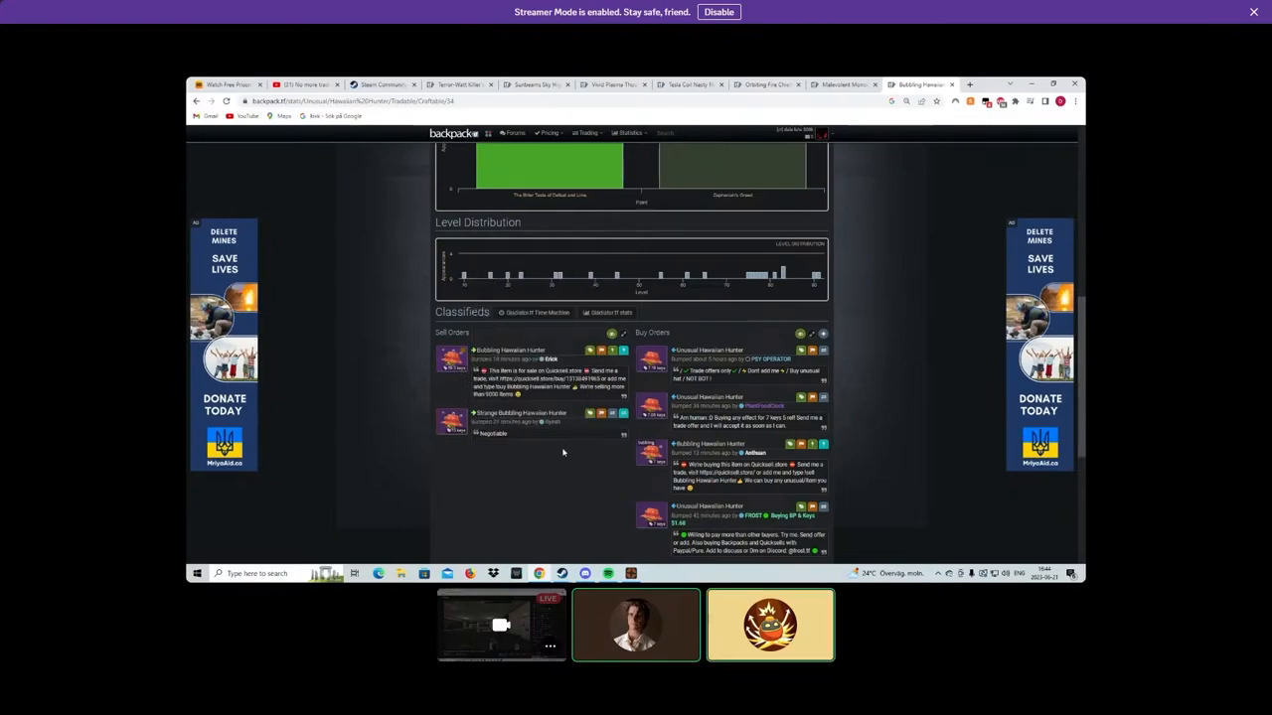
mouse_move(381, 83)
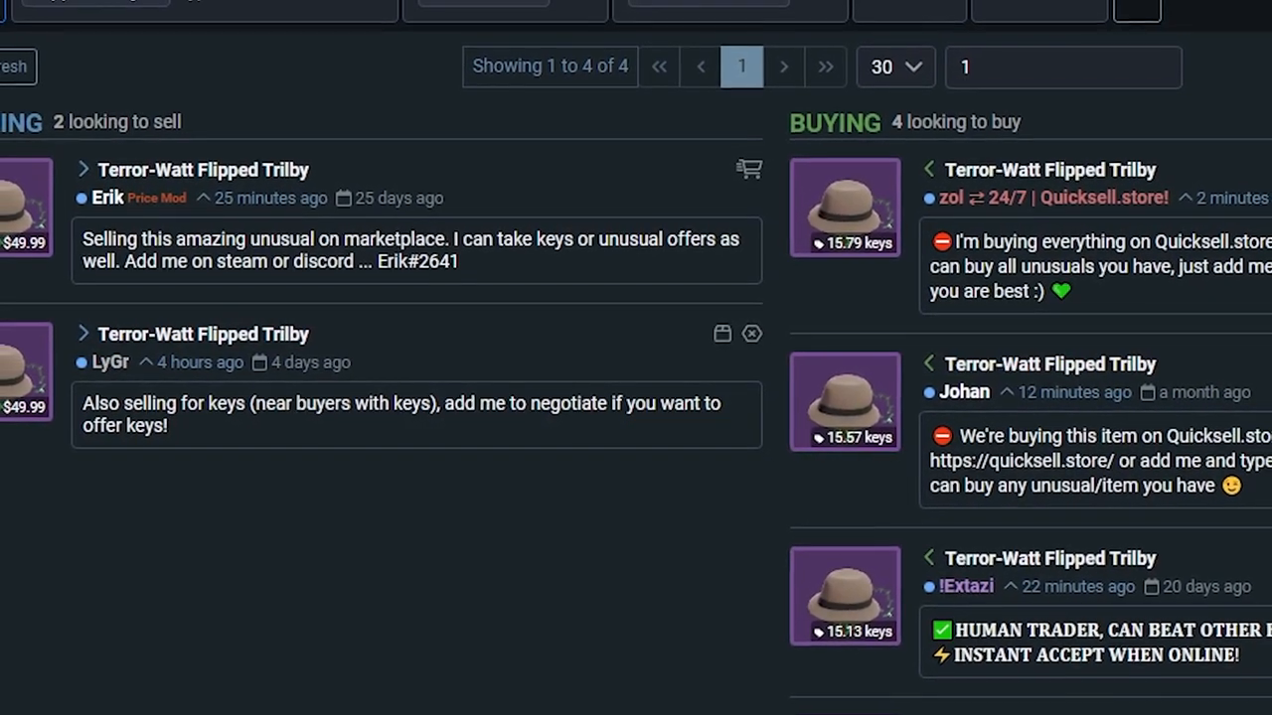
Review the Terror-Watt Flipped Trilby sellers and buyers, then switch to the text price list.
scroll("up", 3)
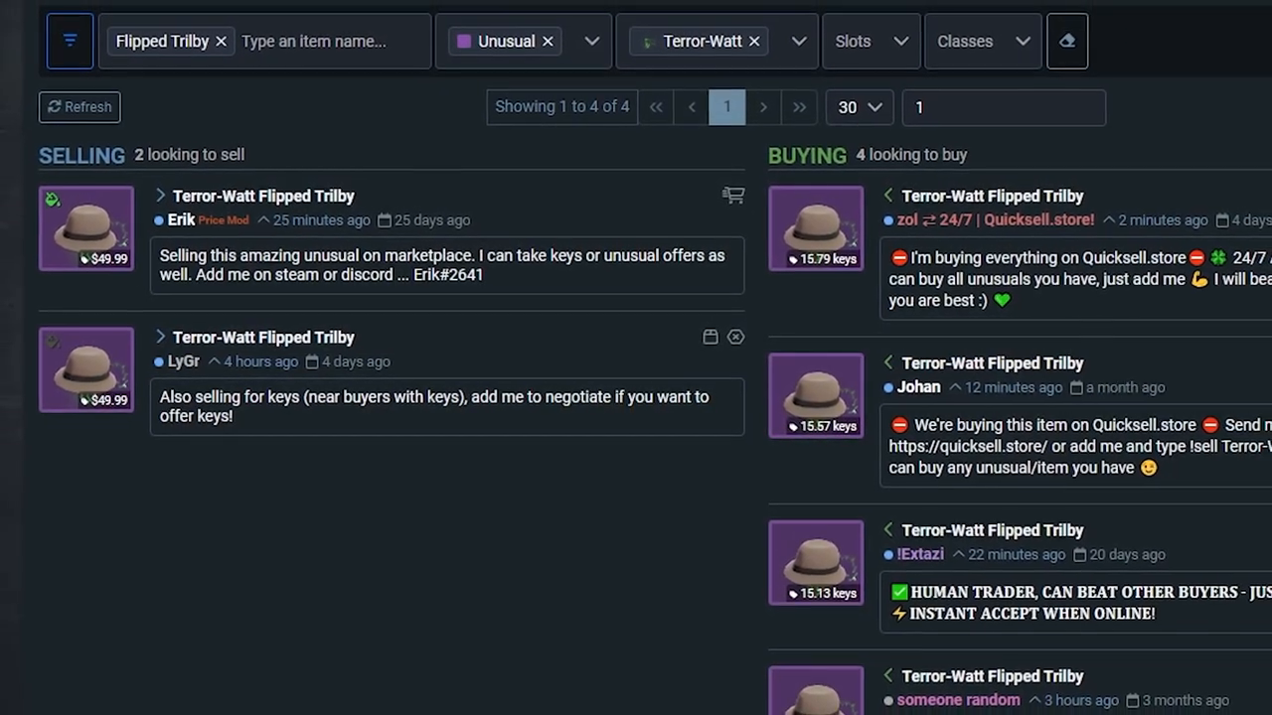
scroll("up", 3)
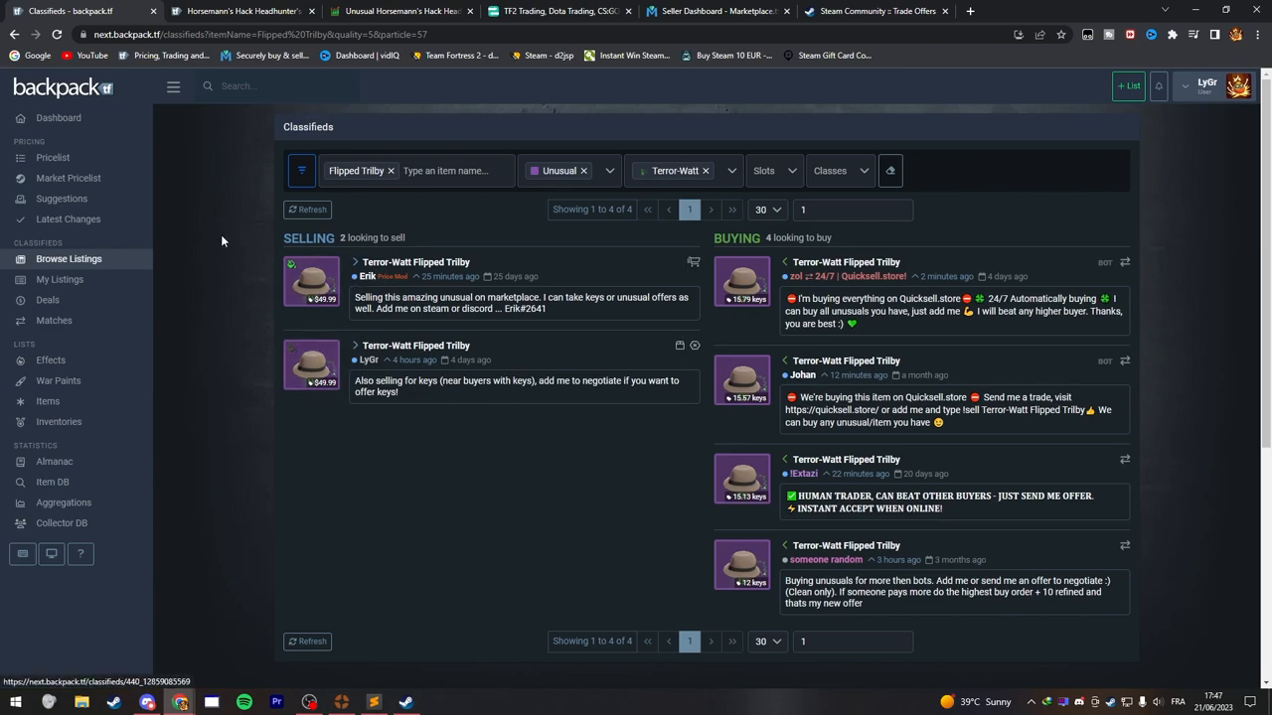
left_click(238, 12)
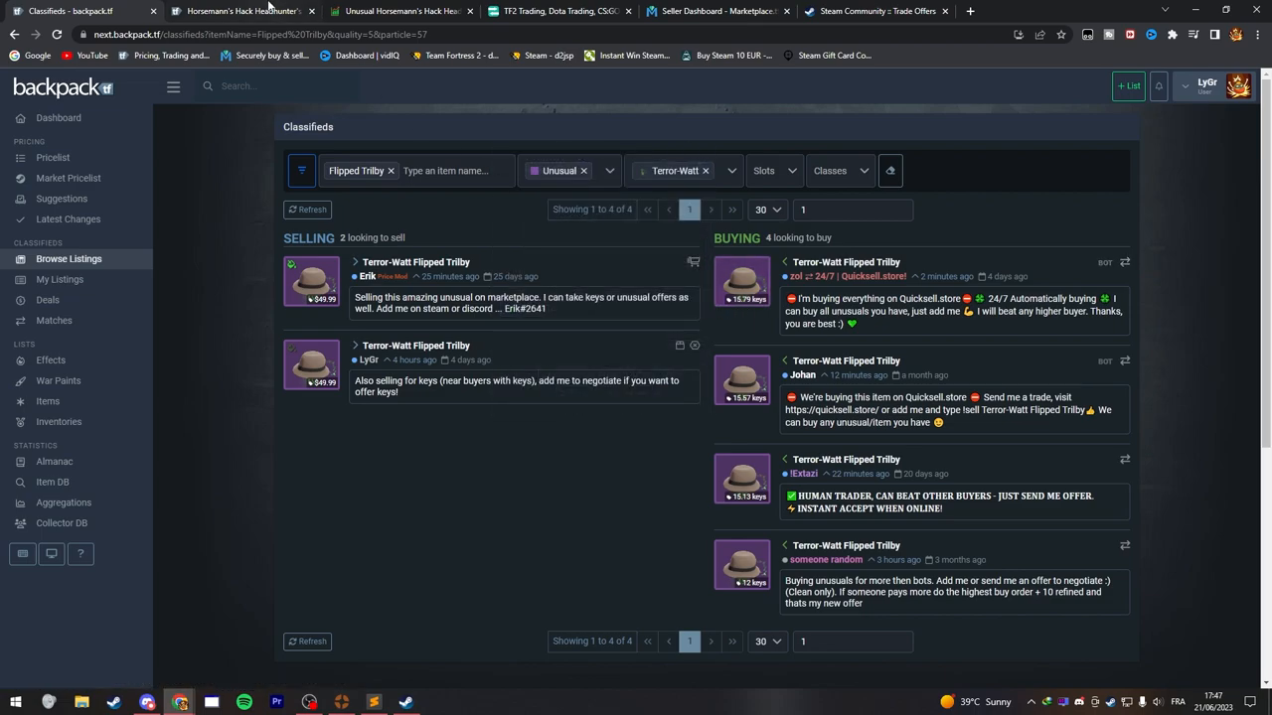
left_click(243, 12)
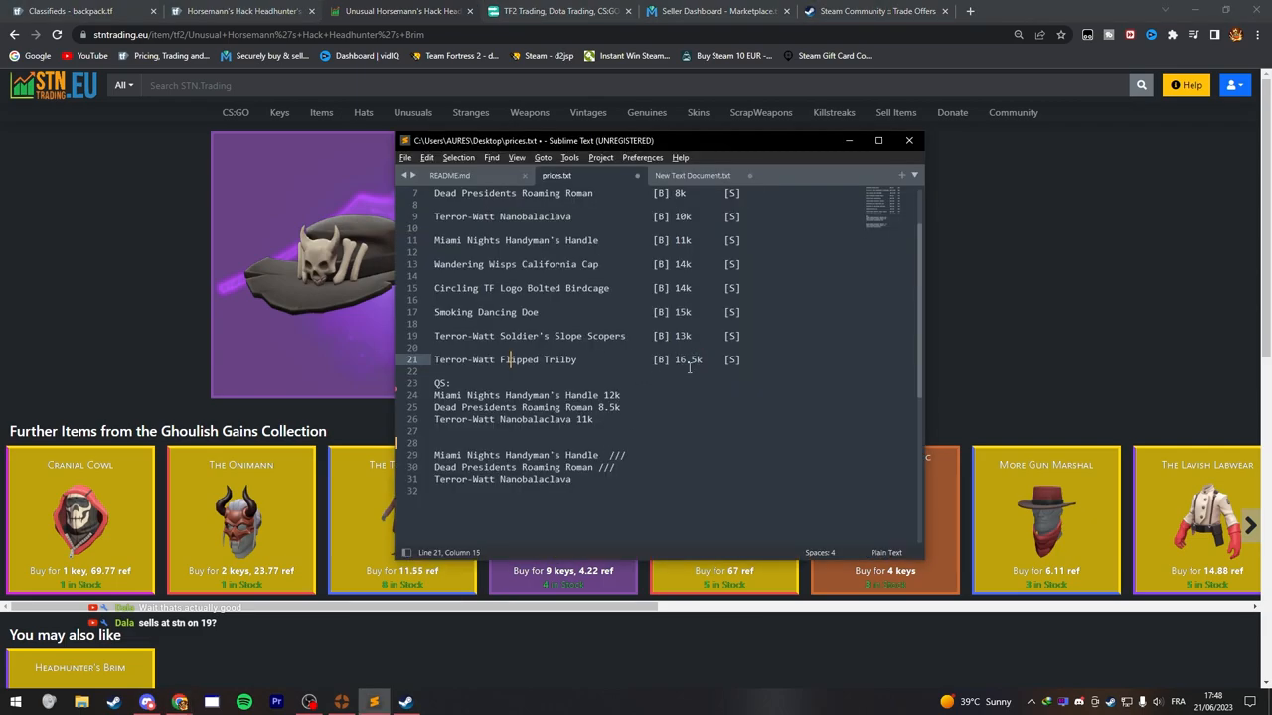
Select the Terror-Watt Flipped Trilby price in the notes to compare with STN's 19 keys, 68.66 ref sell price.
double_click(687, 360)
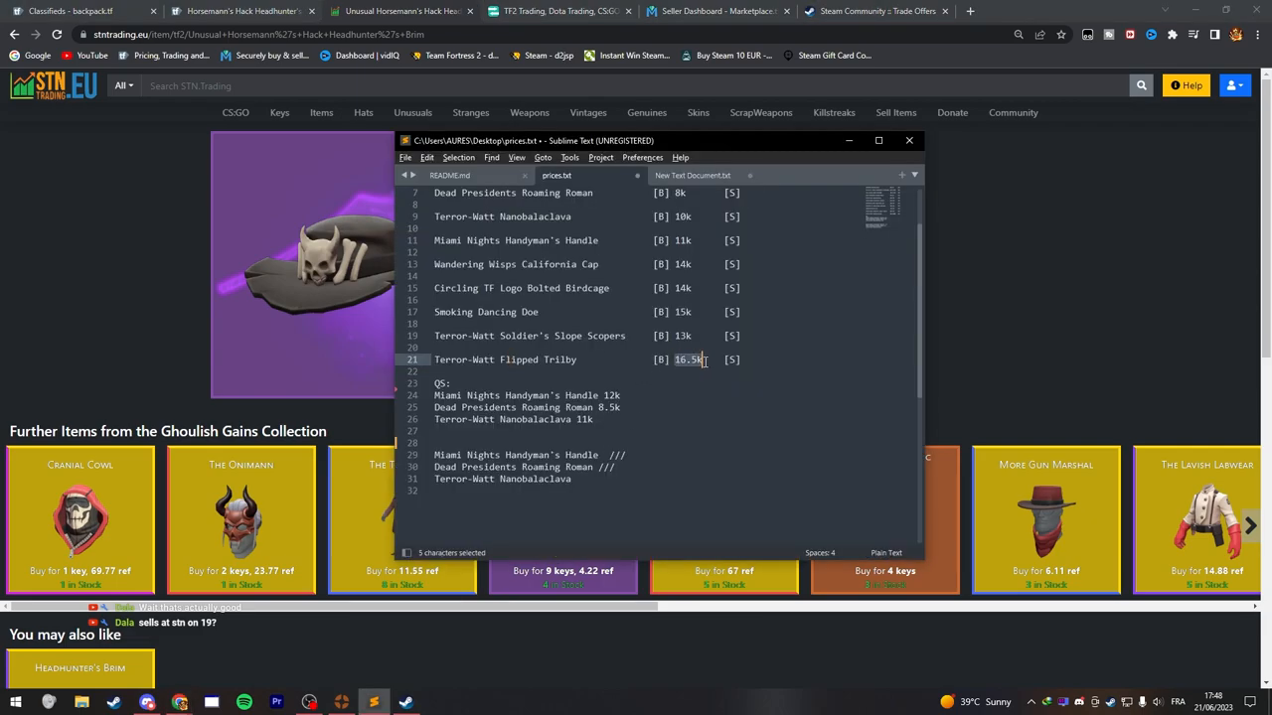
mouse_move(258, 298)
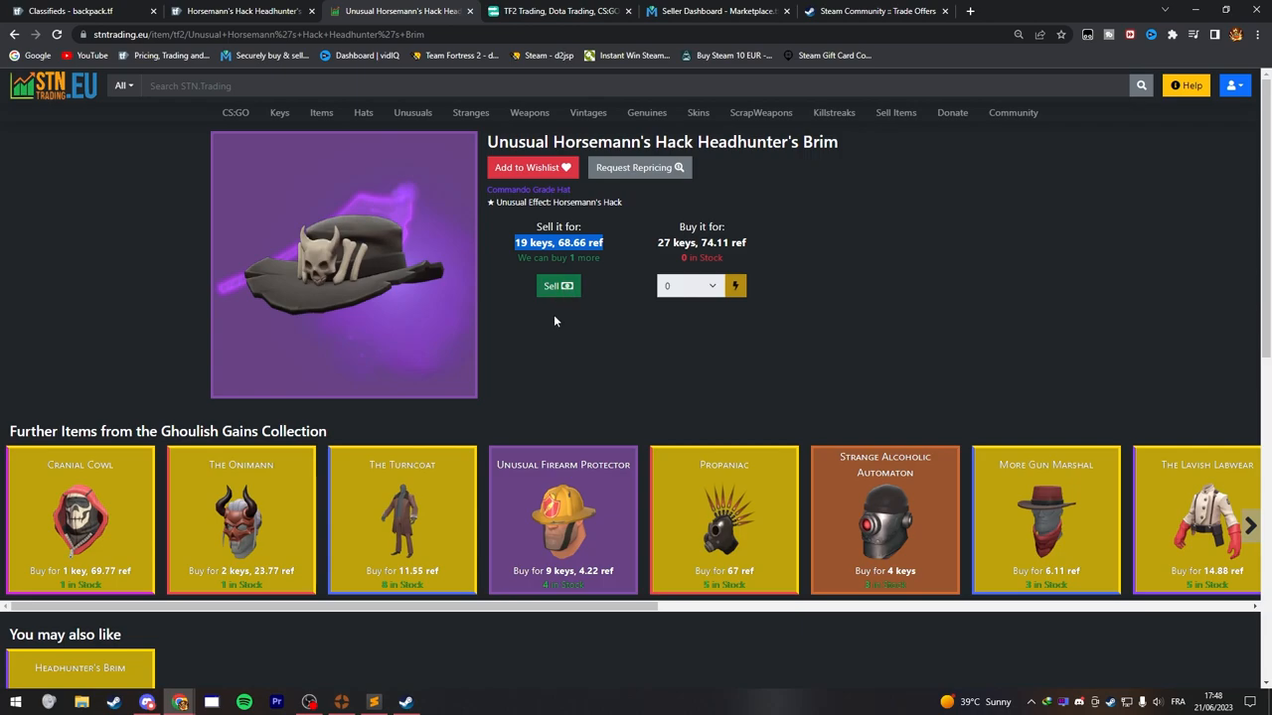
mouse_move(471, 407)
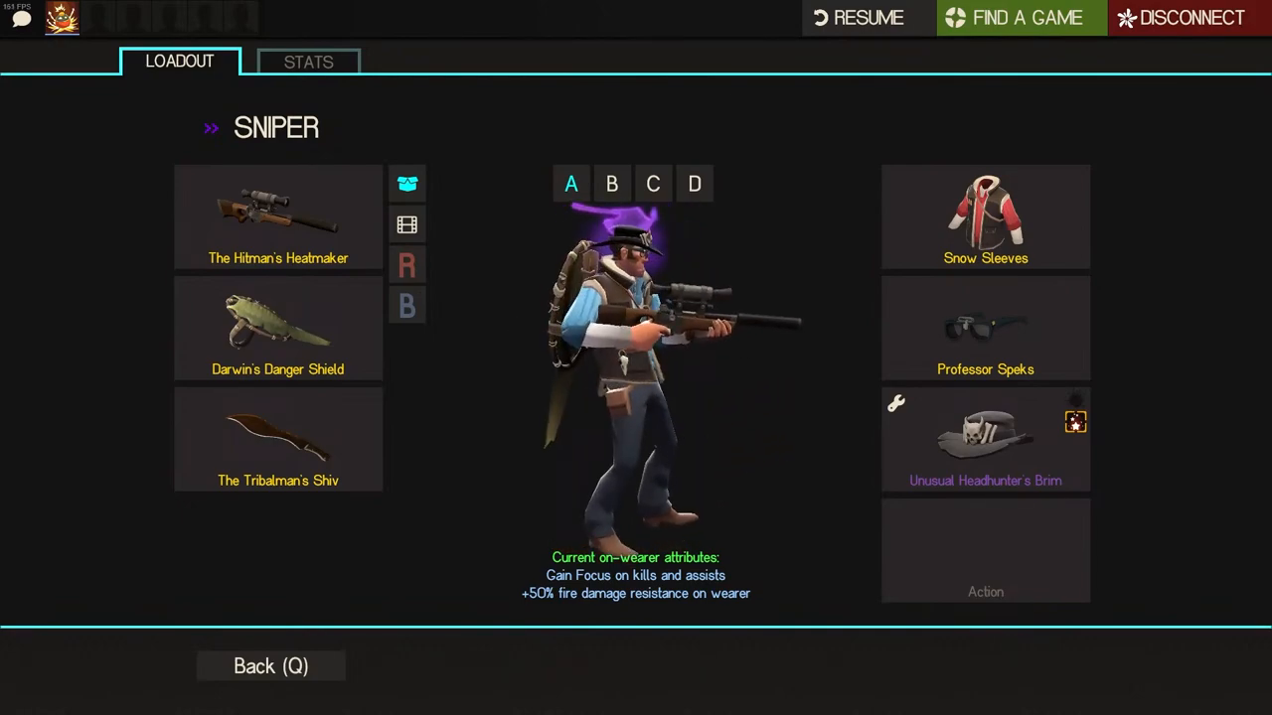
Switch from the game to Steam trade offers and decline the four-items-for-nothing offer.
key("alt+tab")
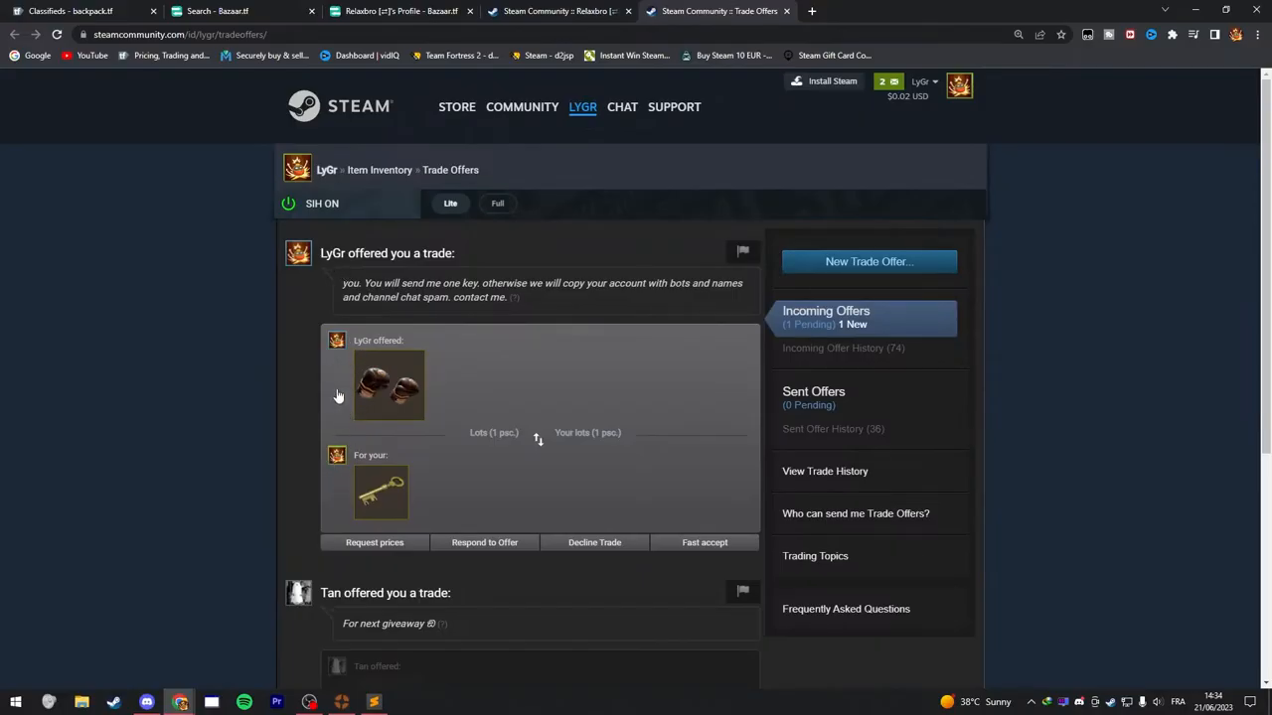
mouse_move(353, 353)
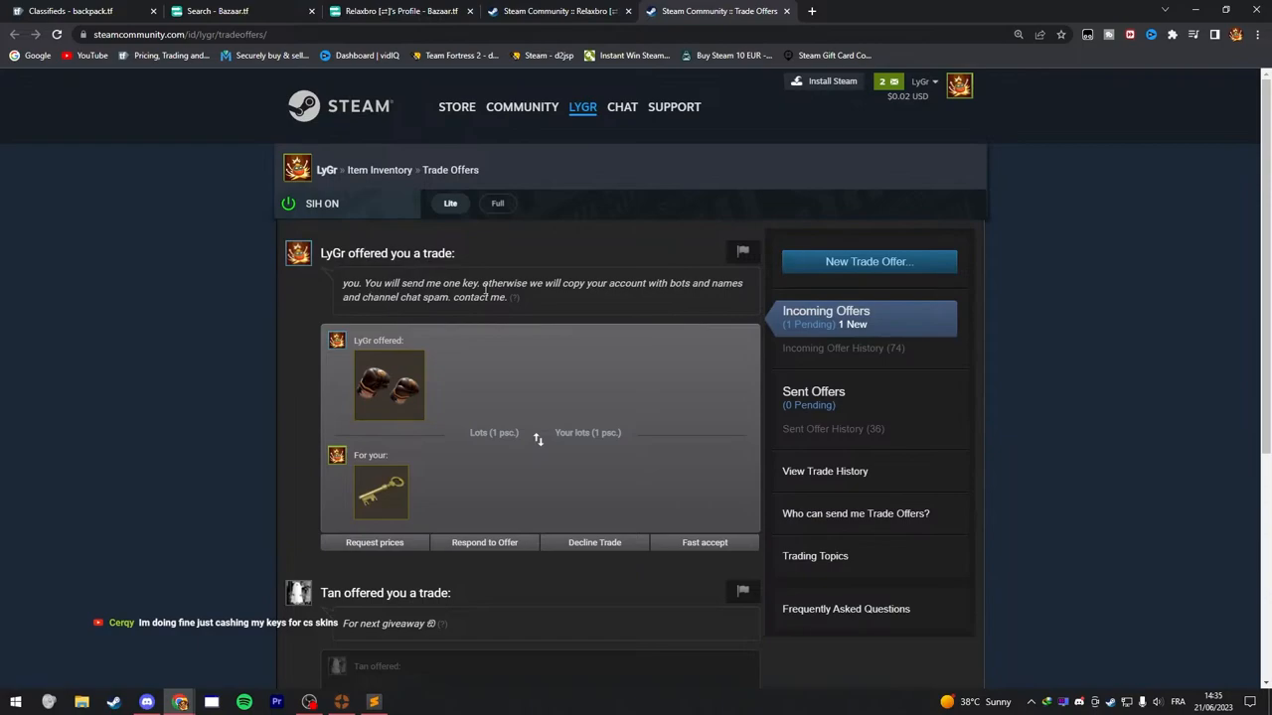
mouse_move(610, 294)
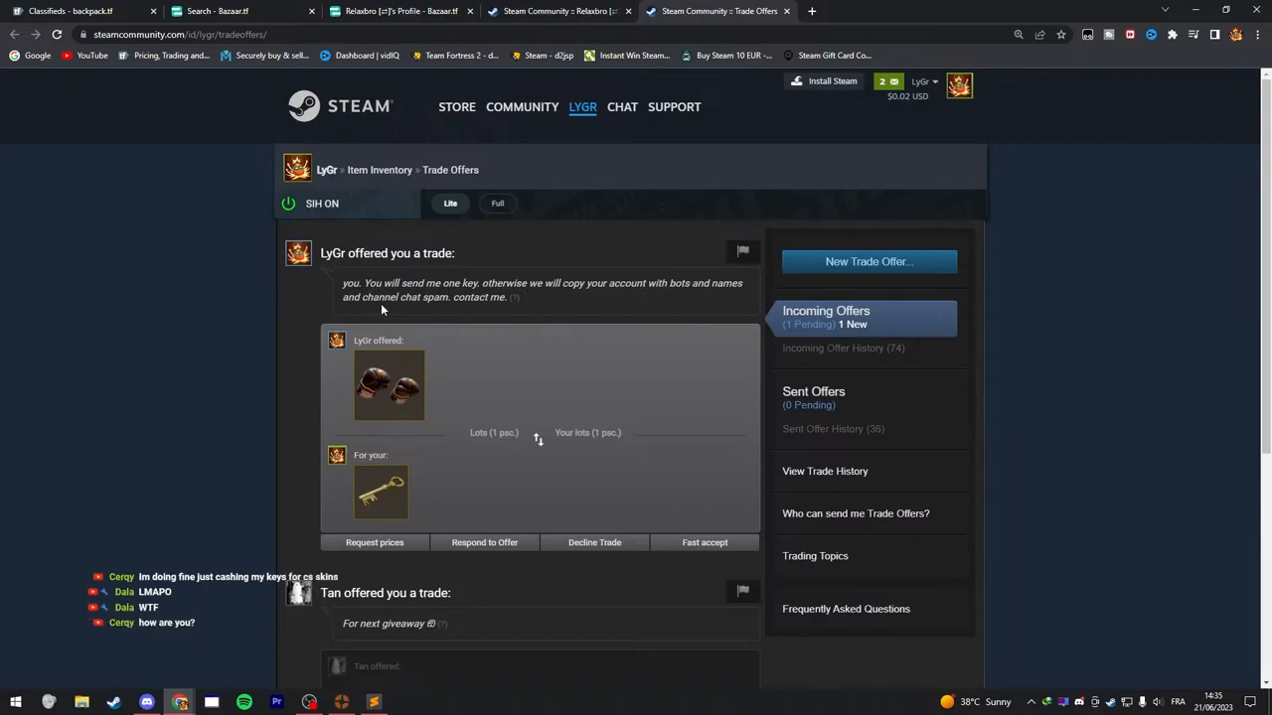
mouse_move(477, 317)
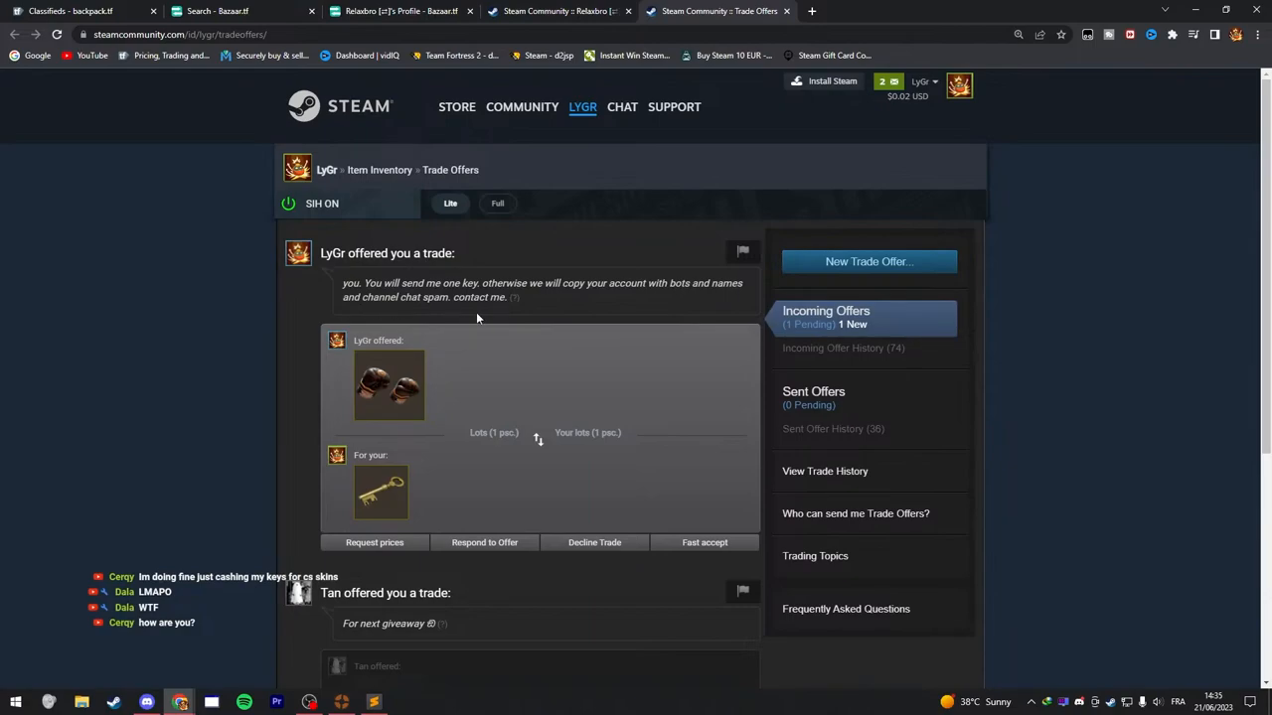
mouse_move(513, 310)
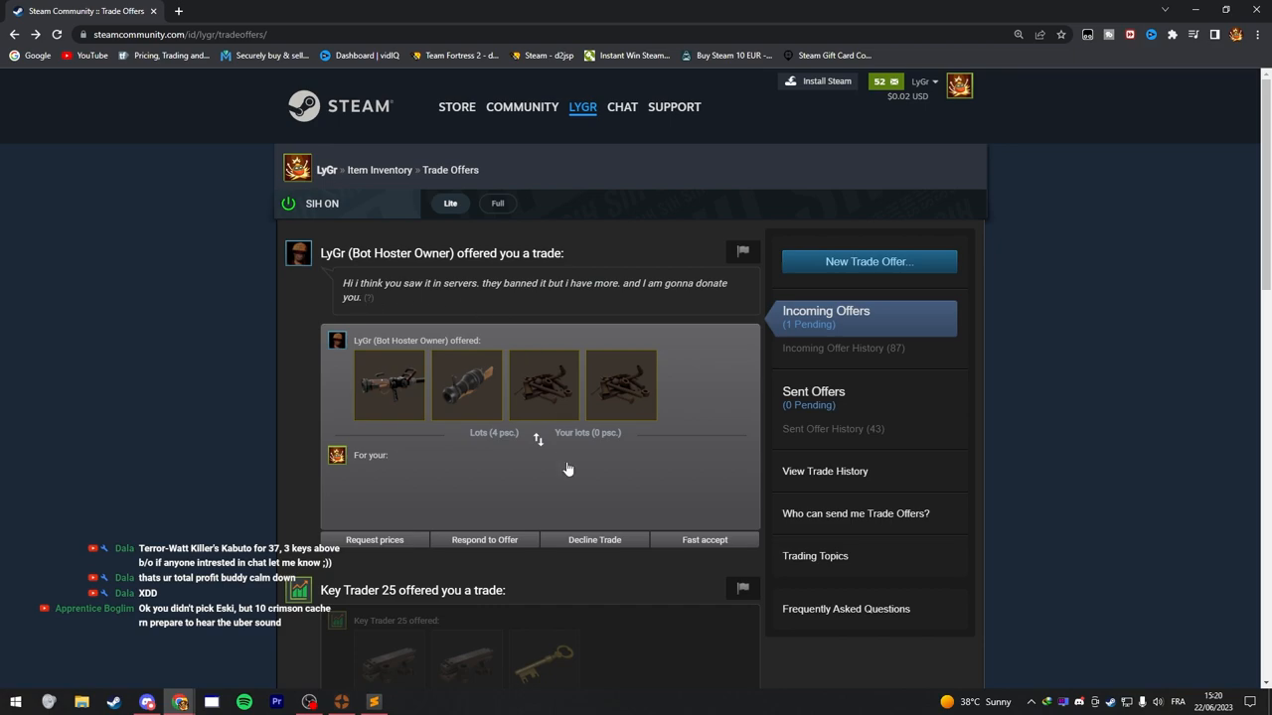
mouse_move(596, 540)
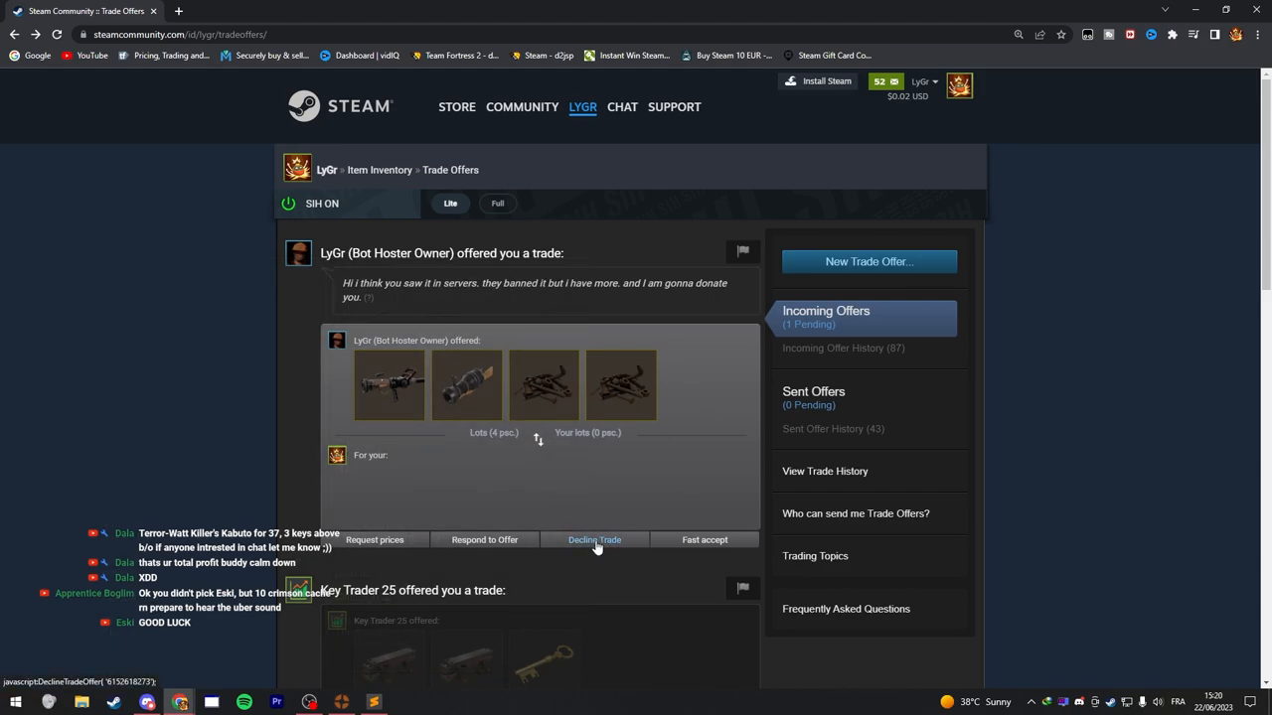
left_click(594, 541)
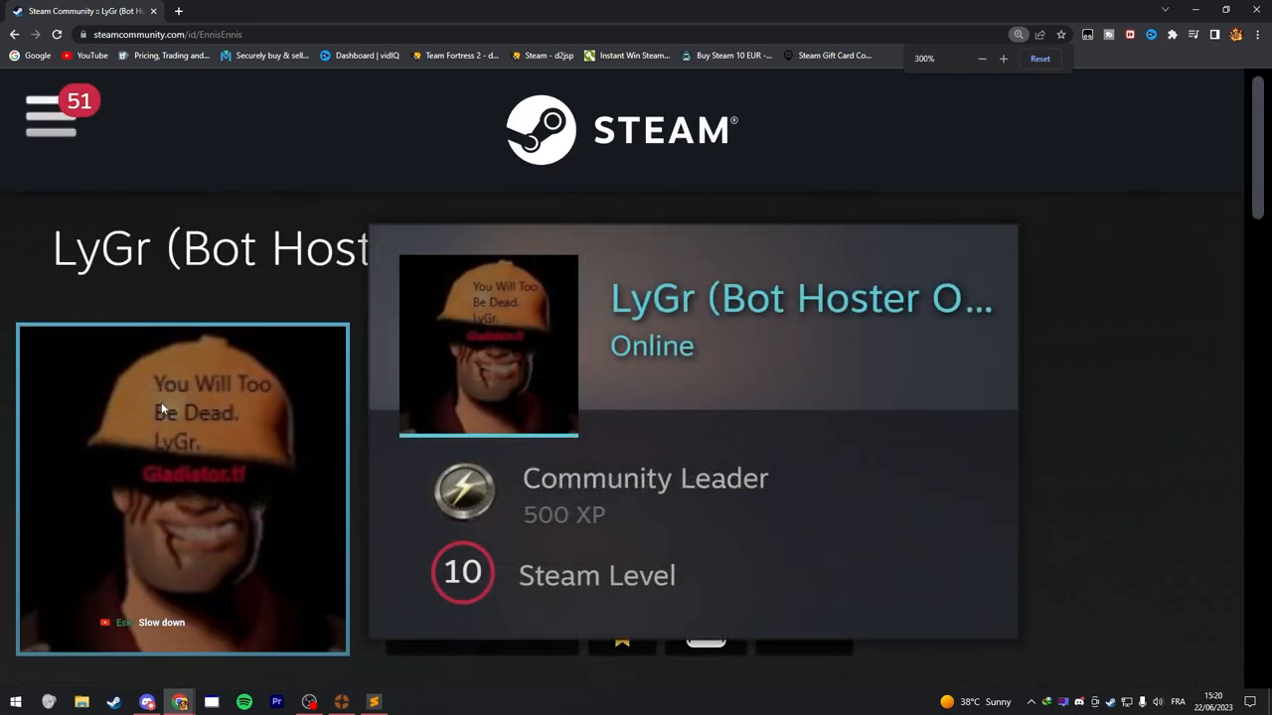
mouse_move(203, 457)
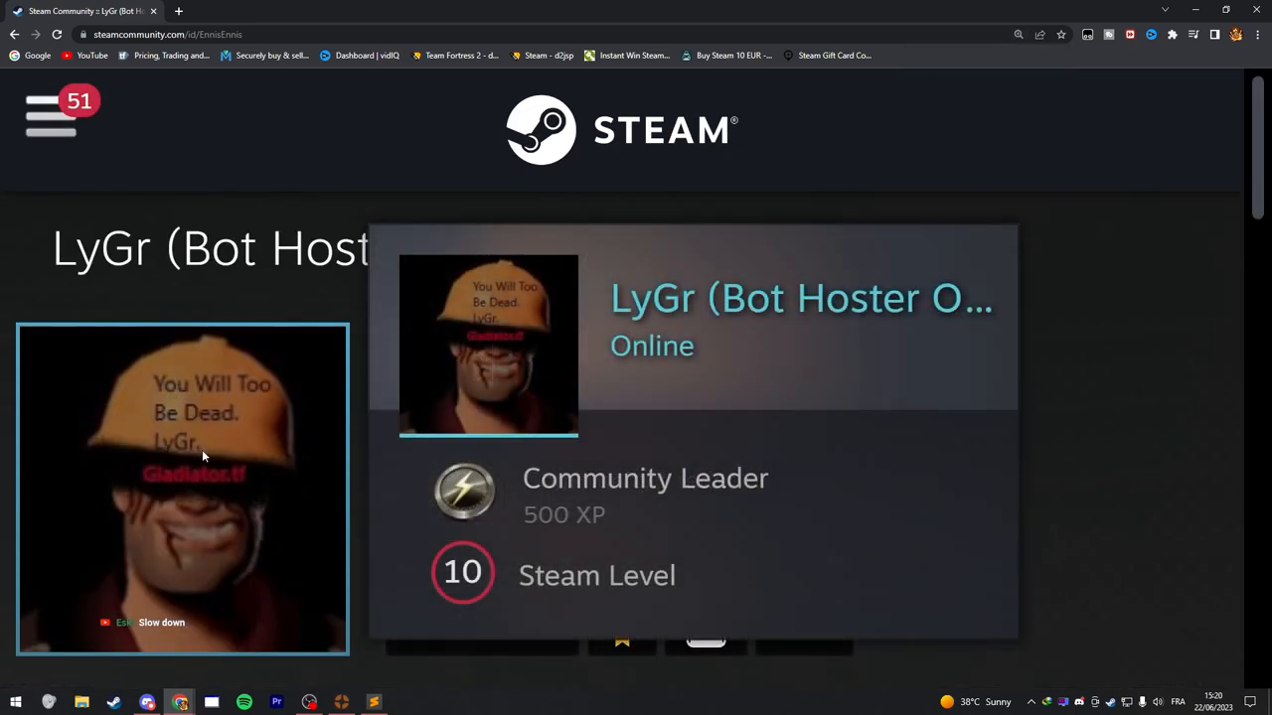
mouse_move(236, 487)
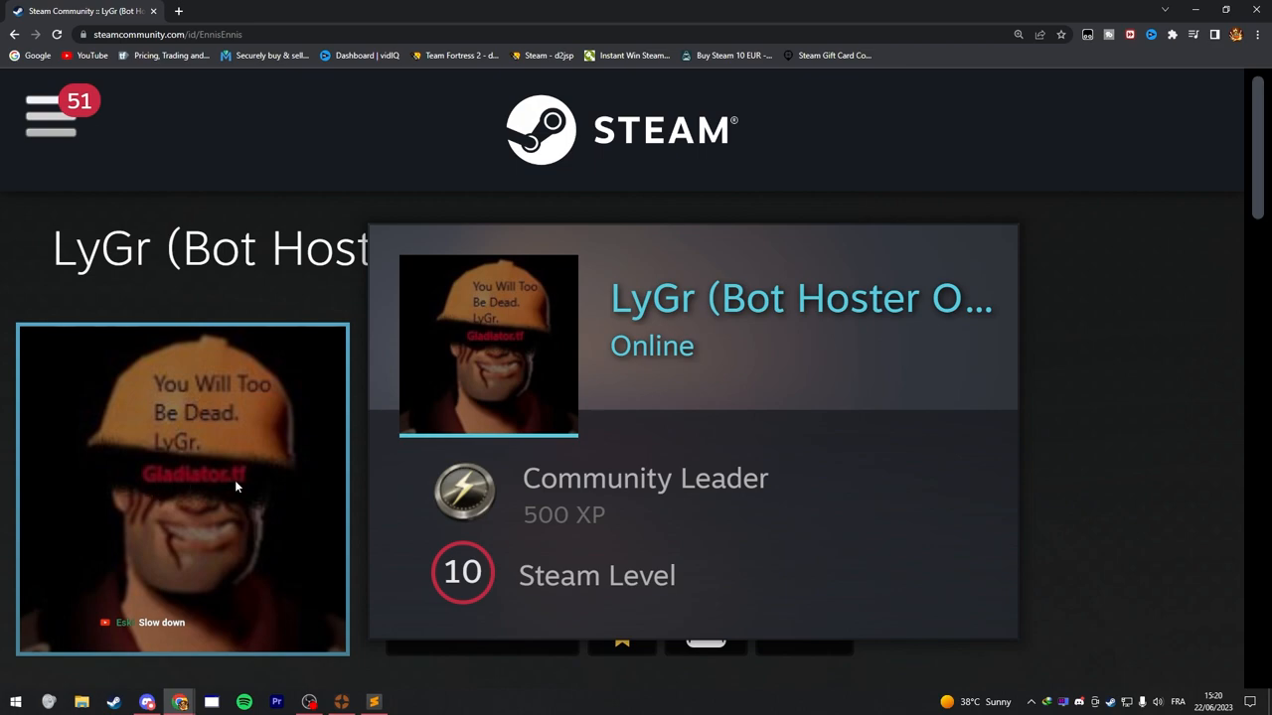
mouse_move(210, 532)
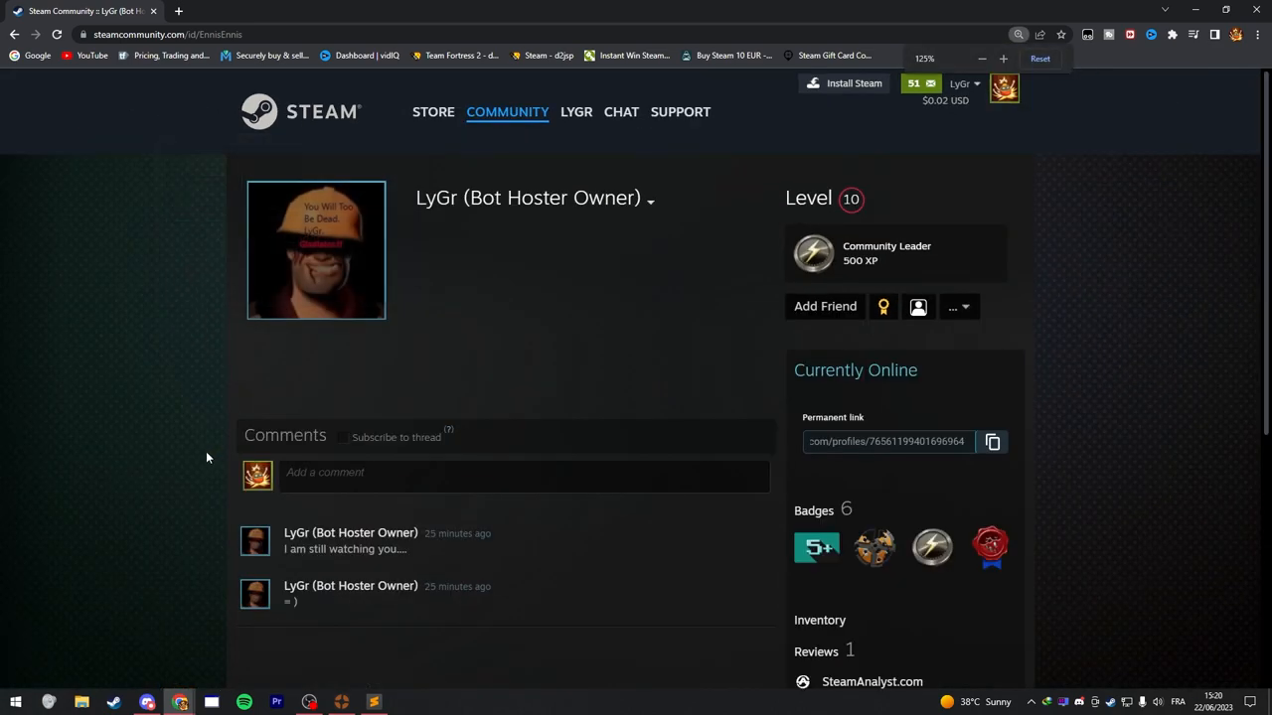
mouse_move(290, 548)
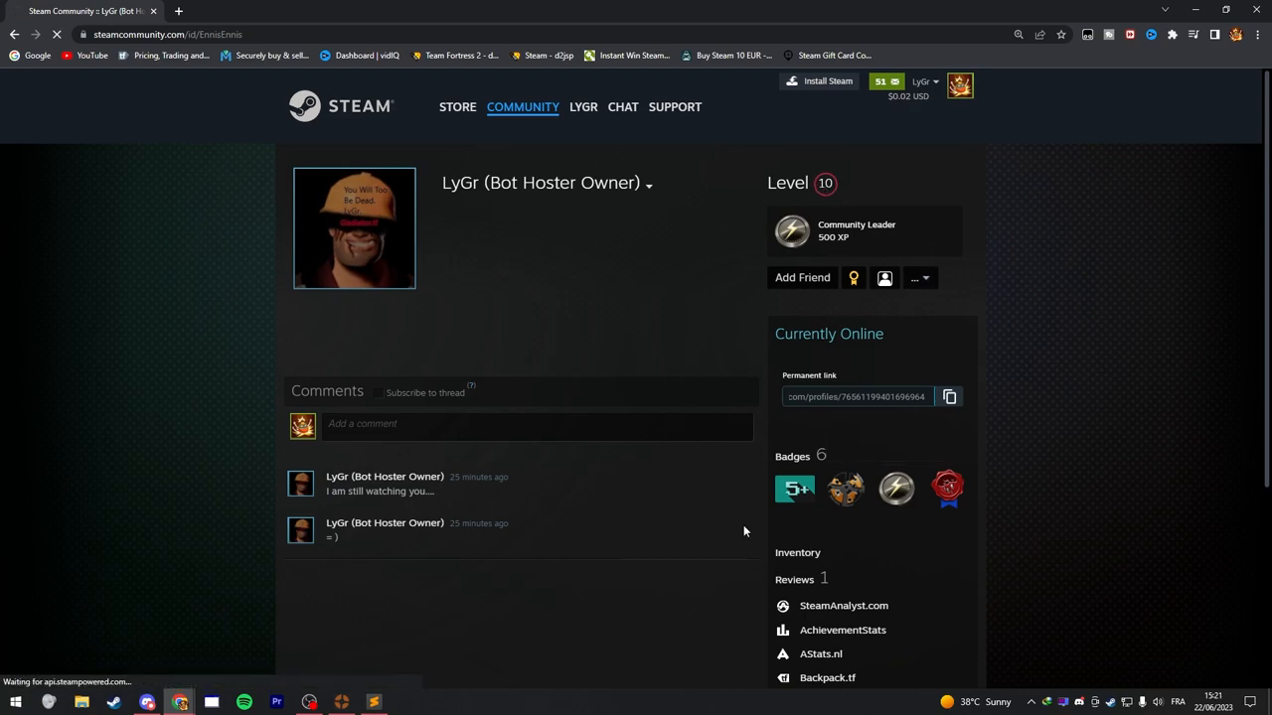
View the trade sender's TF2 inventory holding an Unusual Horseless Headless Horsemann's Headtaker.
left_click(797, 552)
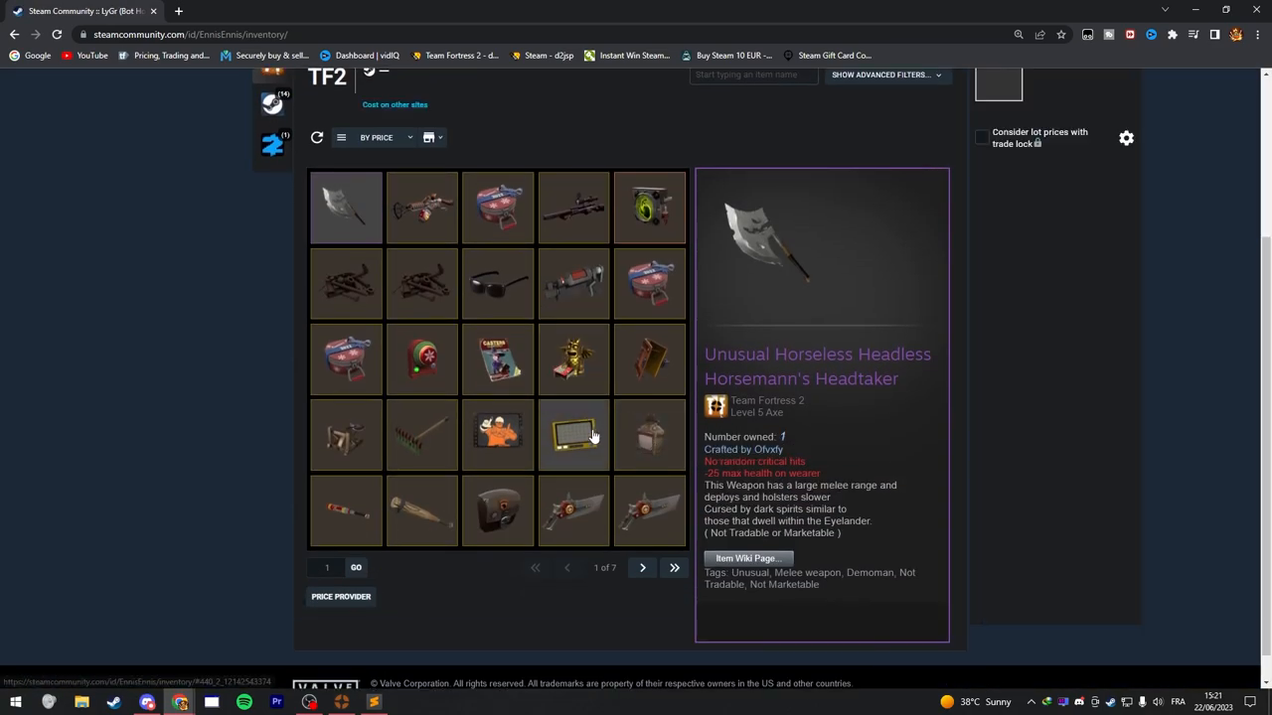
left_click(642, 568)
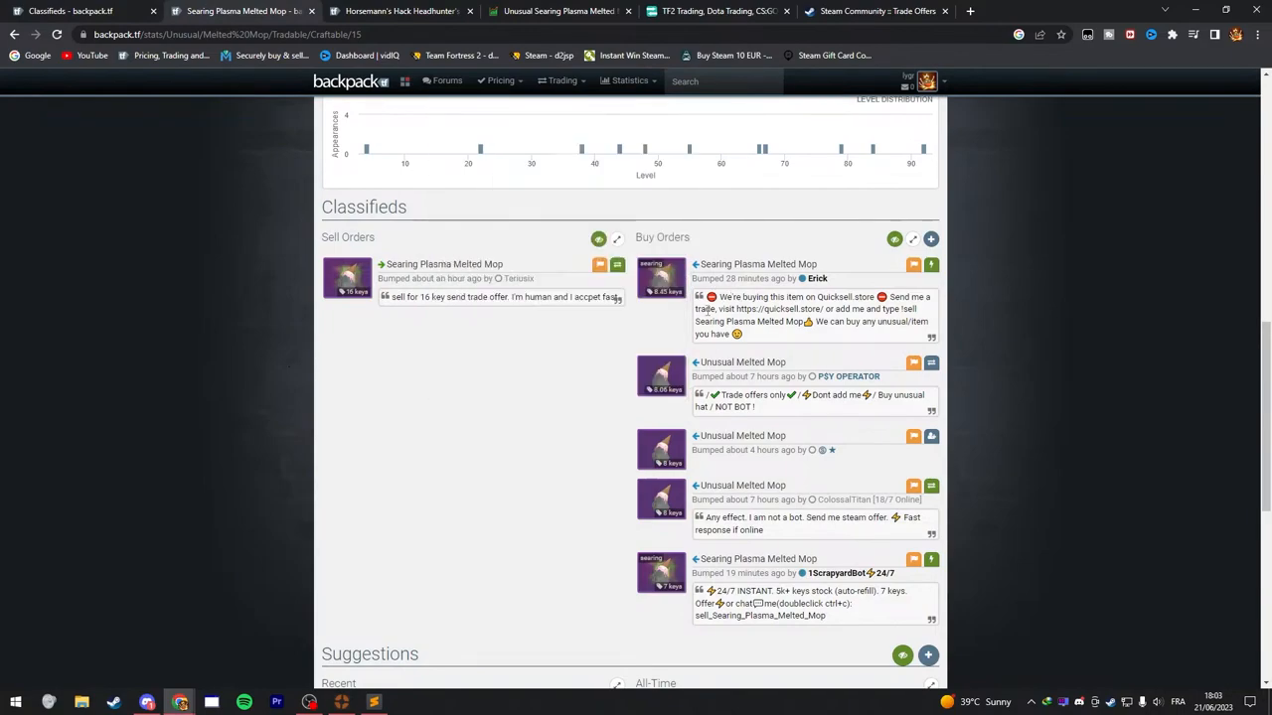
mouse_move(640, 435)
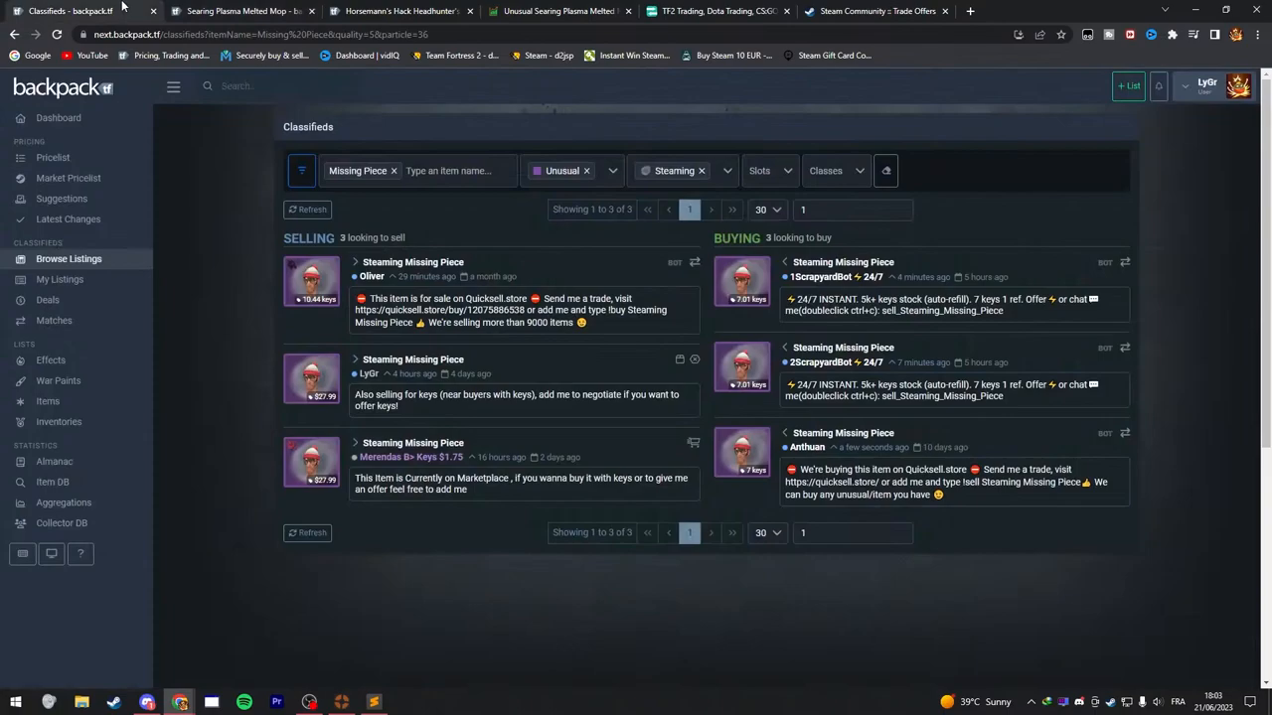
mouse_move(742, 283)
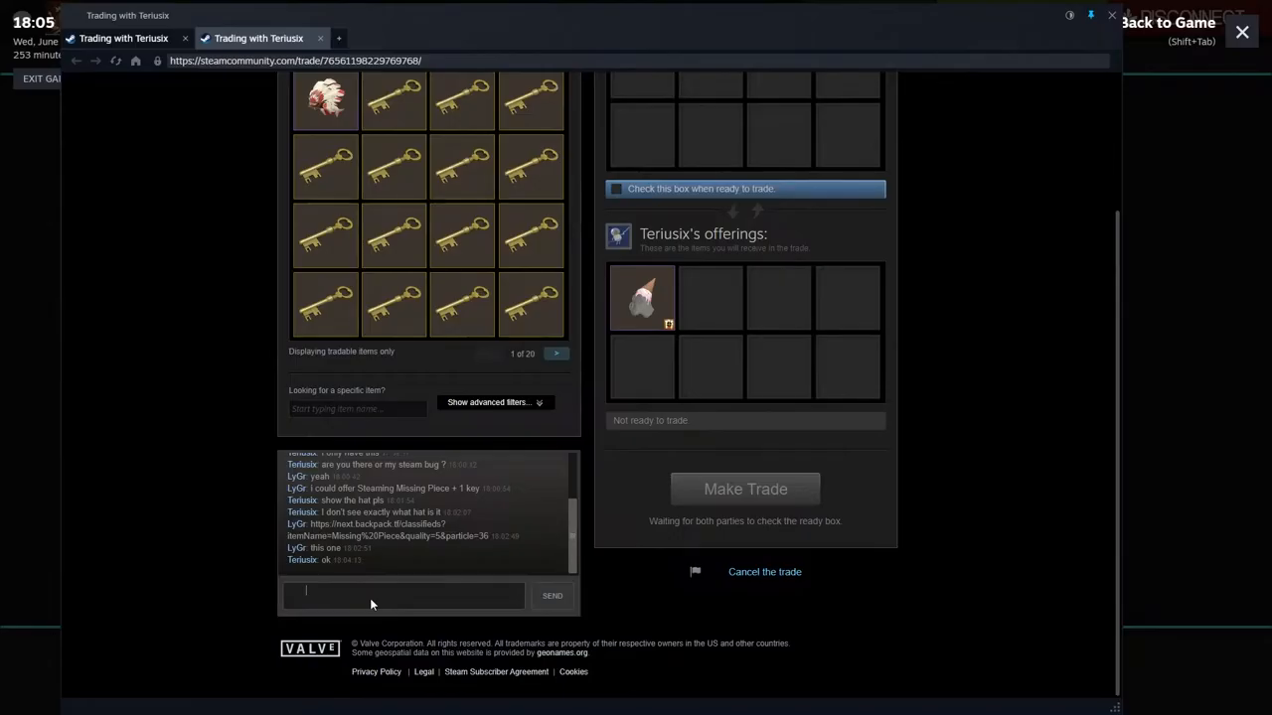
Send the trade partner the chat message 'is that a ye'.
type("is that a yes t")
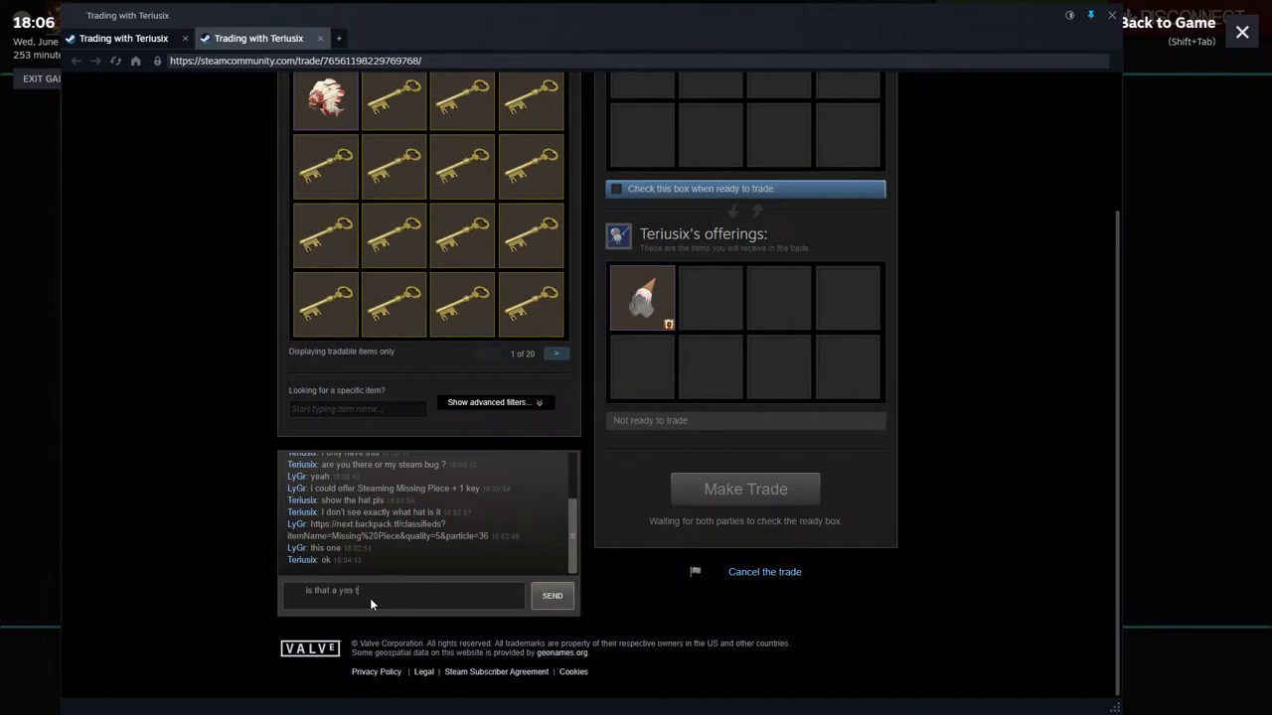
left_click(552, 596)
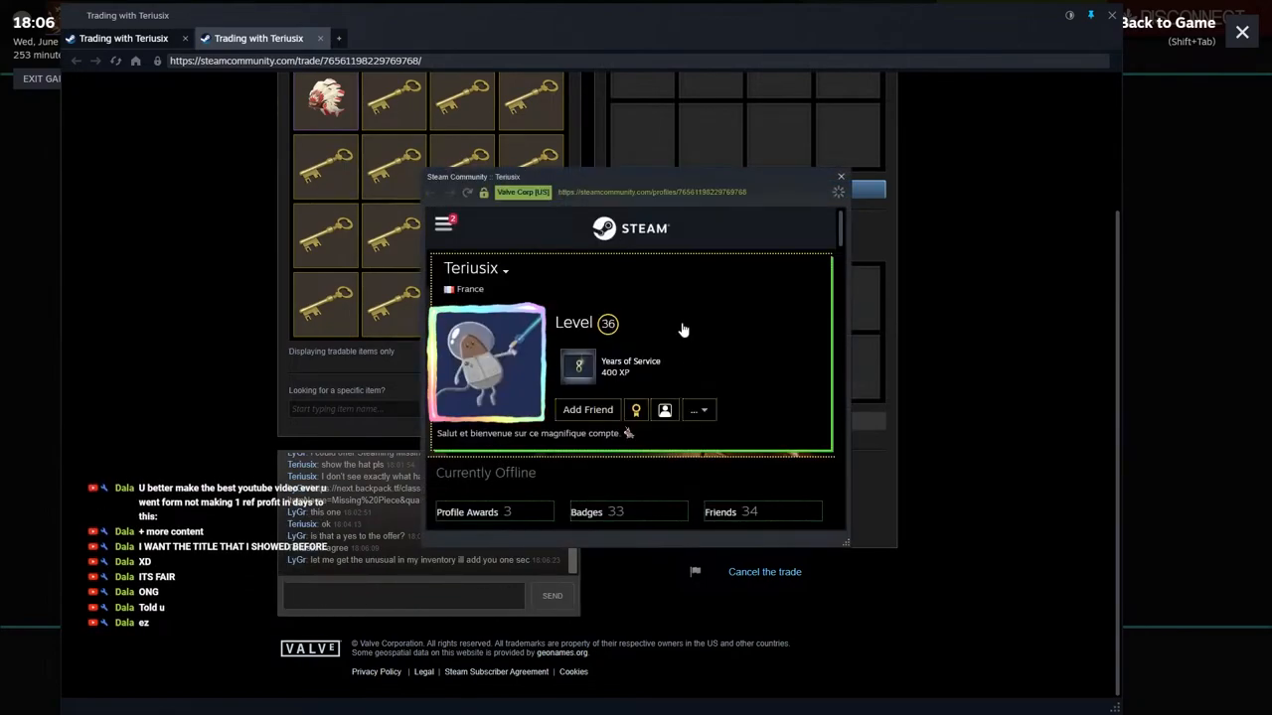
Send the trade partner a friend invite and dismiss the invite-sent notice.
left_click(588, 409)
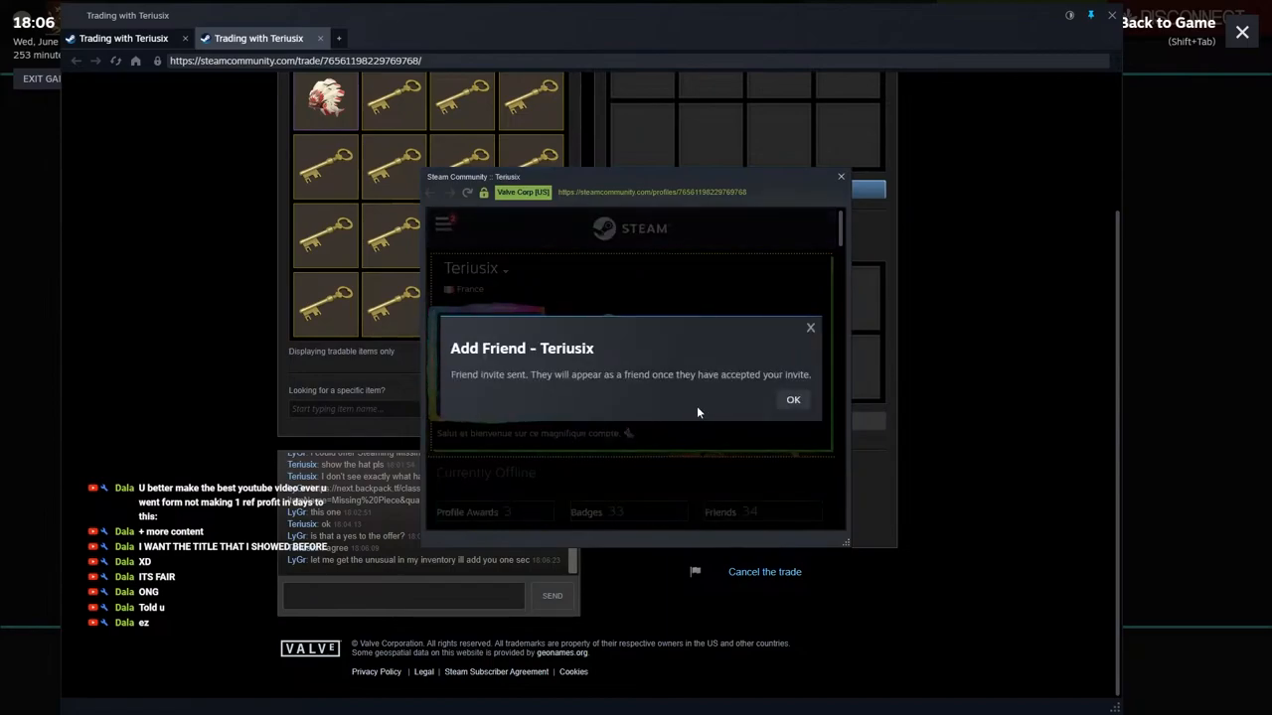
left_click(793, 399)
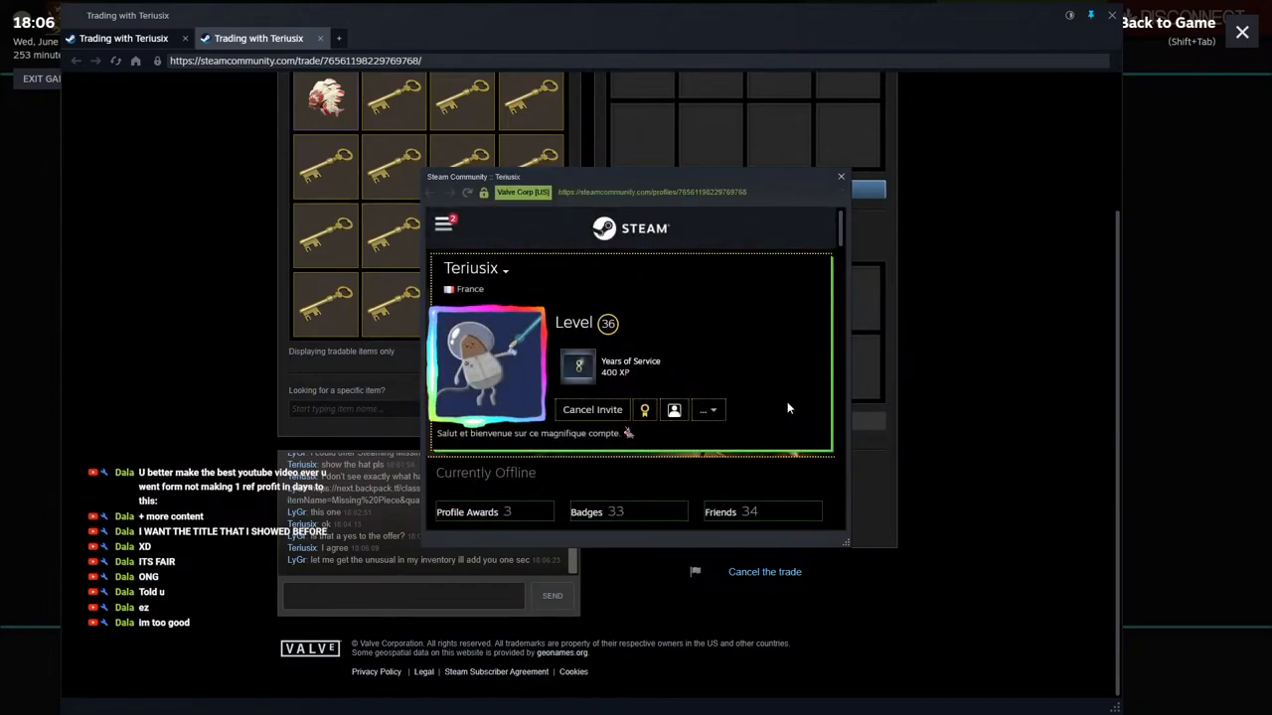
left_click(841, 177)
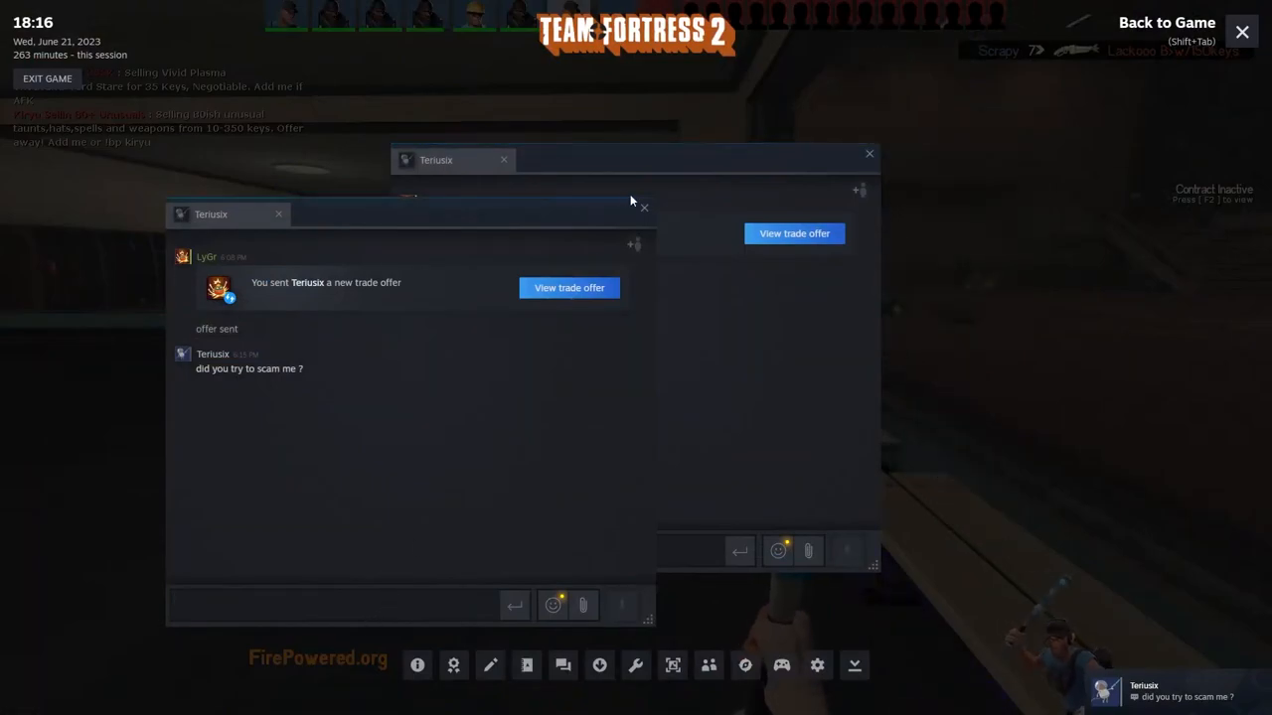
Leave the chat and reopen the Steam overlay to show the 21 June 2023 trade offer history.
left_click(278, 215)
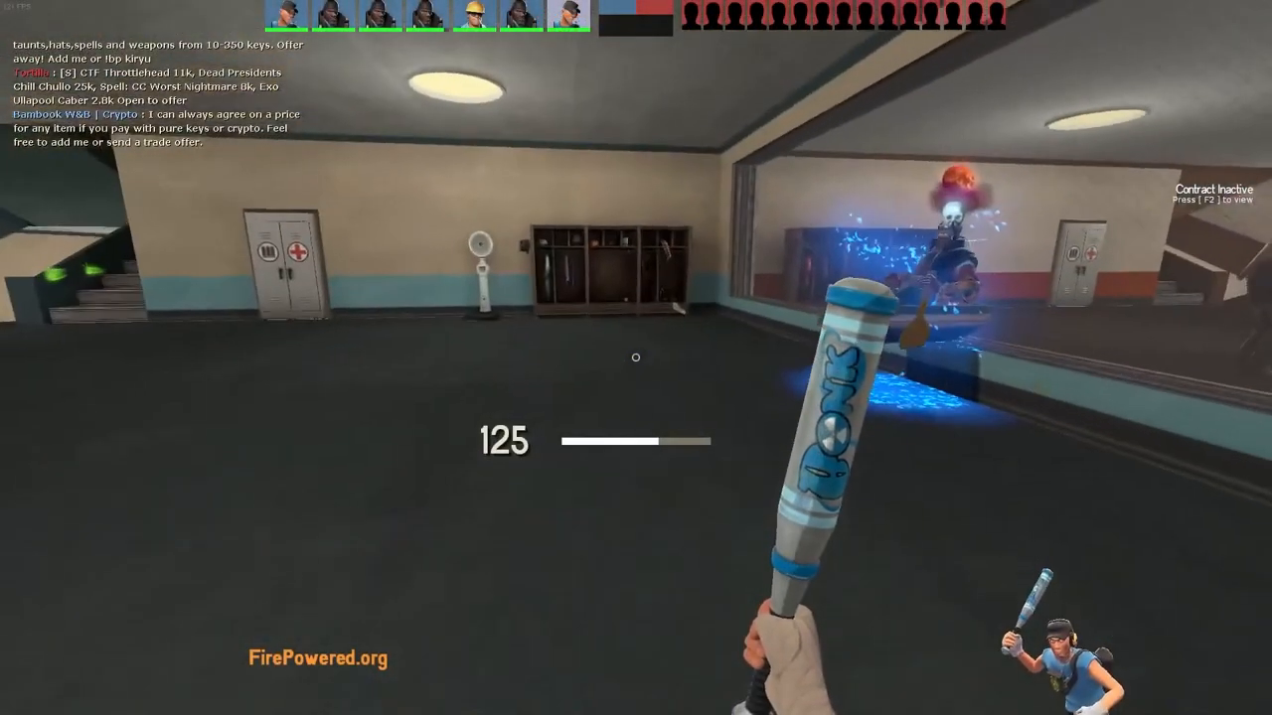
key("shift+tab")
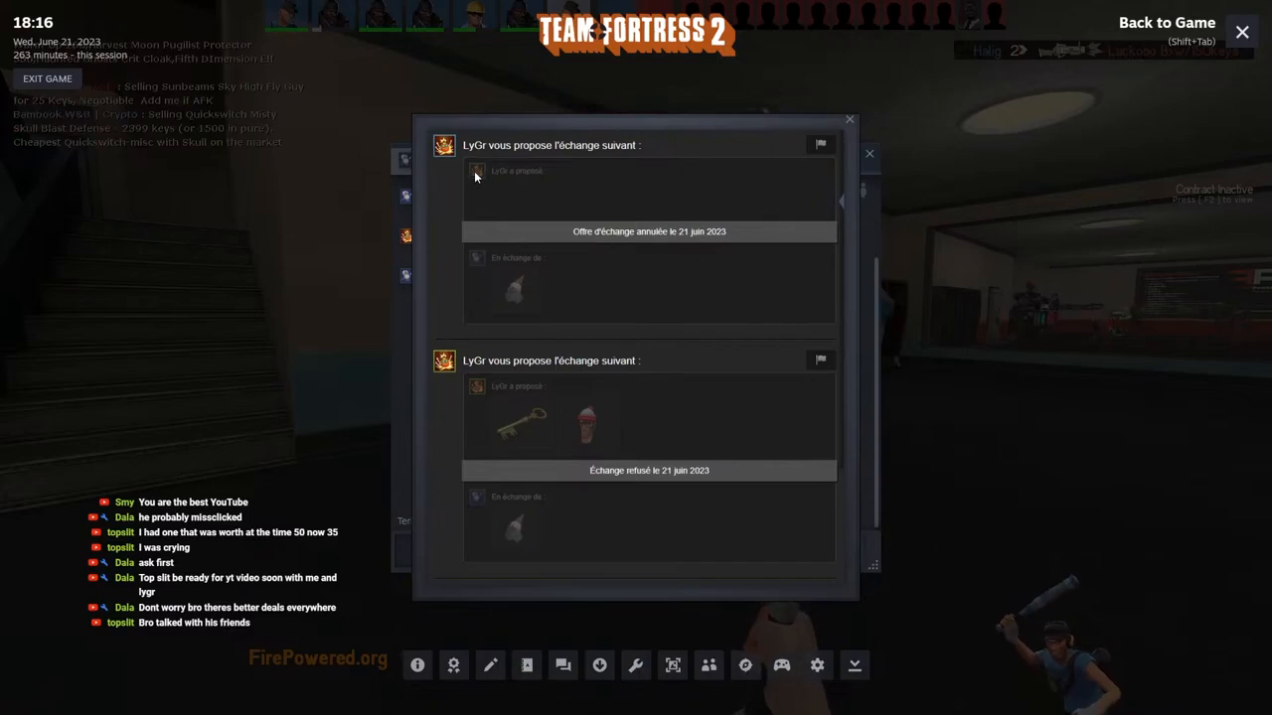
mouse_move(863, 254)
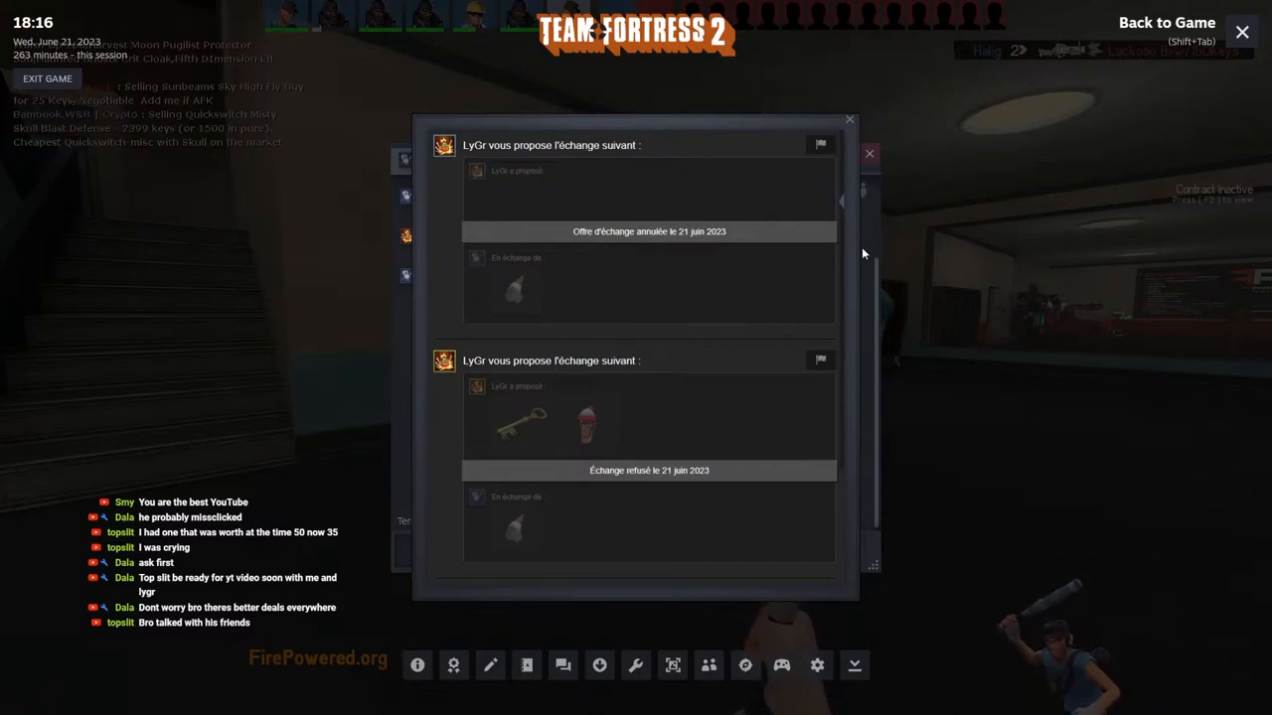
mouse_move(871, 345)
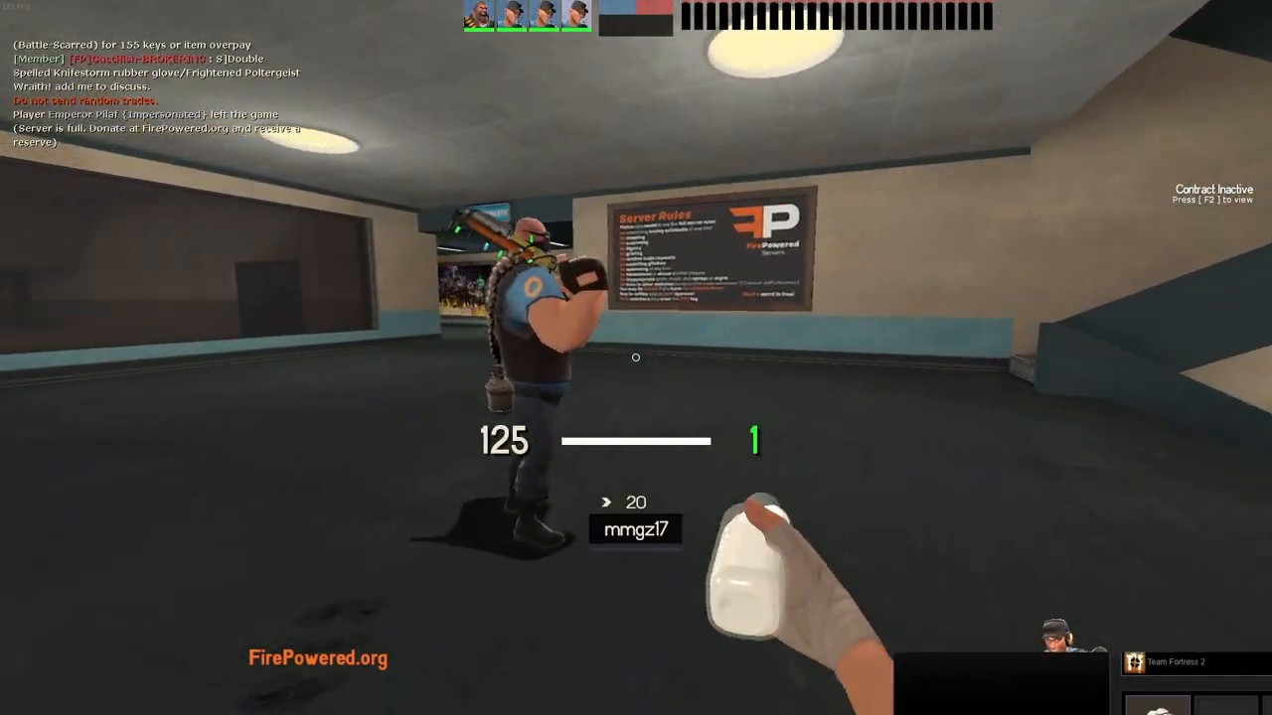
Bring up the Steam overlay over the game with the iVeeX trade window.
key("shift+tab")
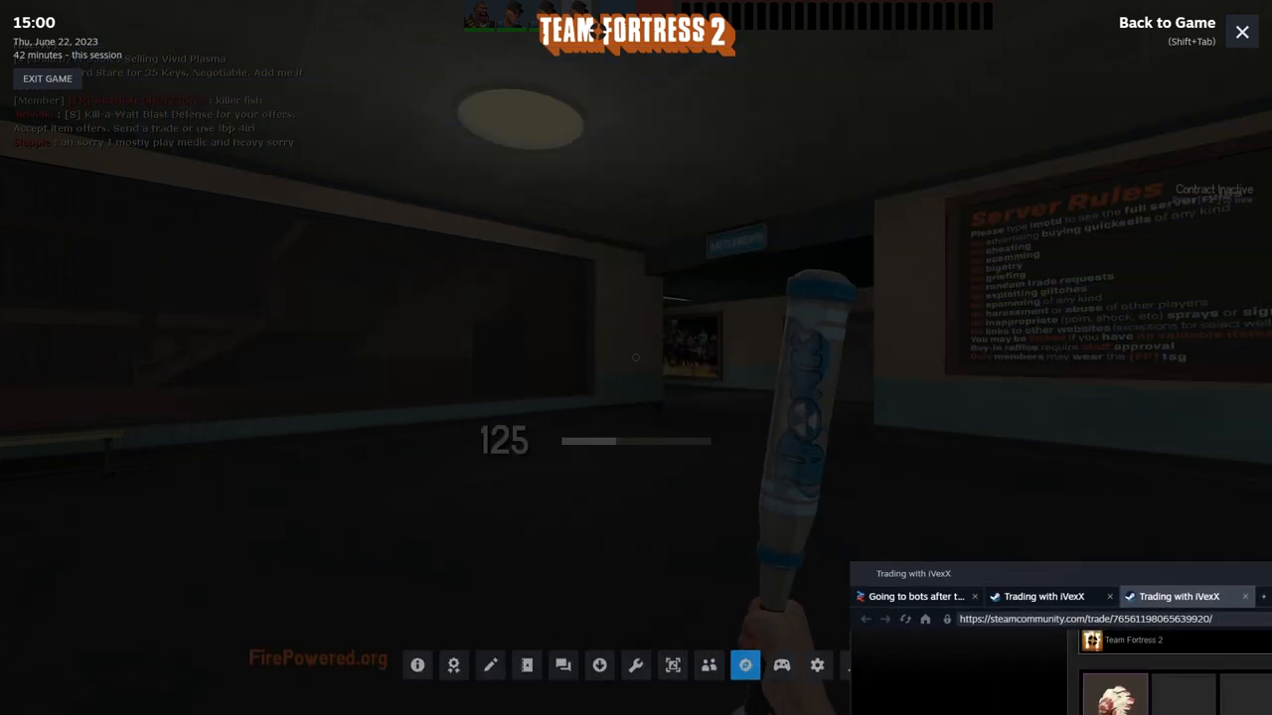
Bring the iVeeX trade window forward and review one item offered against many keys and refined metal.
left_click(1240, 32)
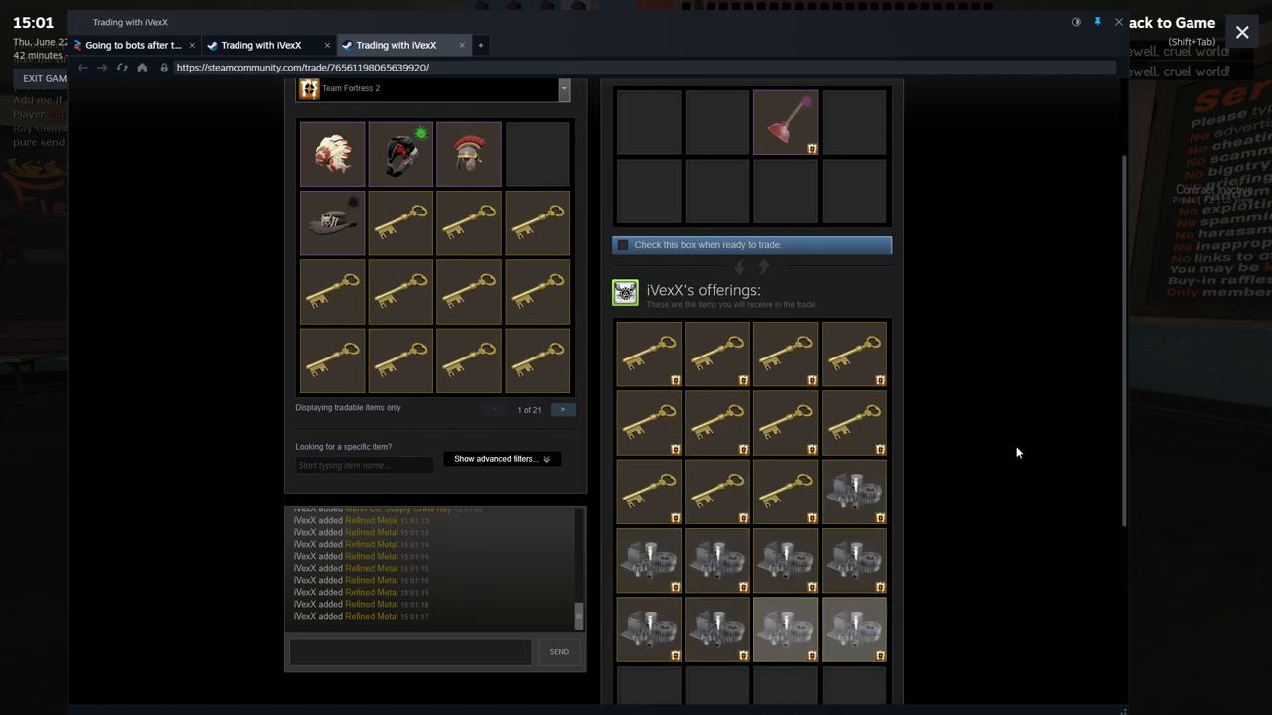
scroll("up", 3)
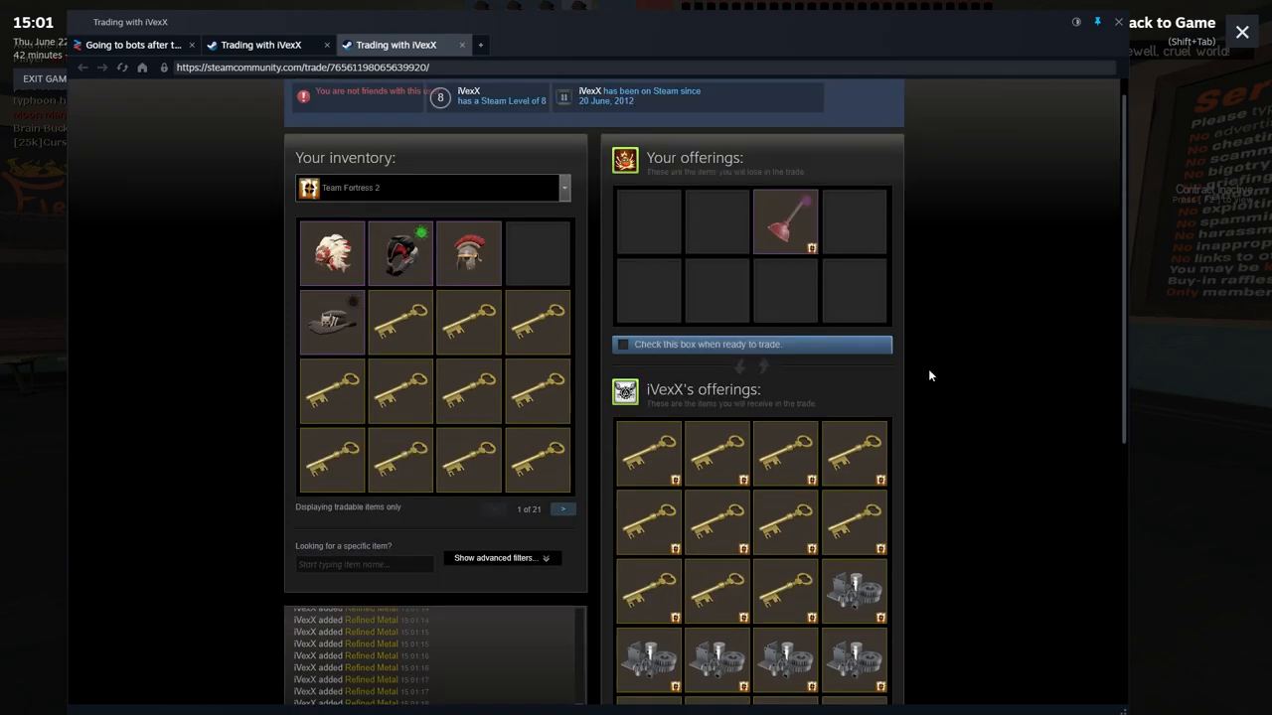
mouse_move(785, 221)
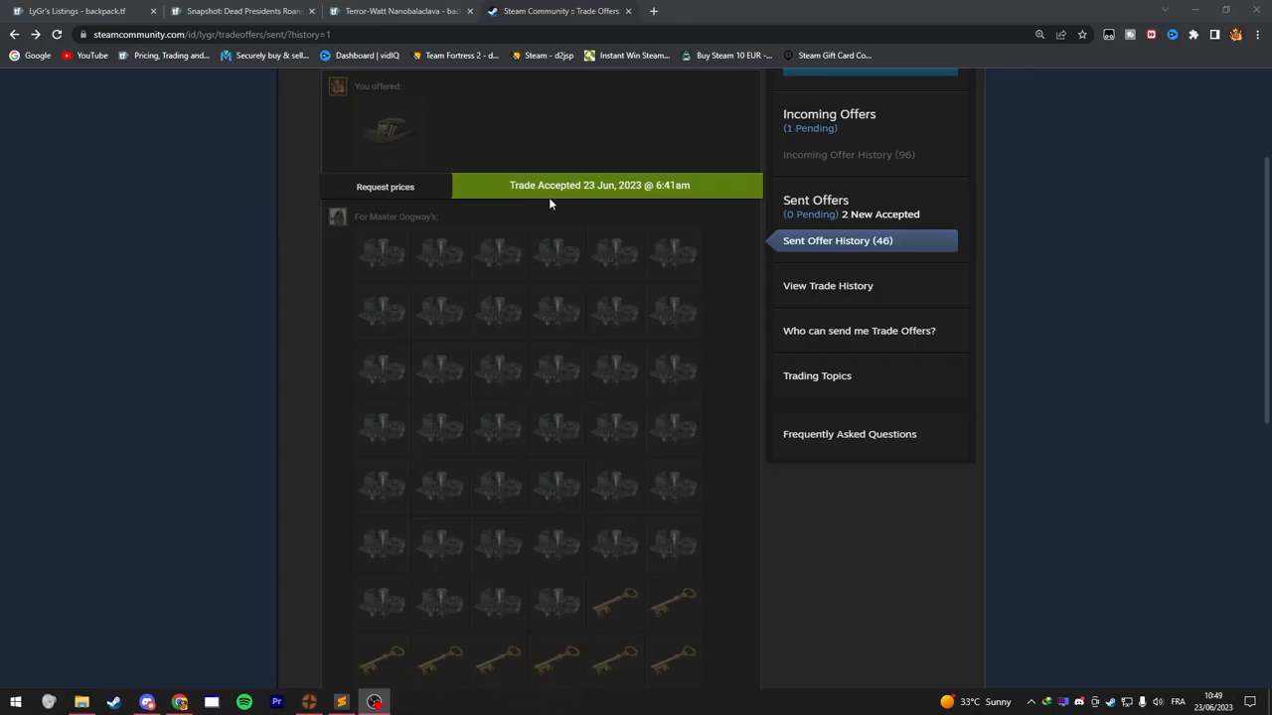
From the Sent Offers page, go to the full Steam trade history.
scroll("up", 3)
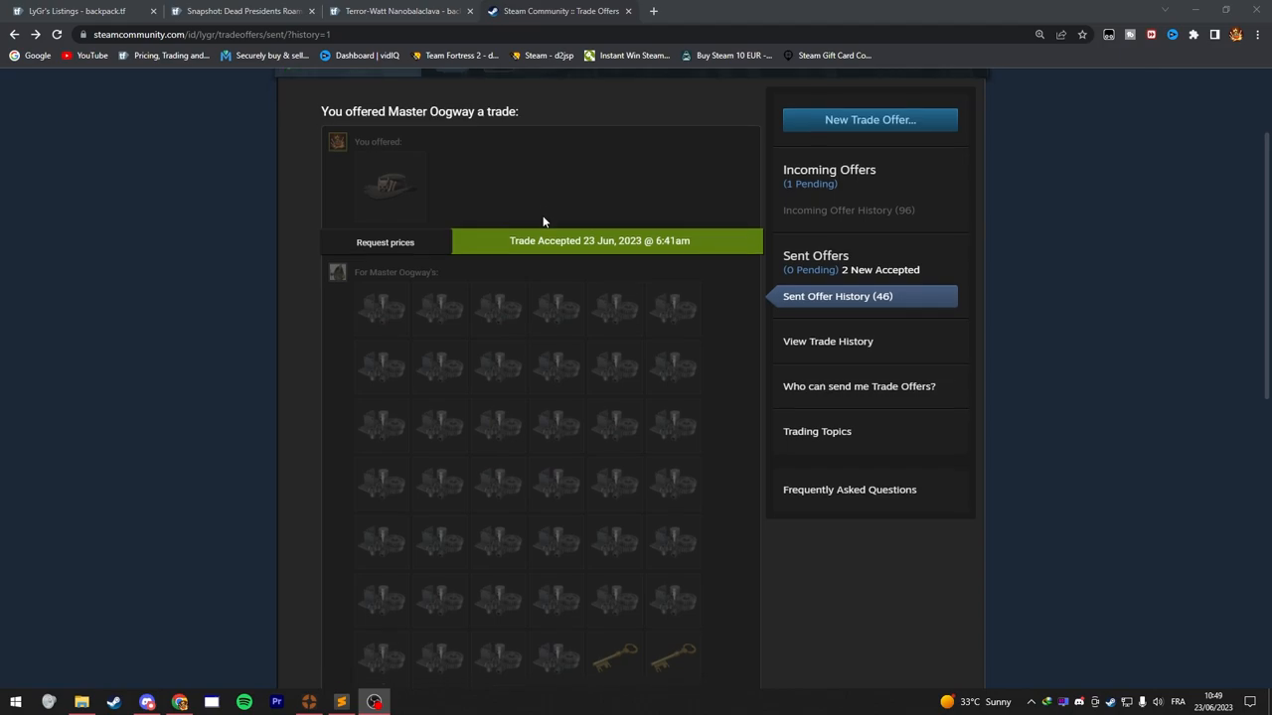
scroll("up", 3)
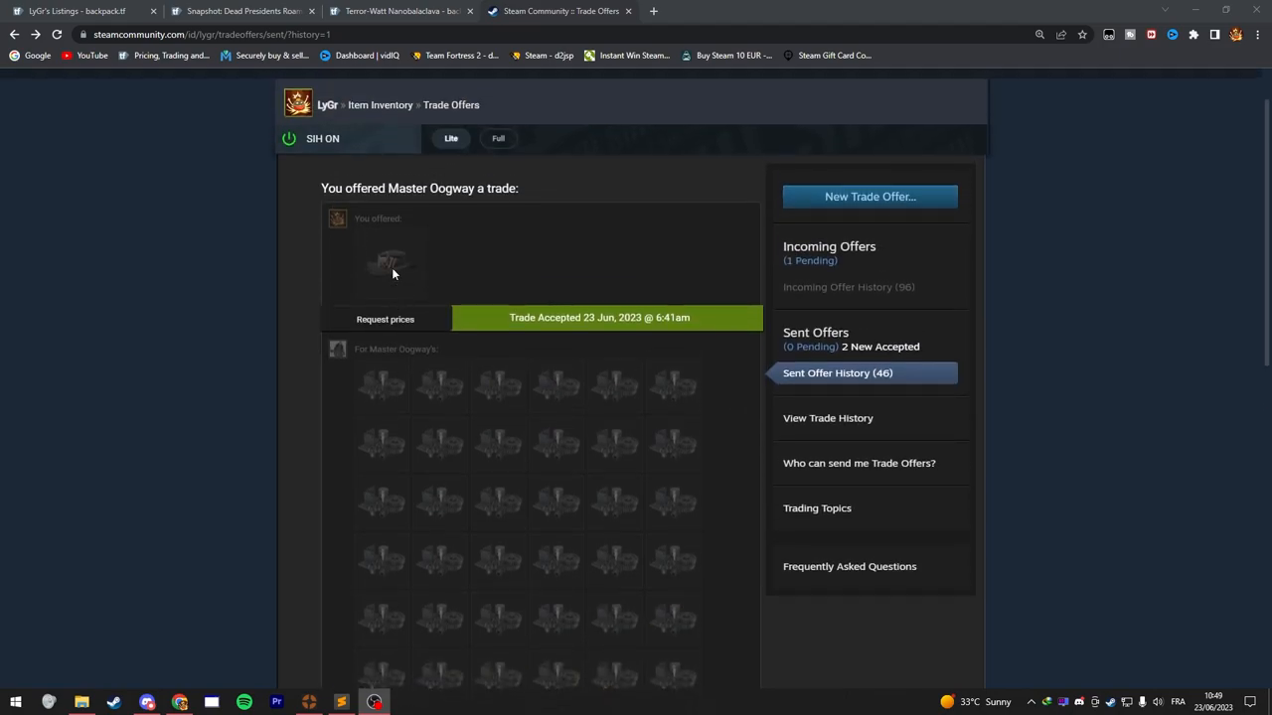
scroll("down", 3)
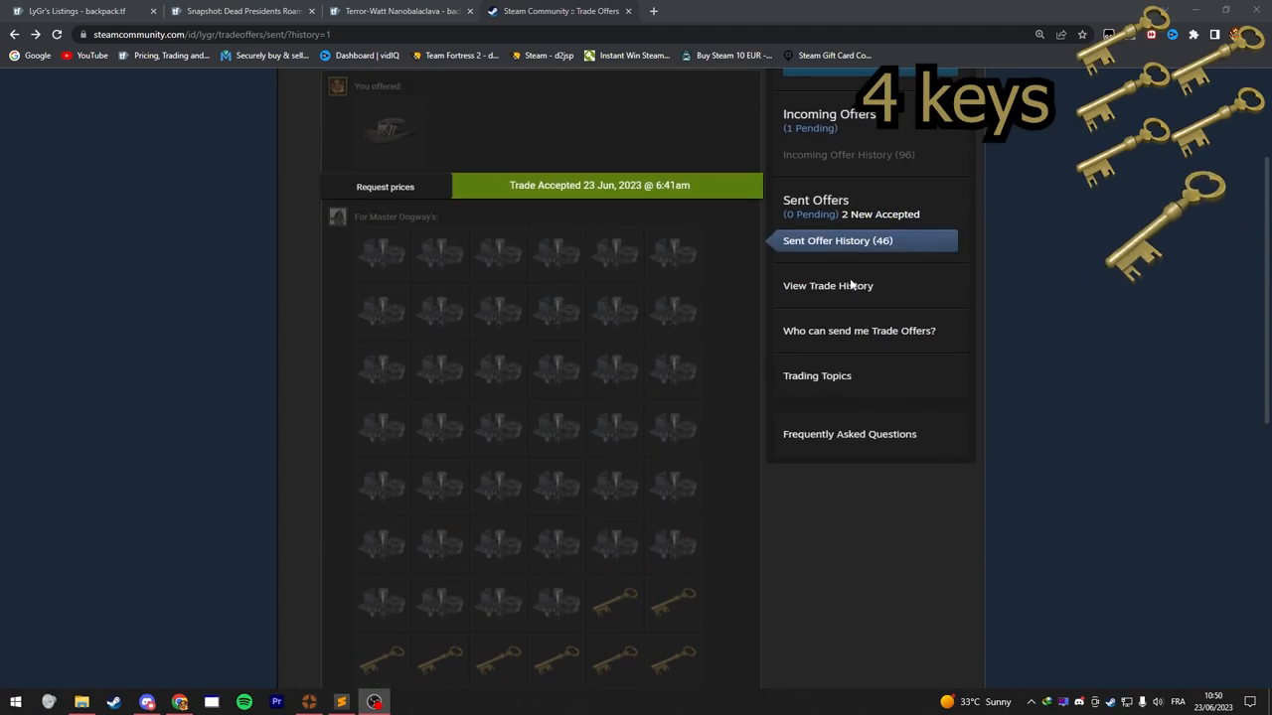
left_click(827, 286)
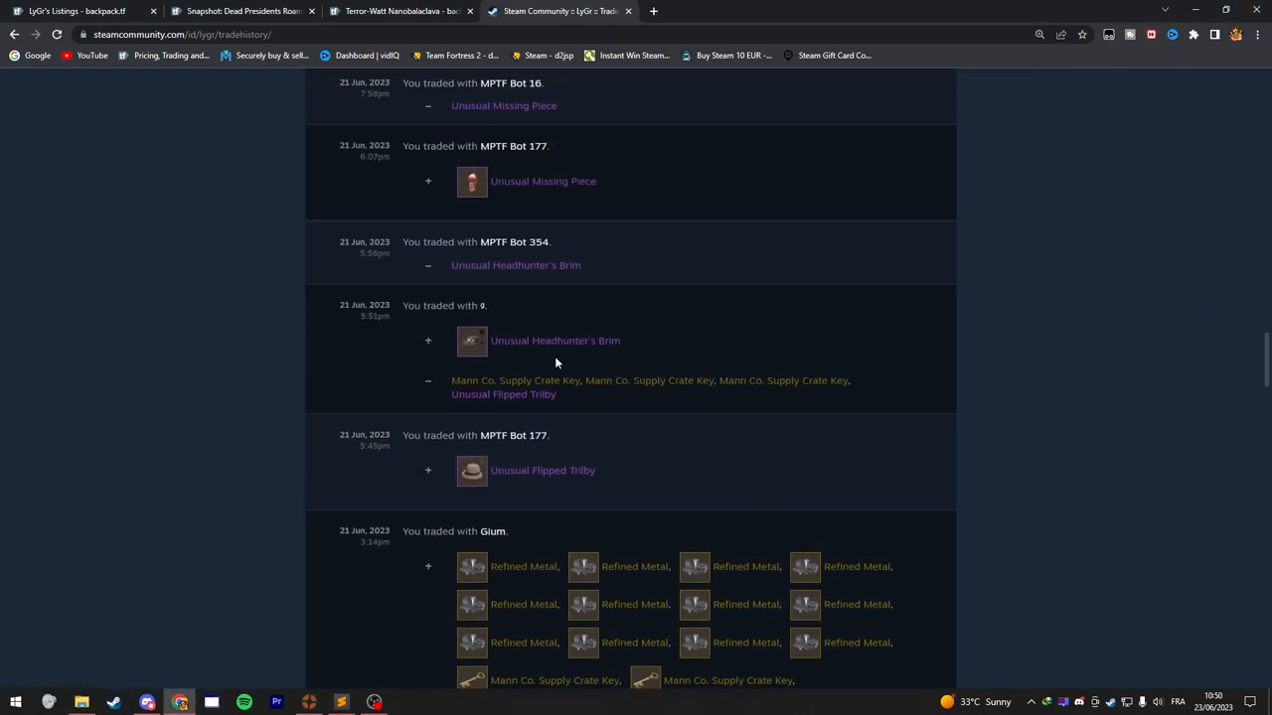
mouse_move(523, 346)
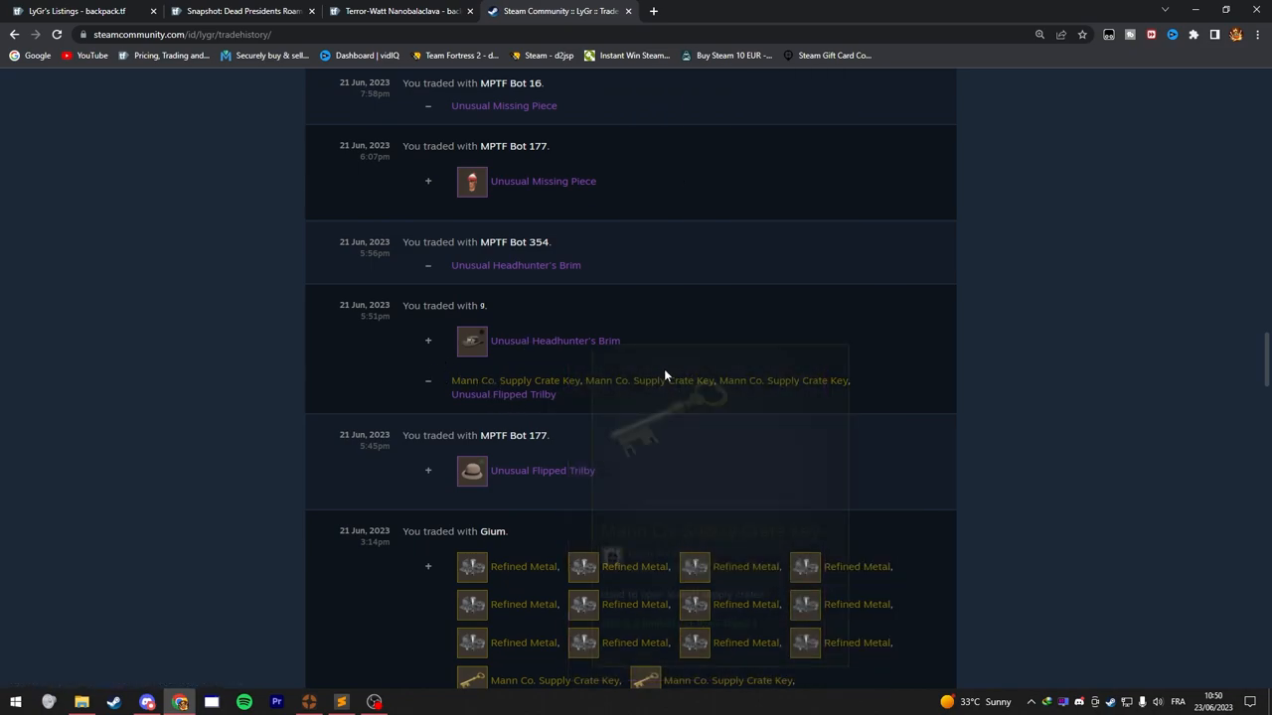
mouse_move(505, 393)
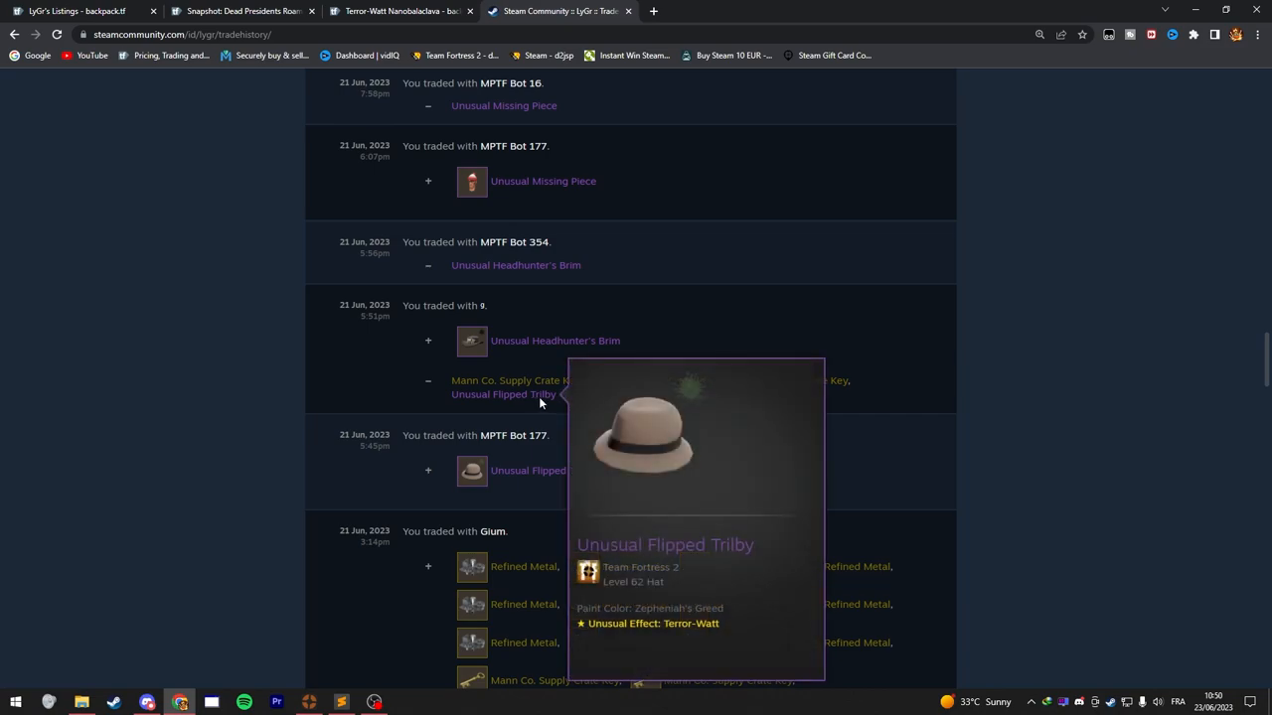
mouse_move(815, 382)
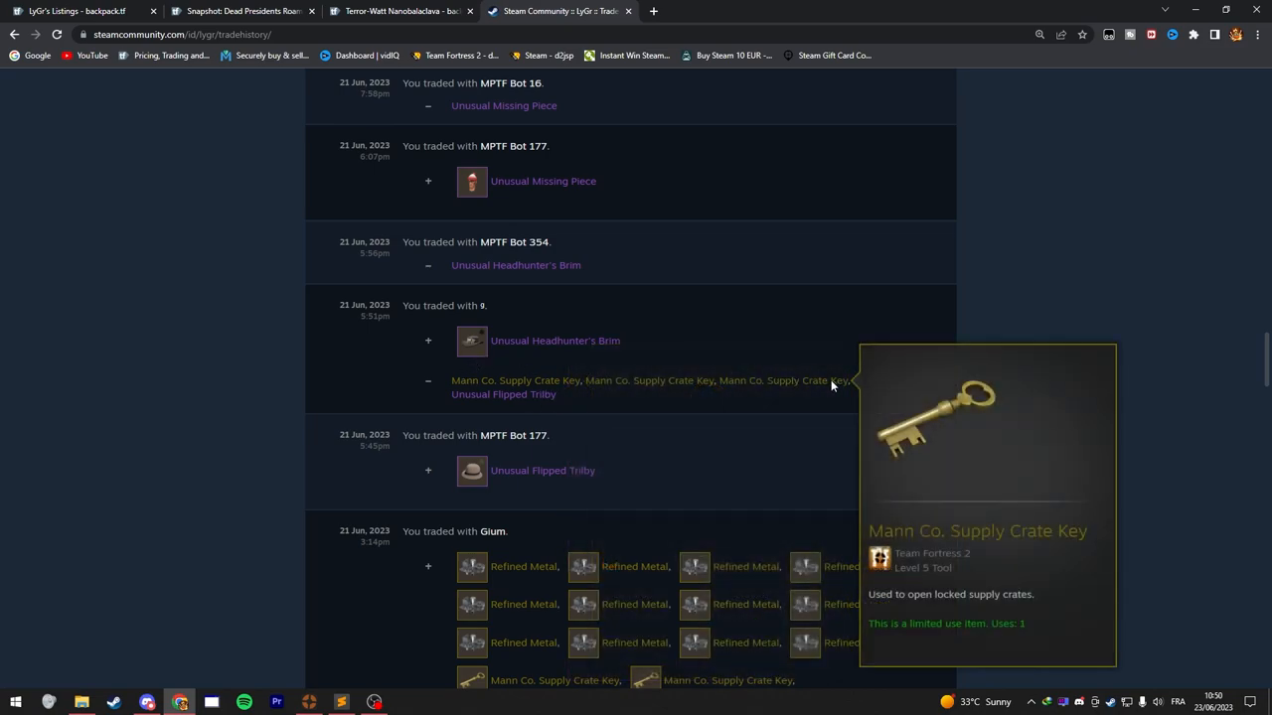
mouse_move(665, 342)
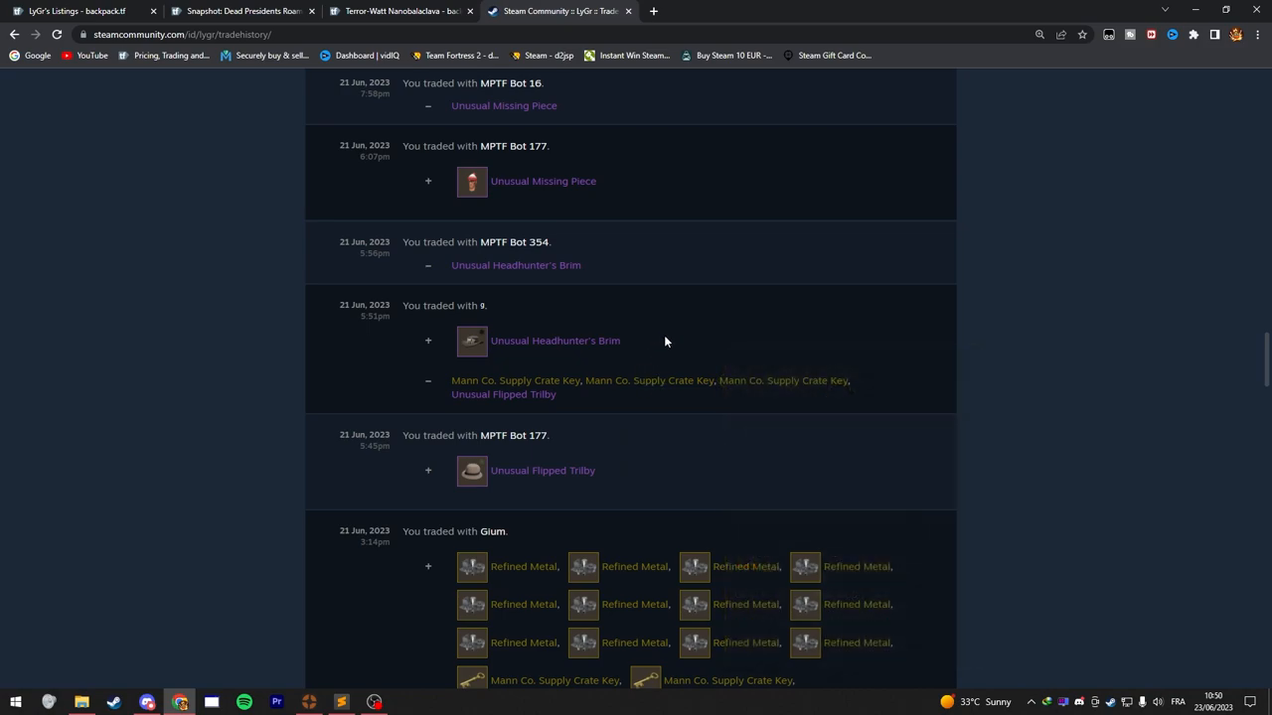
Browse down to the older June trades with the large batch of Mann Co. keys received.
scroll("down", 3)
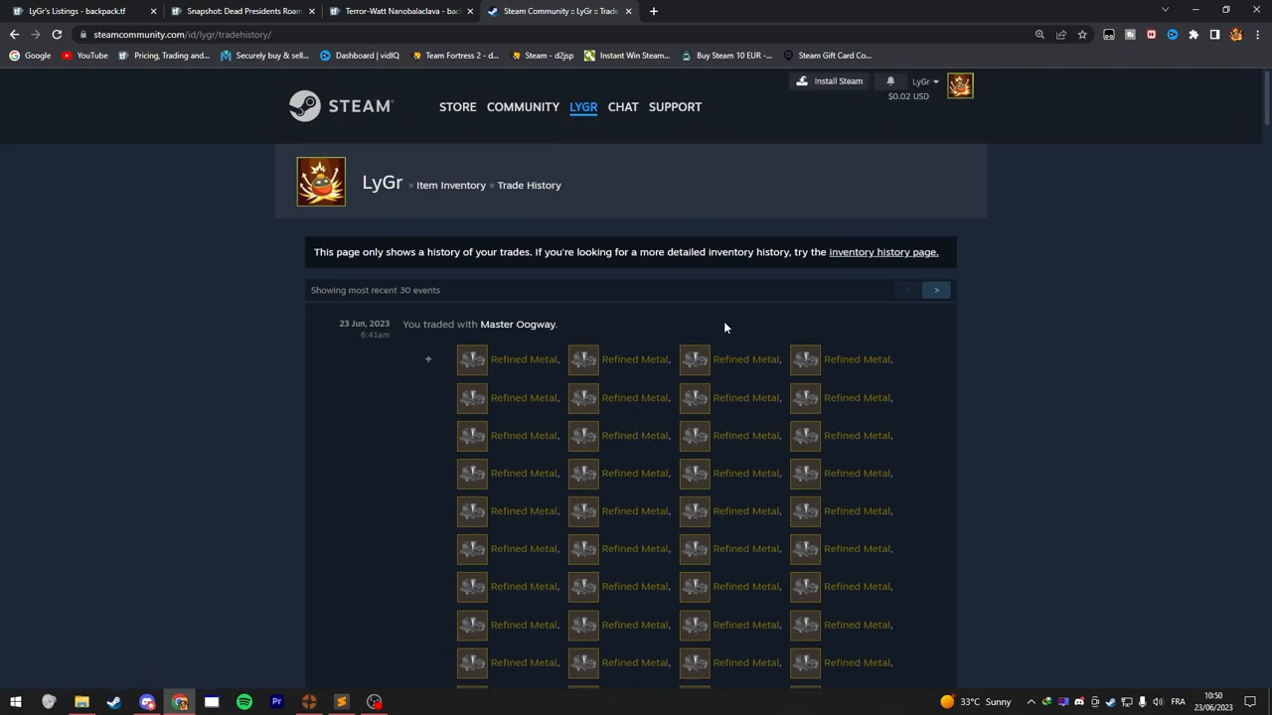
mouse_move(445, 507)
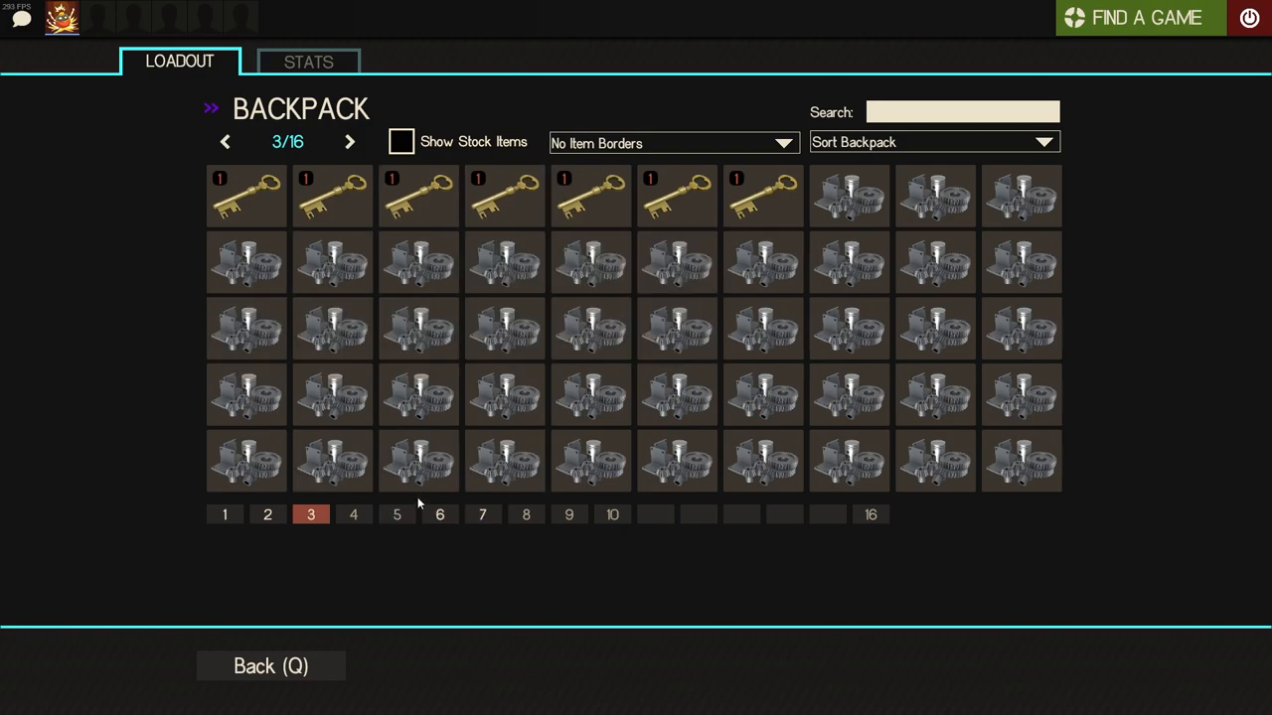
left_click(354, 515)
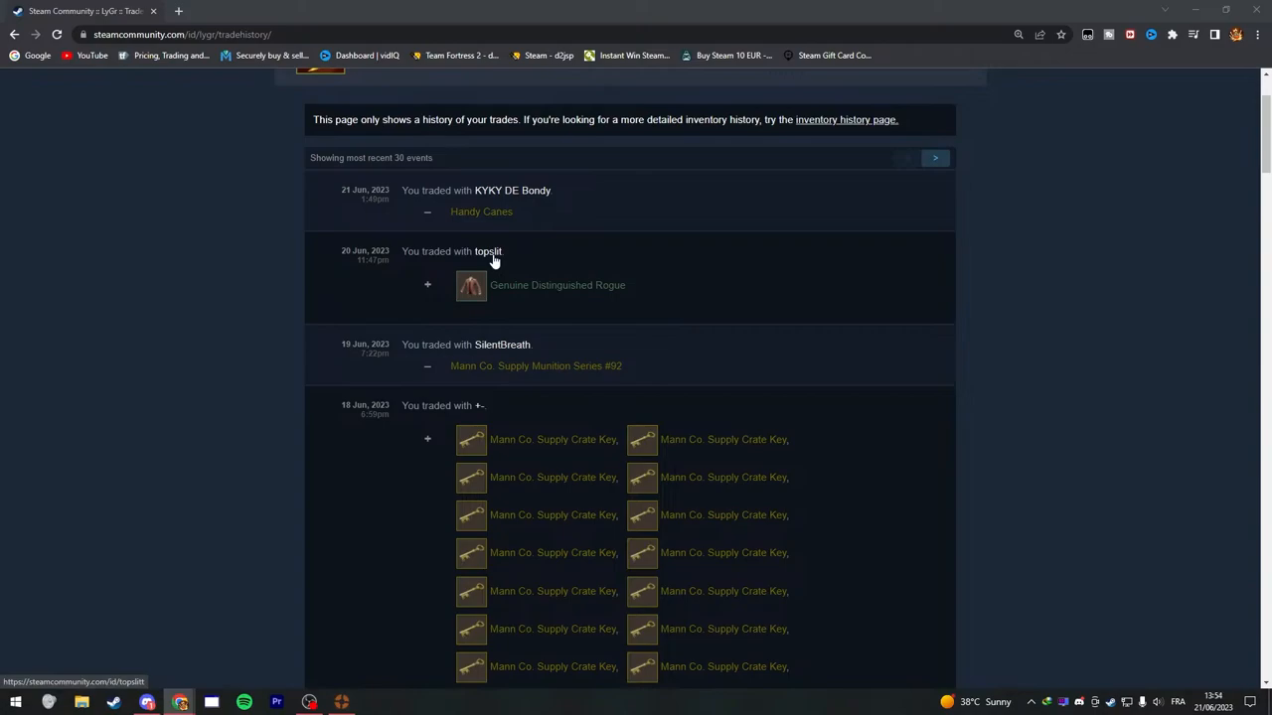
mouse_move(521, 294)
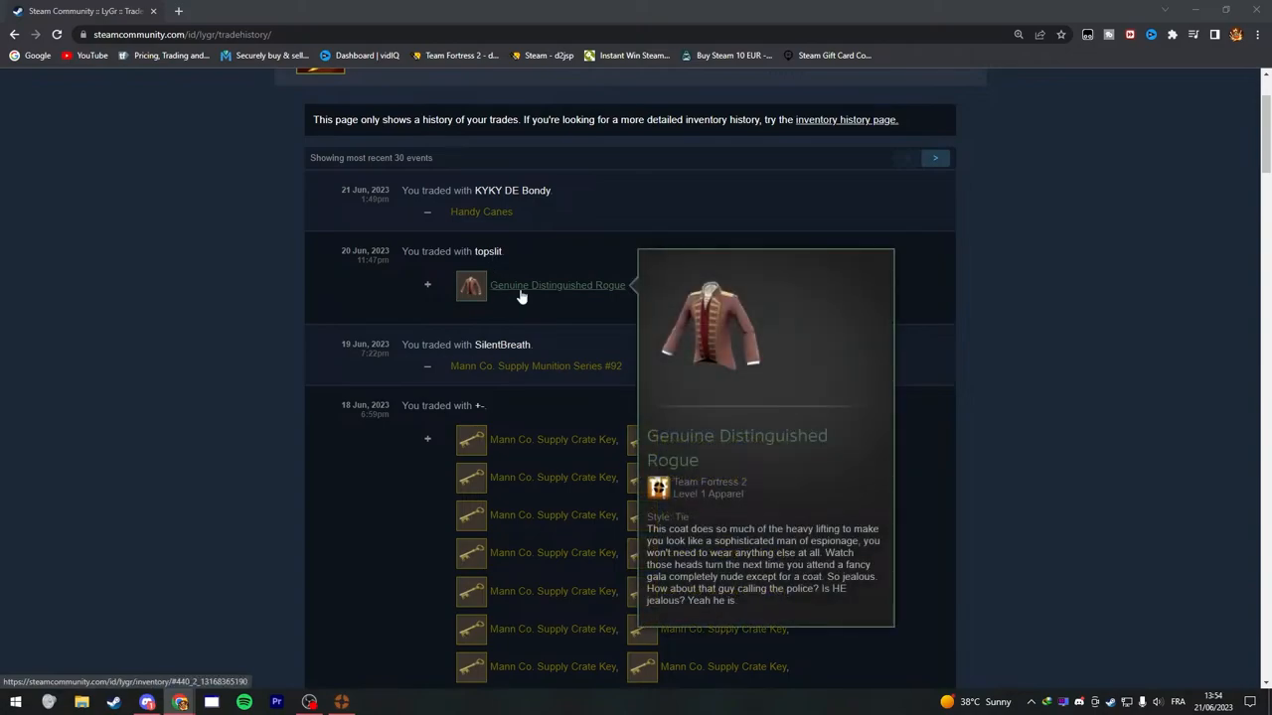
mouse_move(529, 294)
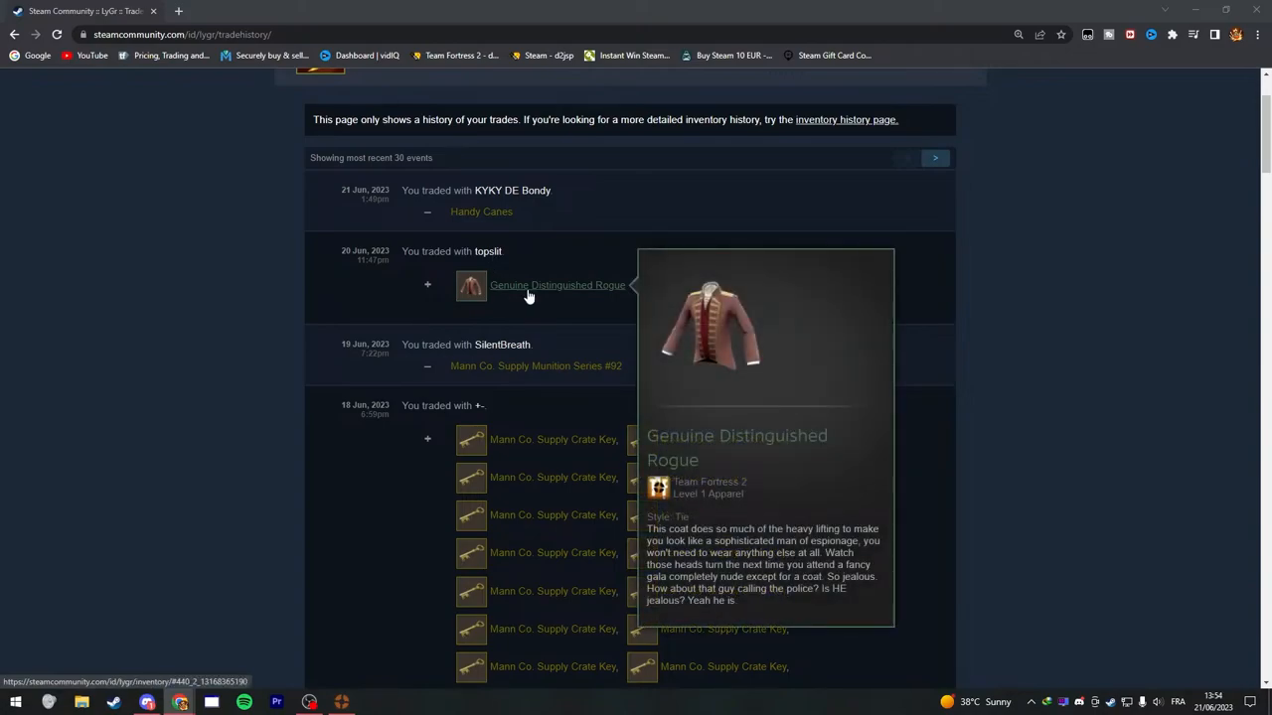
left_click(179, 34)
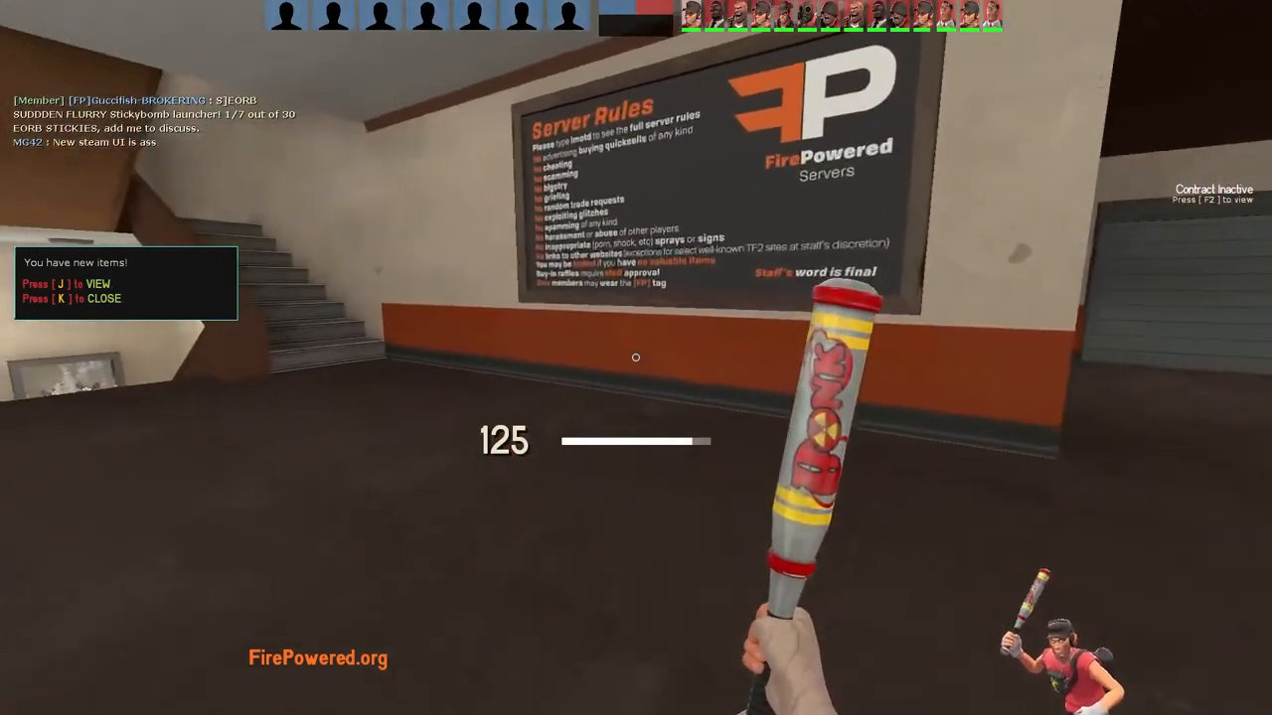
View the two newly acquired items, starting with The Backburner, then the next one.
key("j")
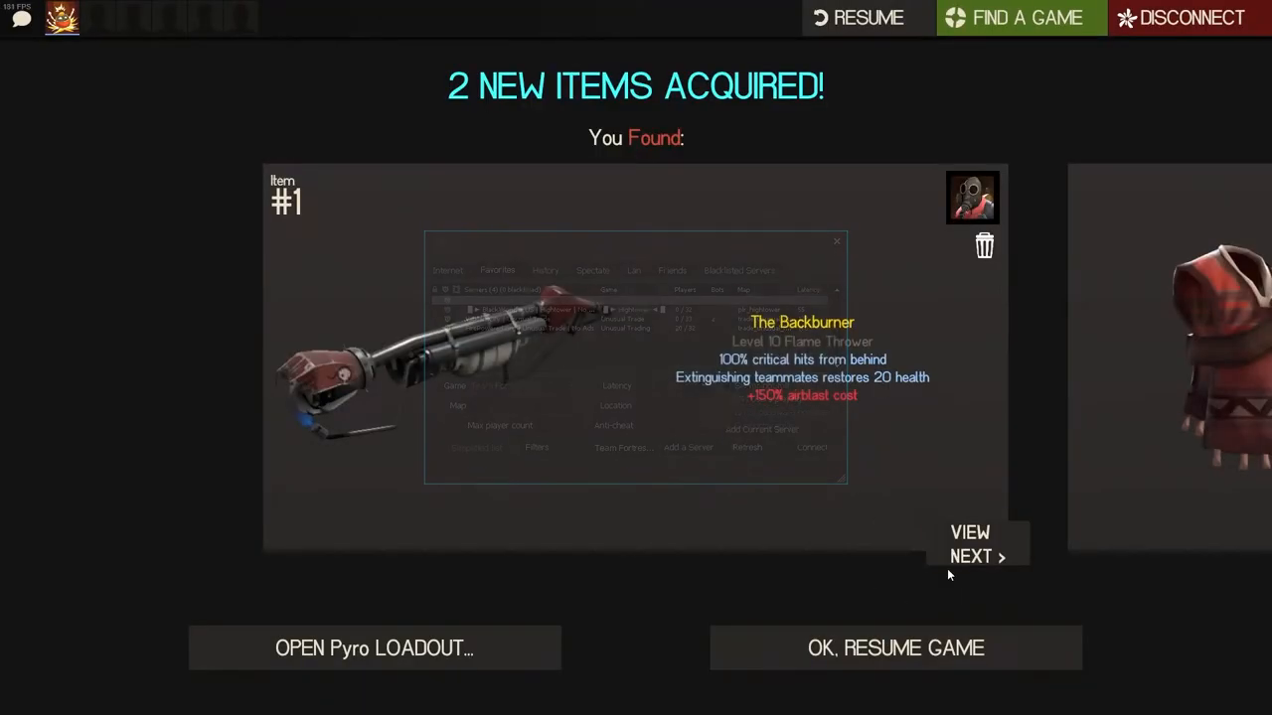
left_click(374, 648)
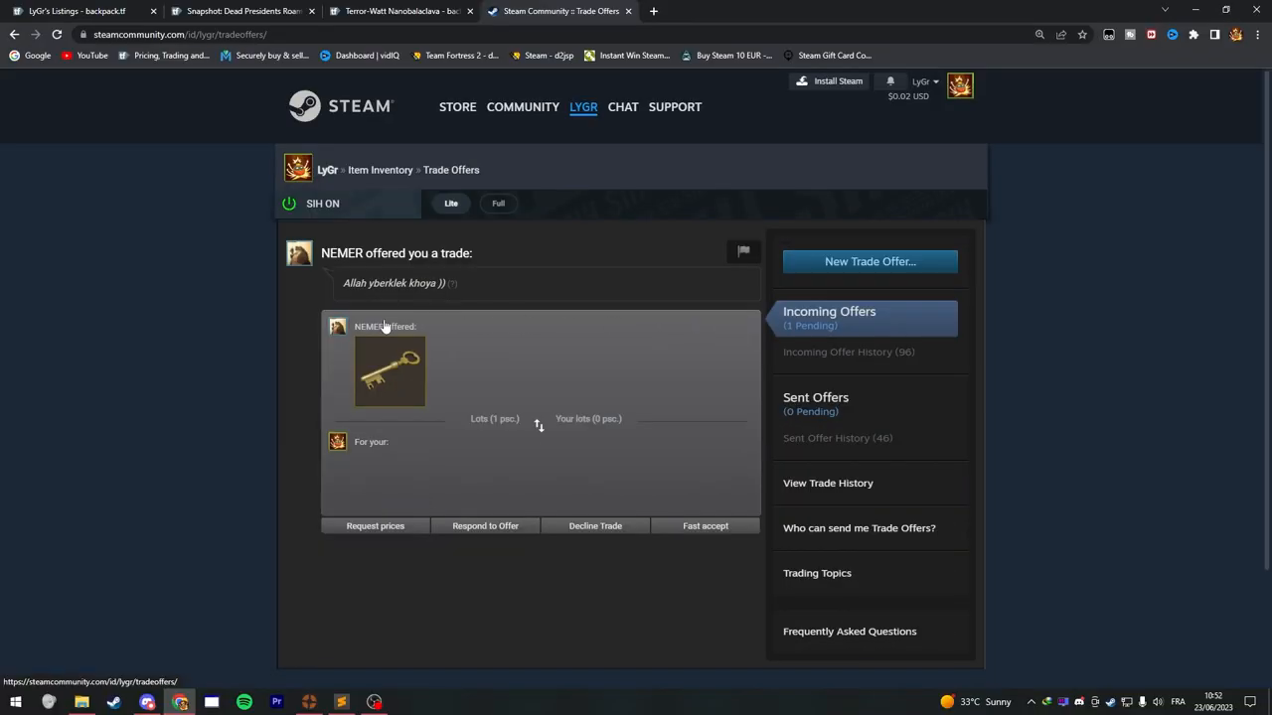
mouse_move(267, 345)
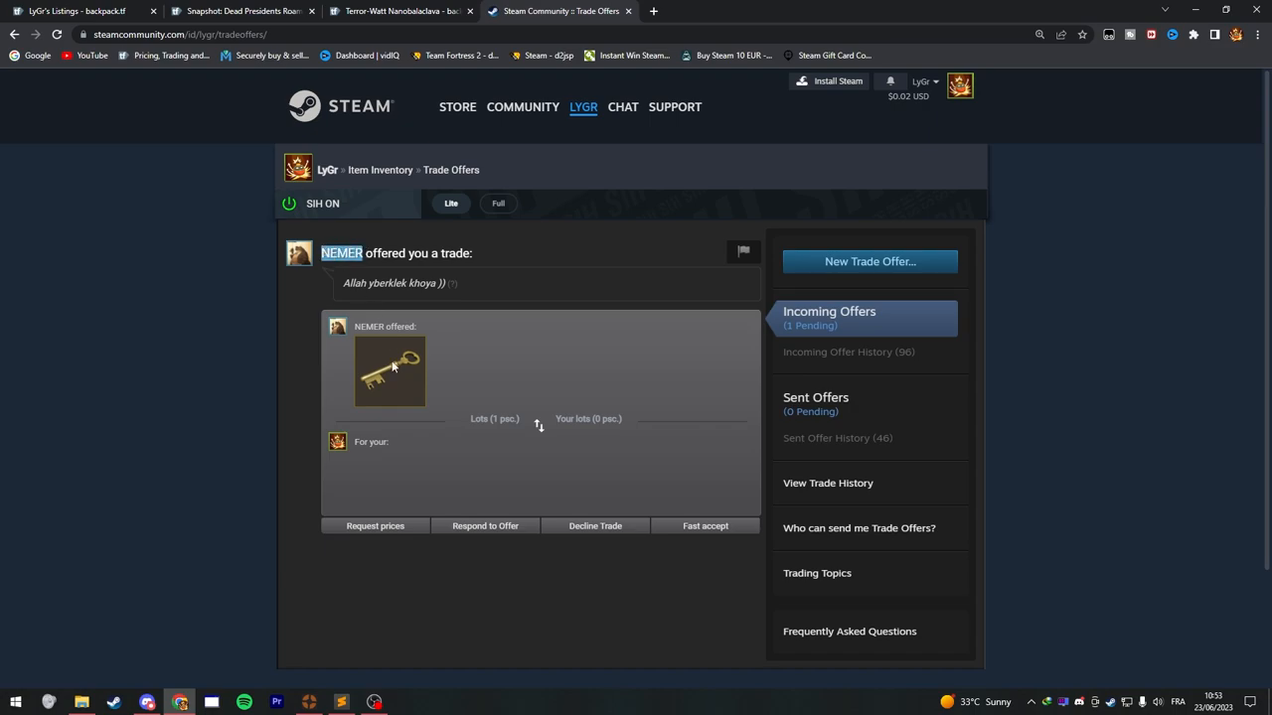
mouse_move(246, 280)
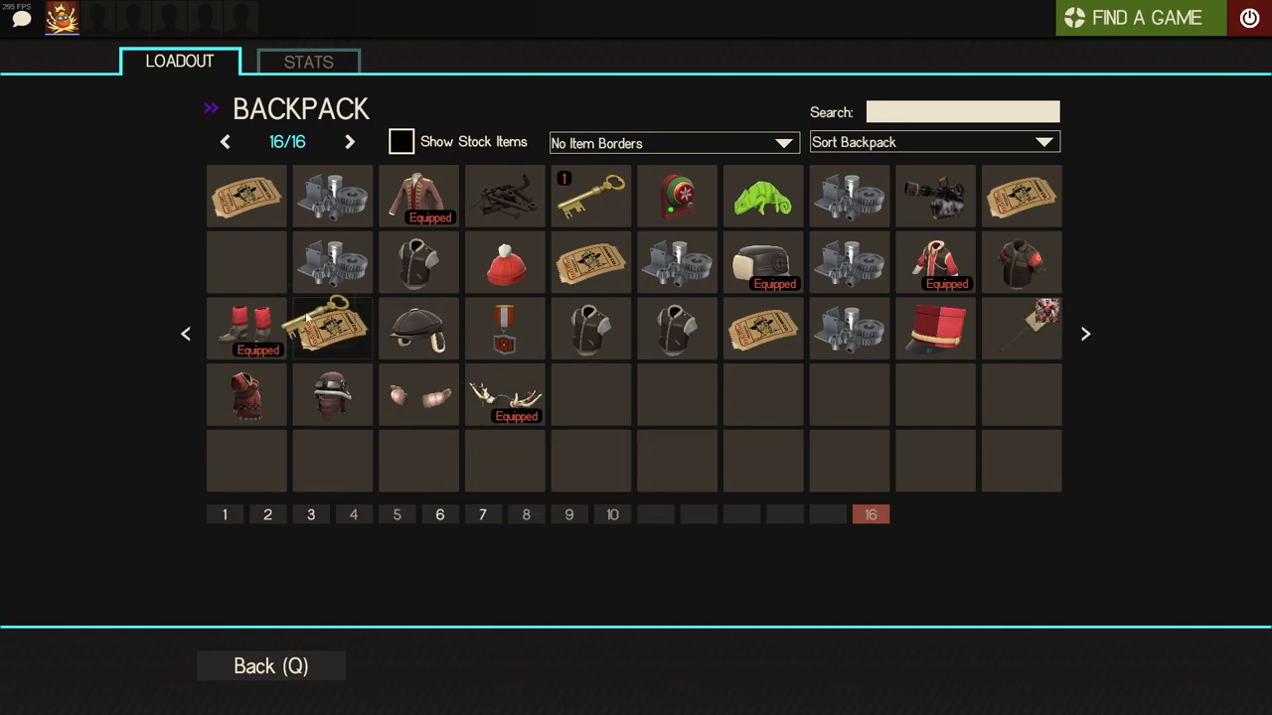
mouse_move(590, 197)
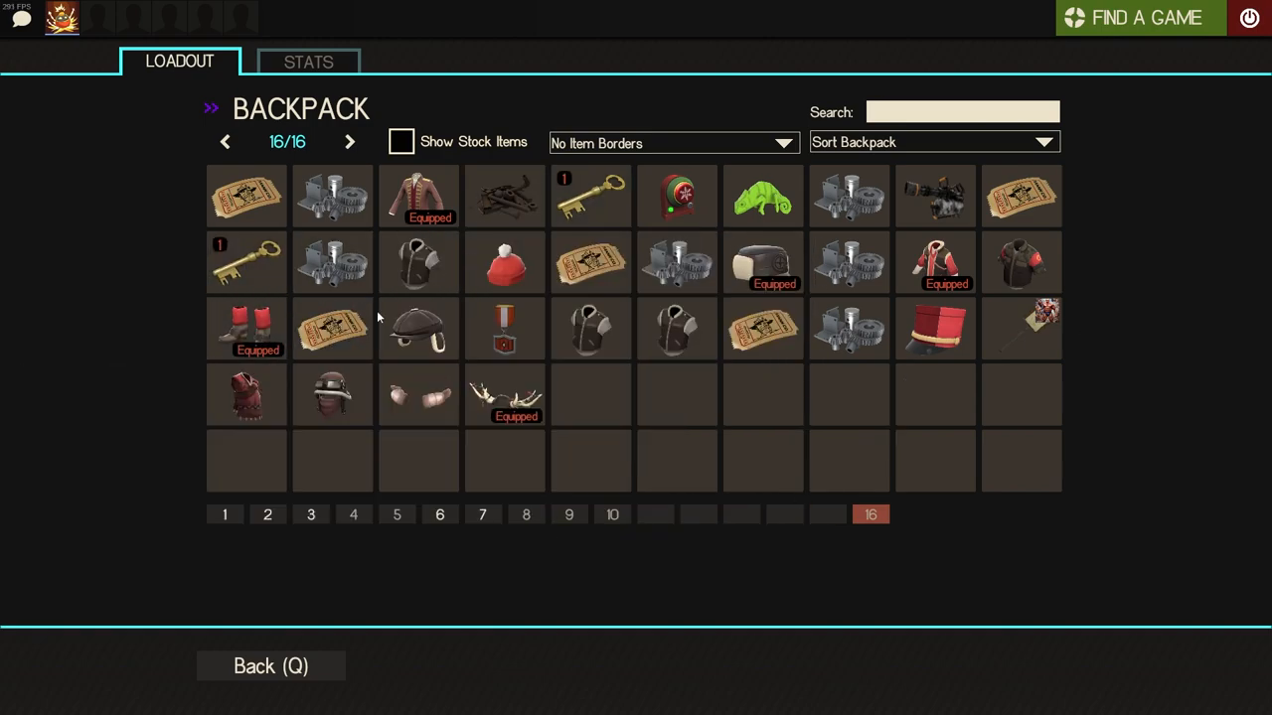
mouse_move(934, 197)
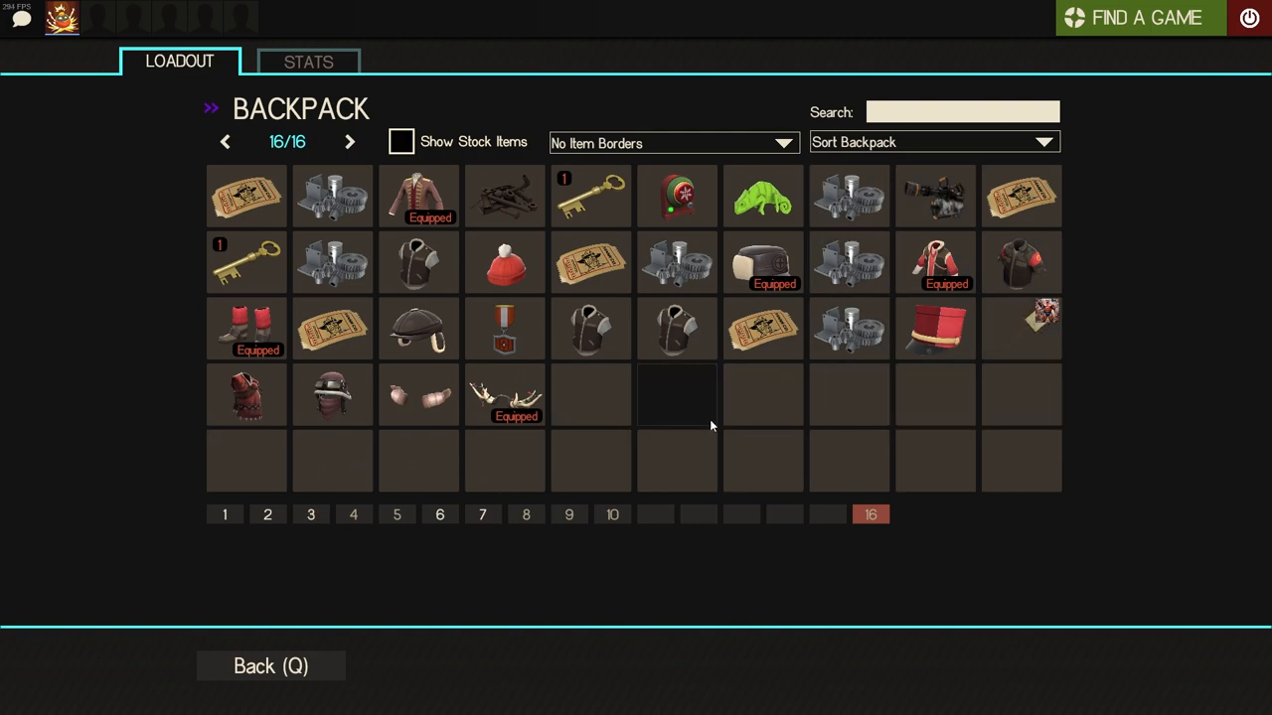
mouse_move(679, 418)
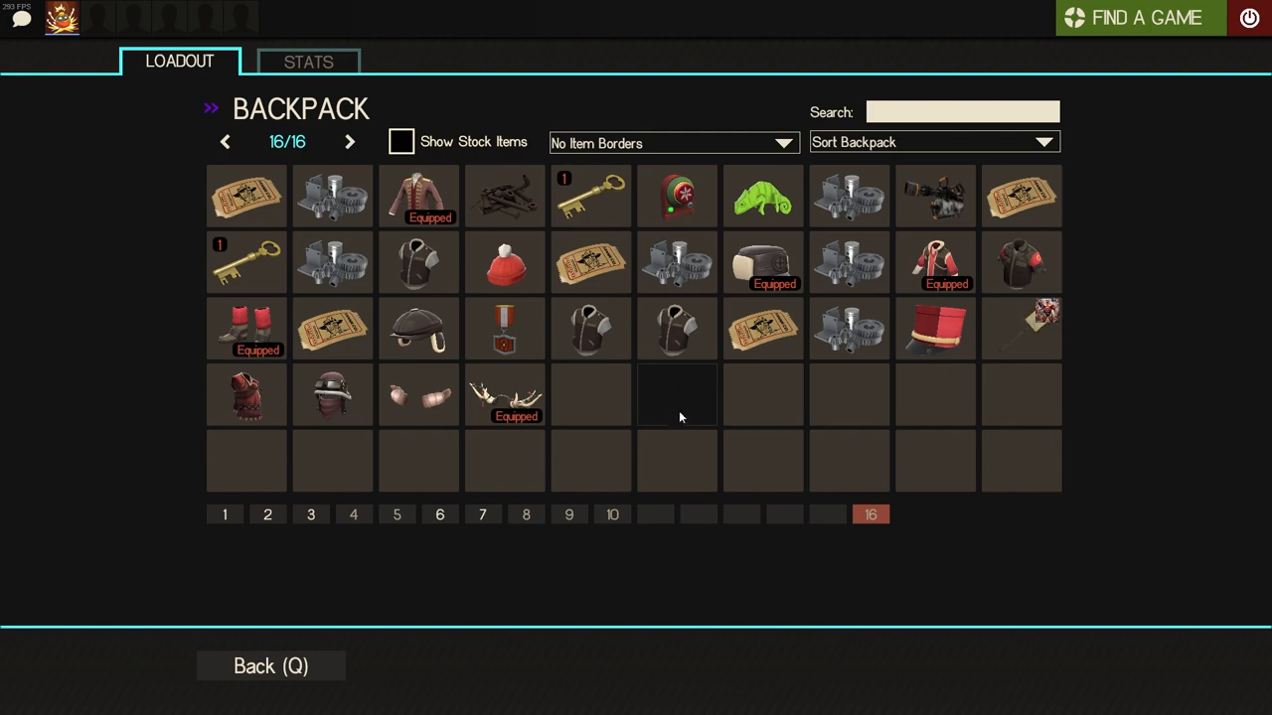
mouse_move(849, 393)
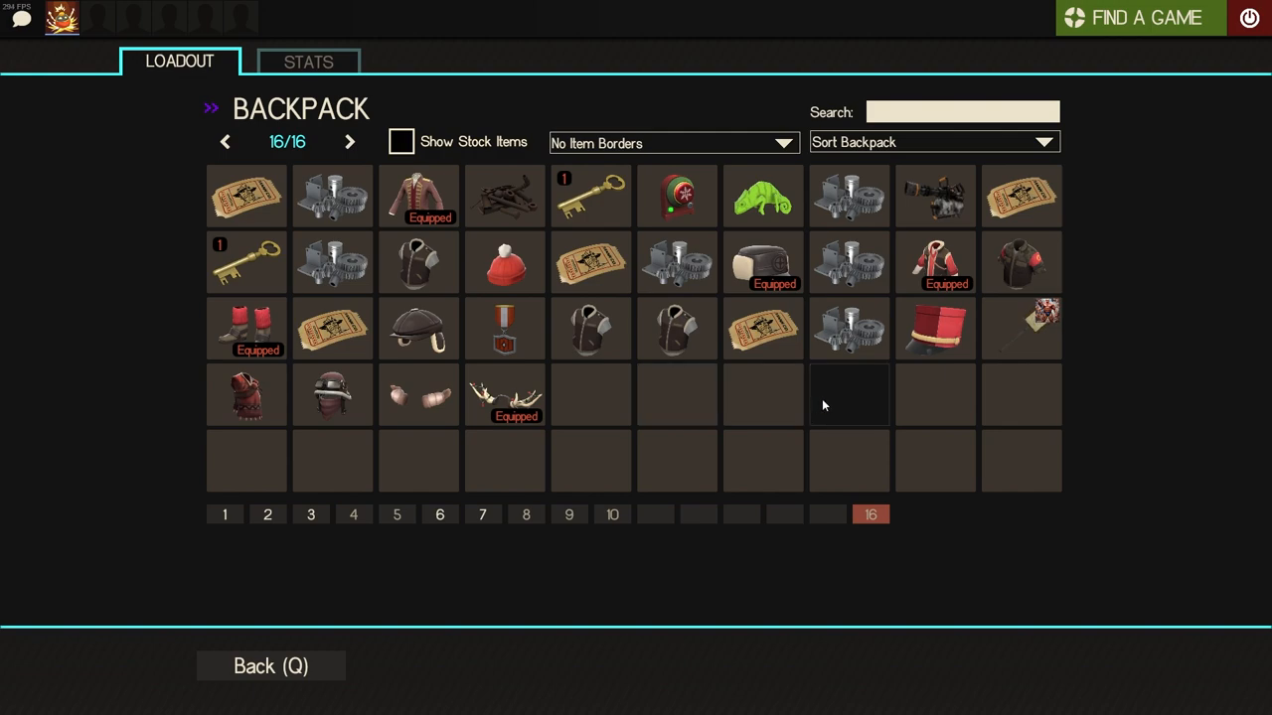
mouse_move(838, 405)
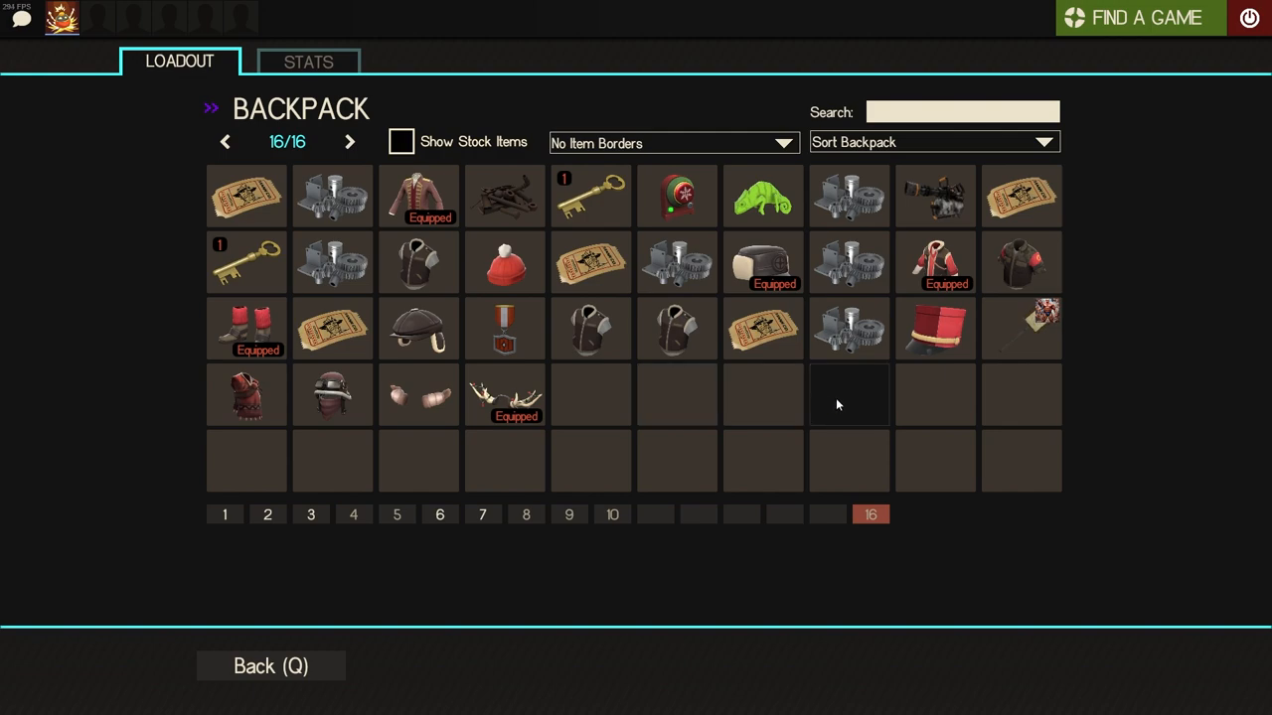
mouse_move(668, 455)
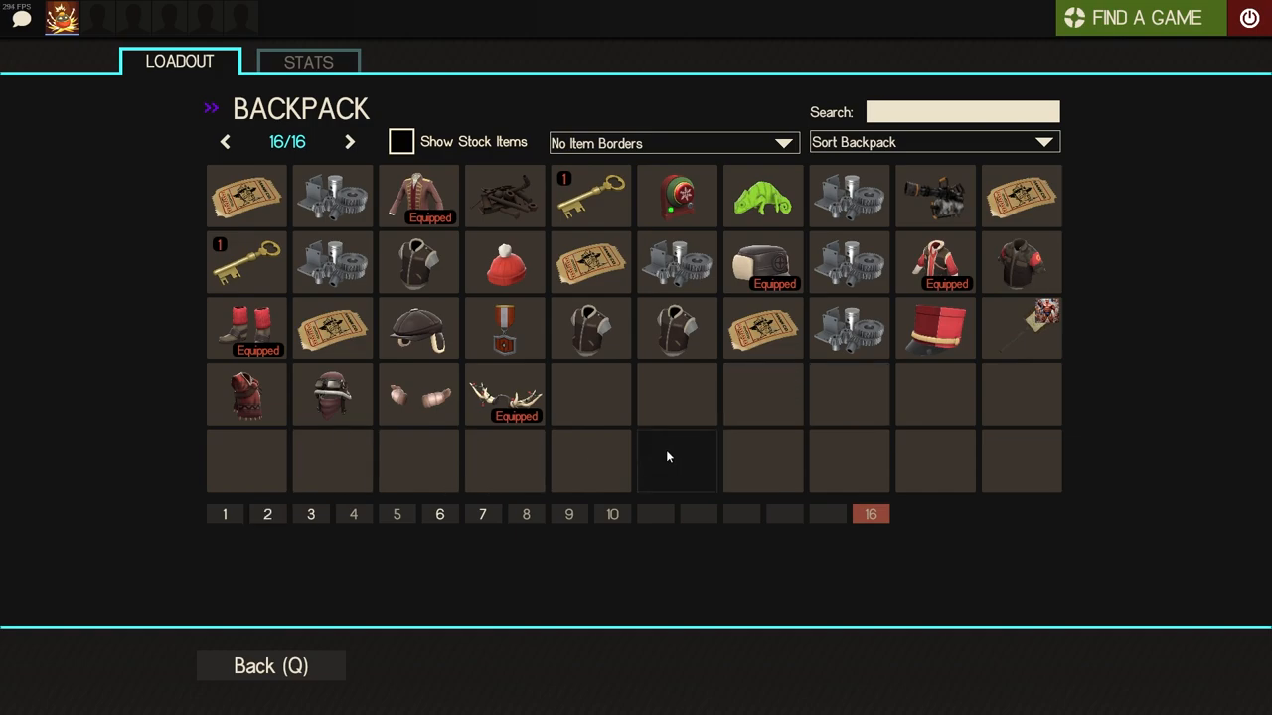